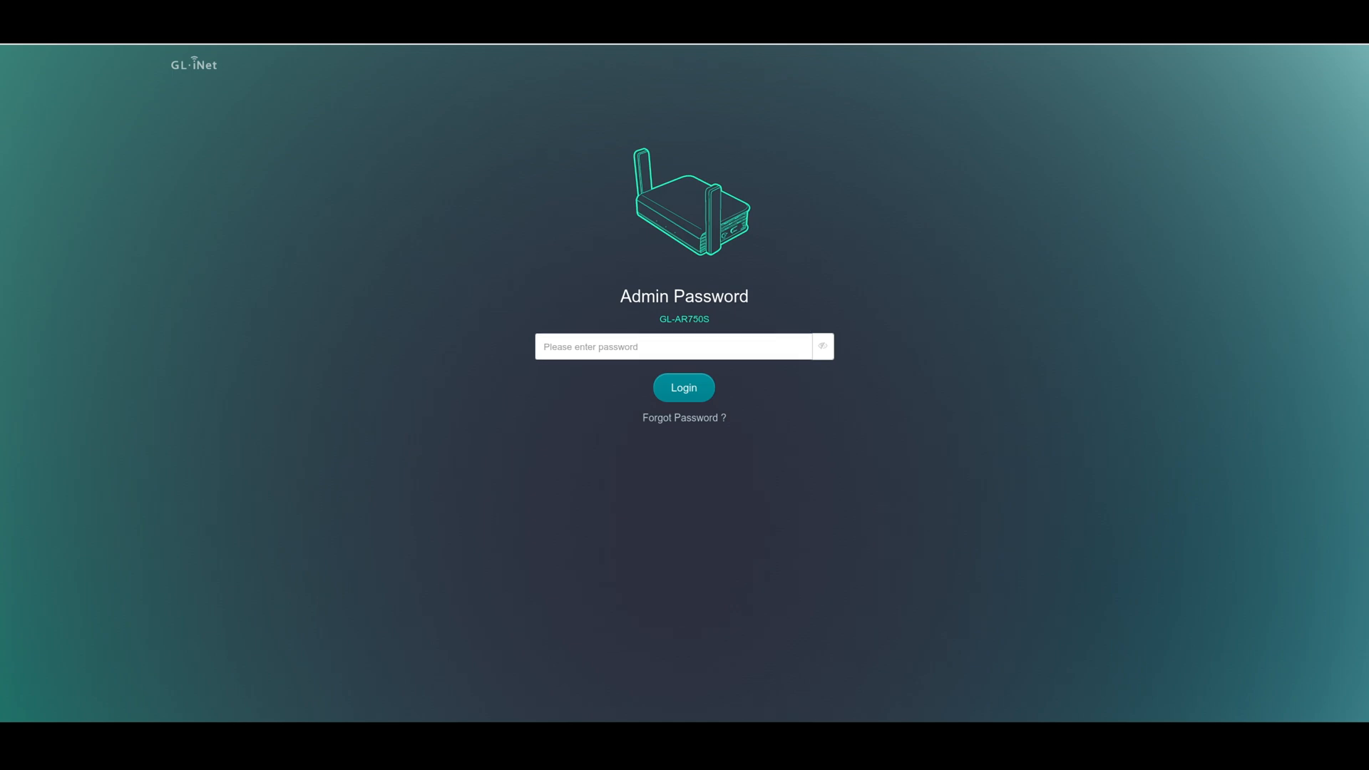
# Enter the admin password and log in to the GL-AR750S router
pyautogui.click(672, 347)
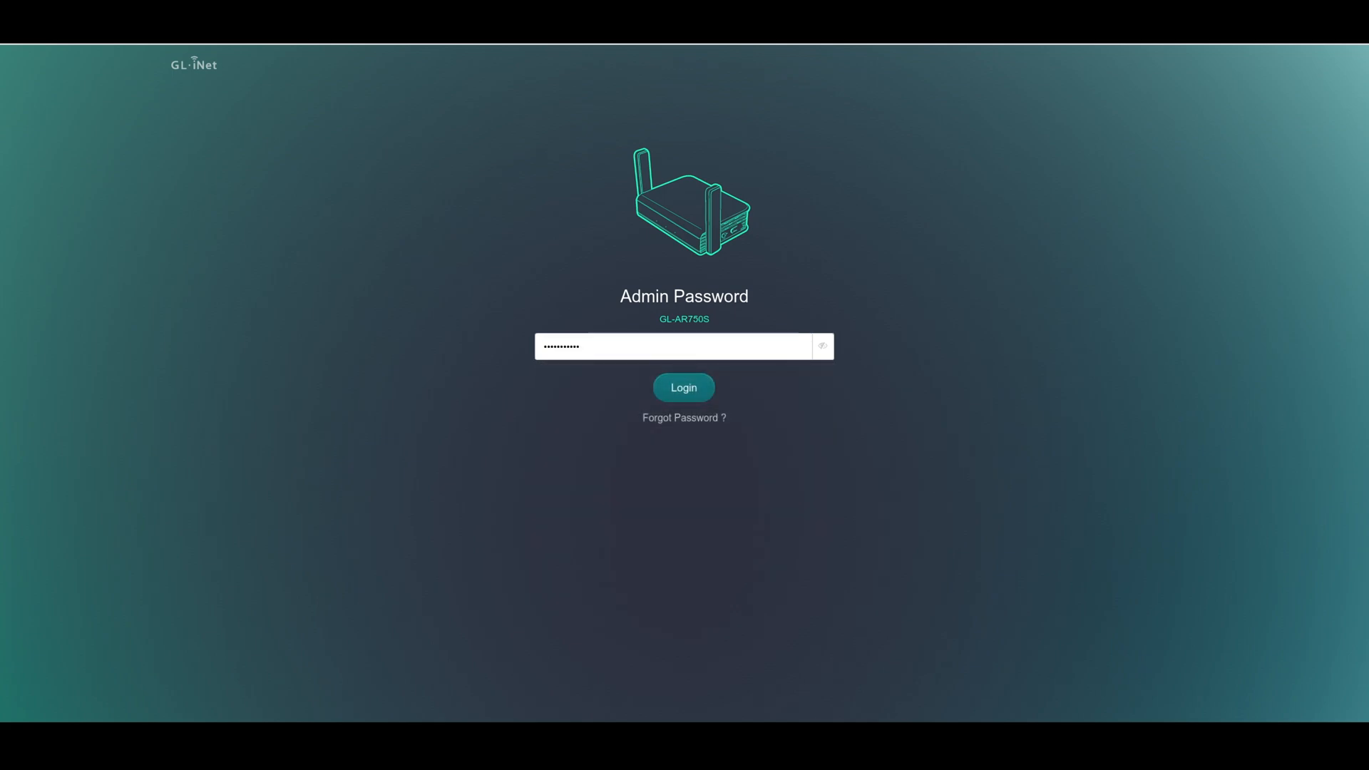
pyautogui.click(685, 388)
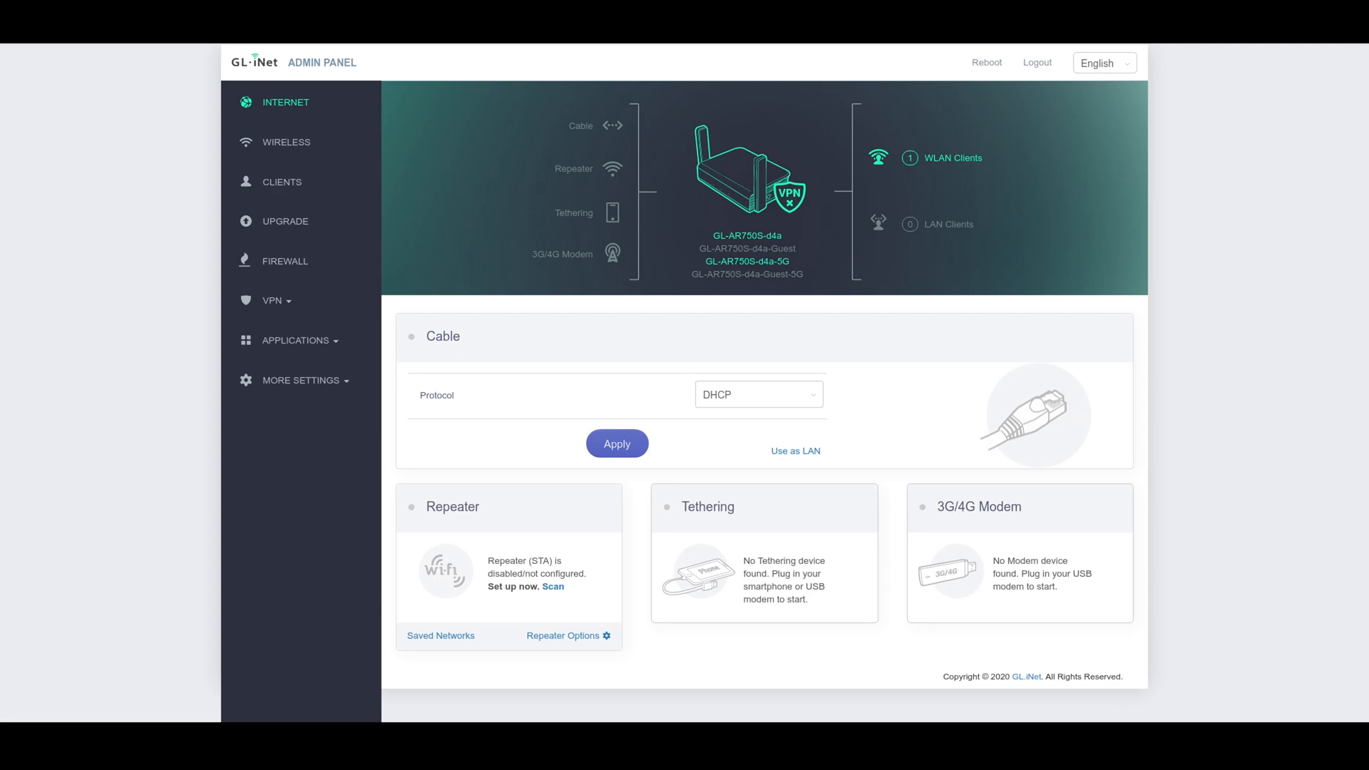
# Review the cable protocol choices (DHCP/Static/PPPoE), then go to the Wireless settings
pyautogui.click(759, 394)
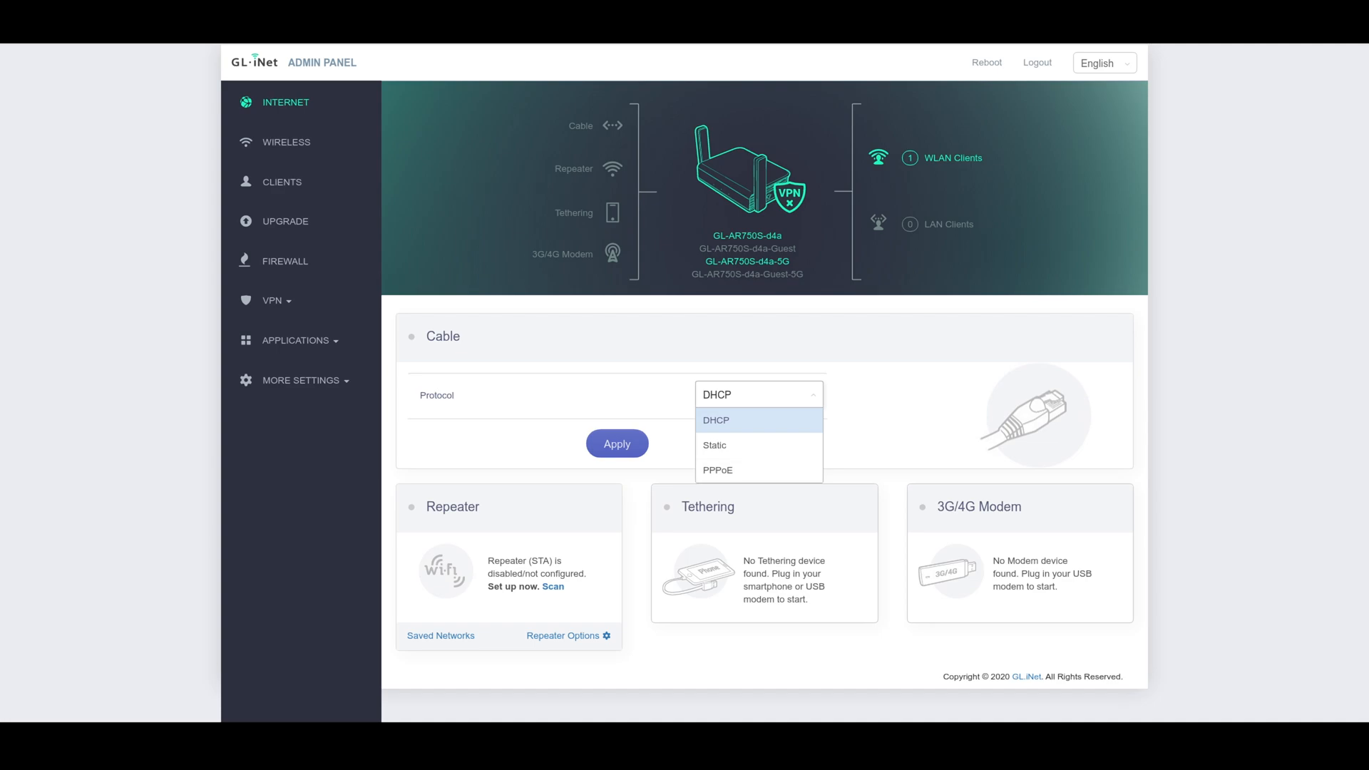
pyautogui.click(285, 141)
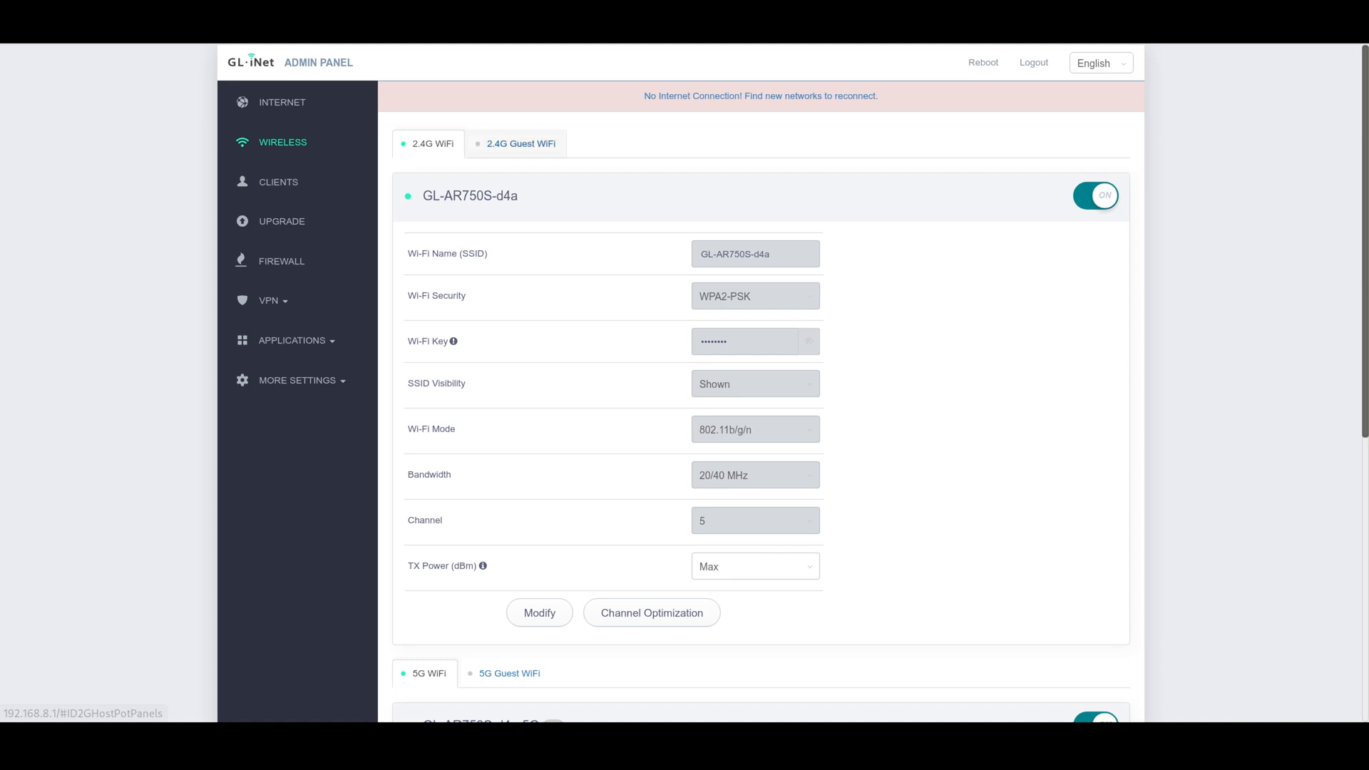
# Glance at the 2.4G Guest WiFi settings, return to 2.4G WiFi and start modifying it
pyautogui.click(520, 142)
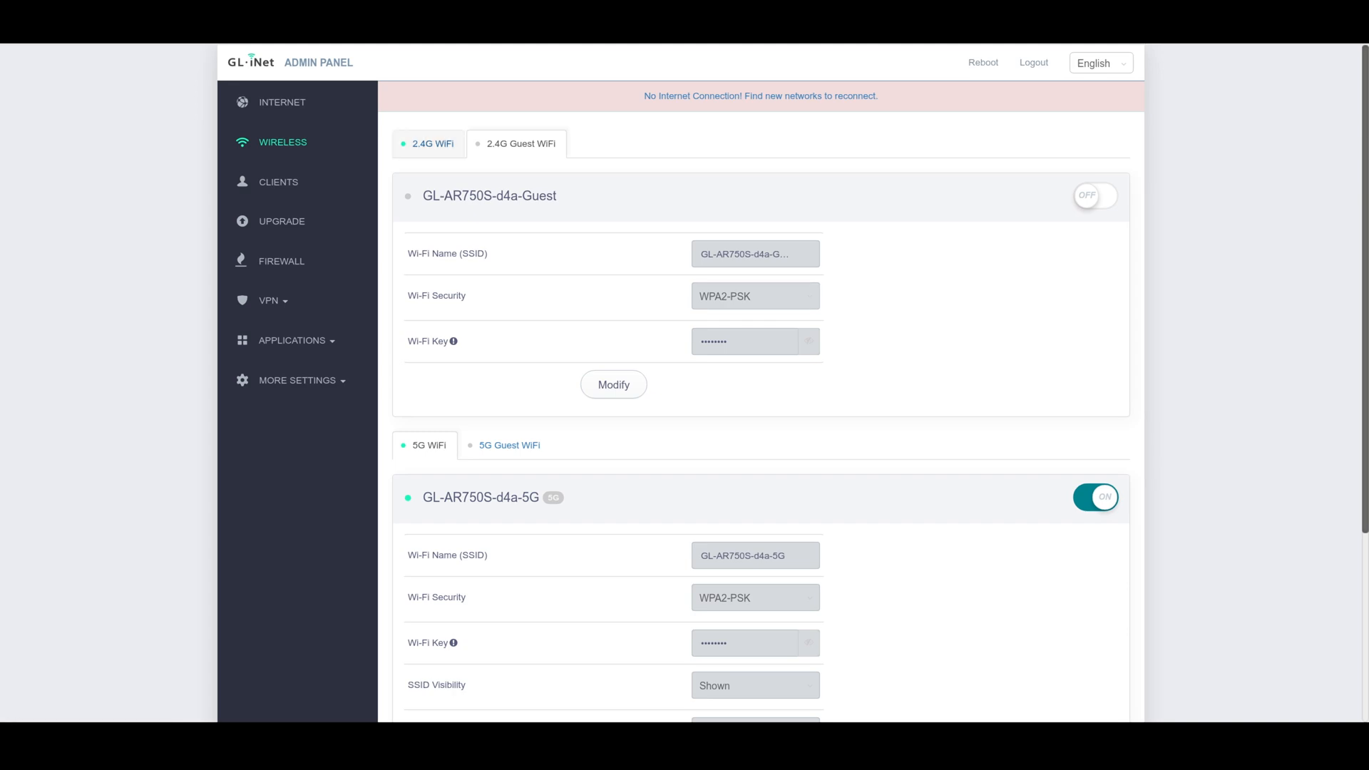
pyautogui.click(428, 142)
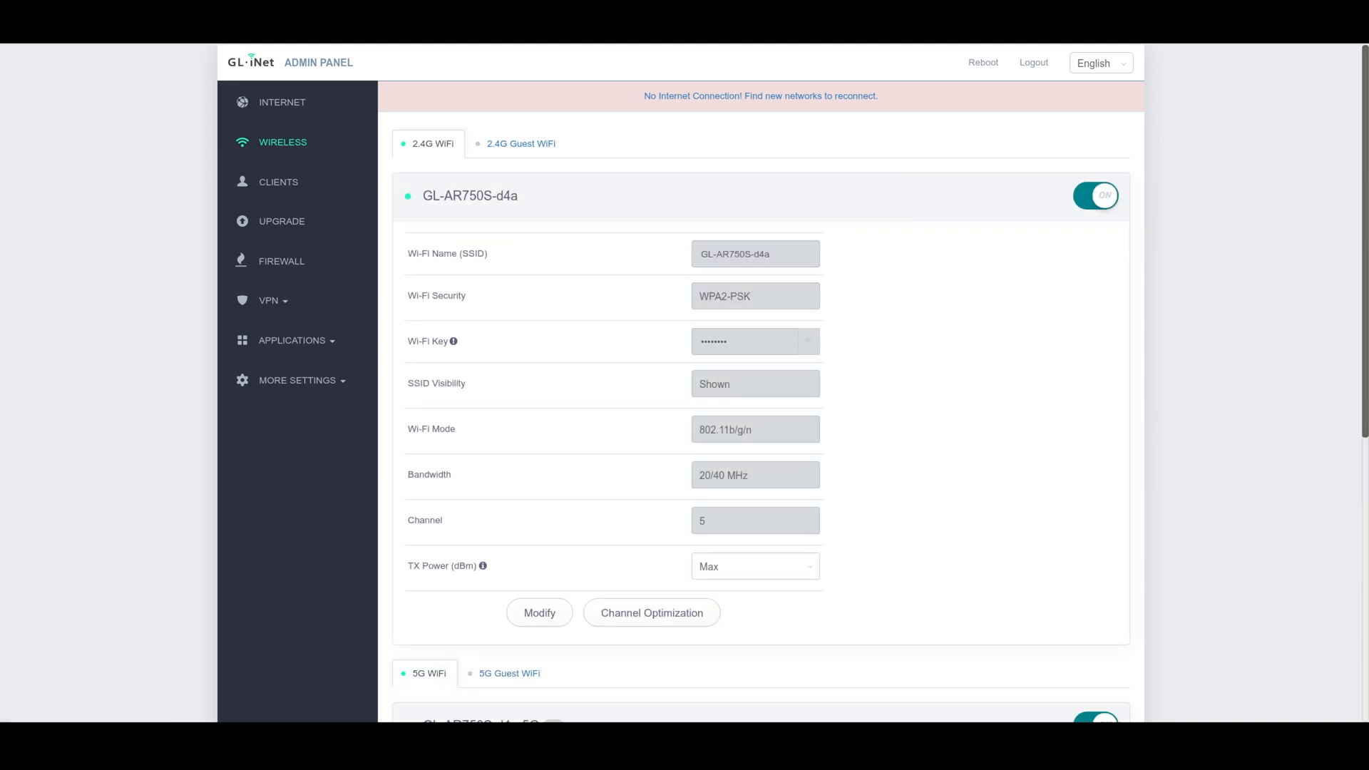
pyautogui.click(539, 613)
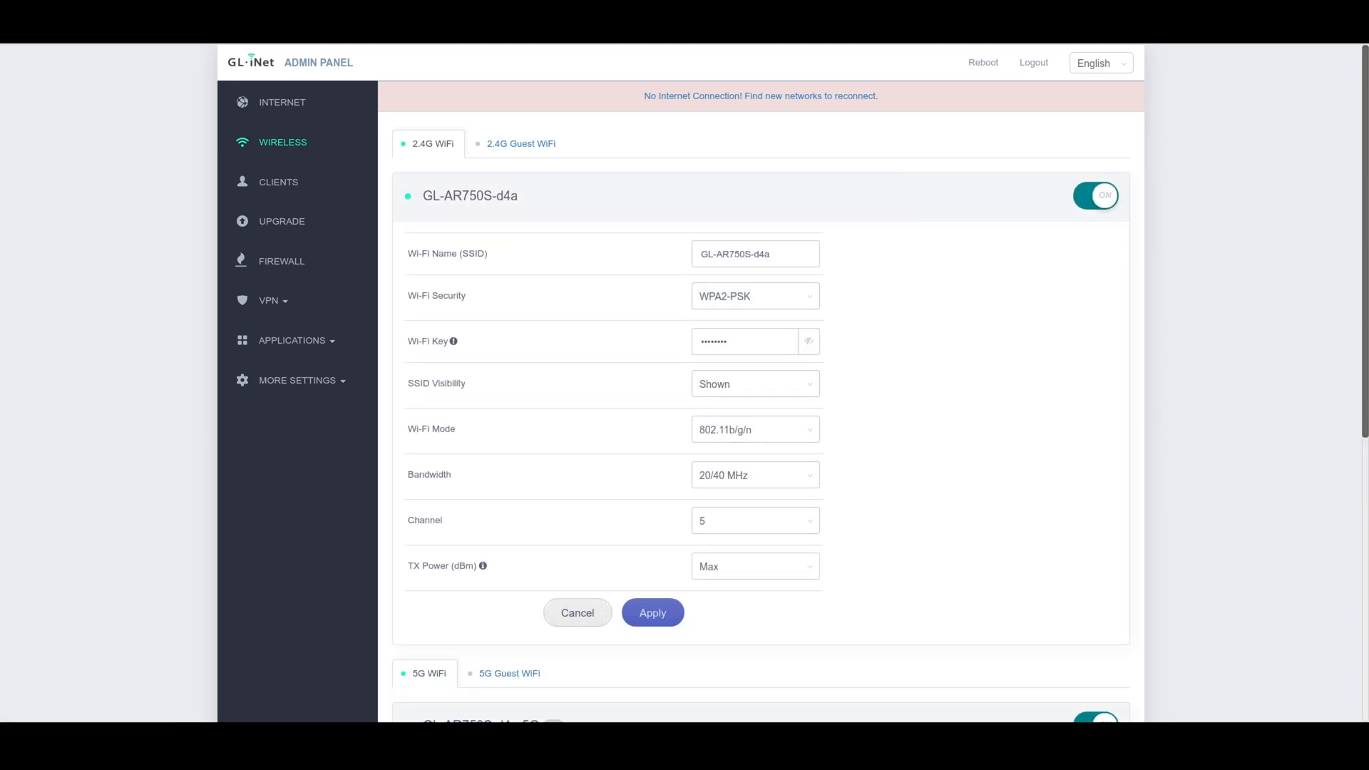
# Review the Wi-Fi Security and SSID Visibility choices, keeping WPA2-PSK and the name shown
pyautogui.click(756, 296)
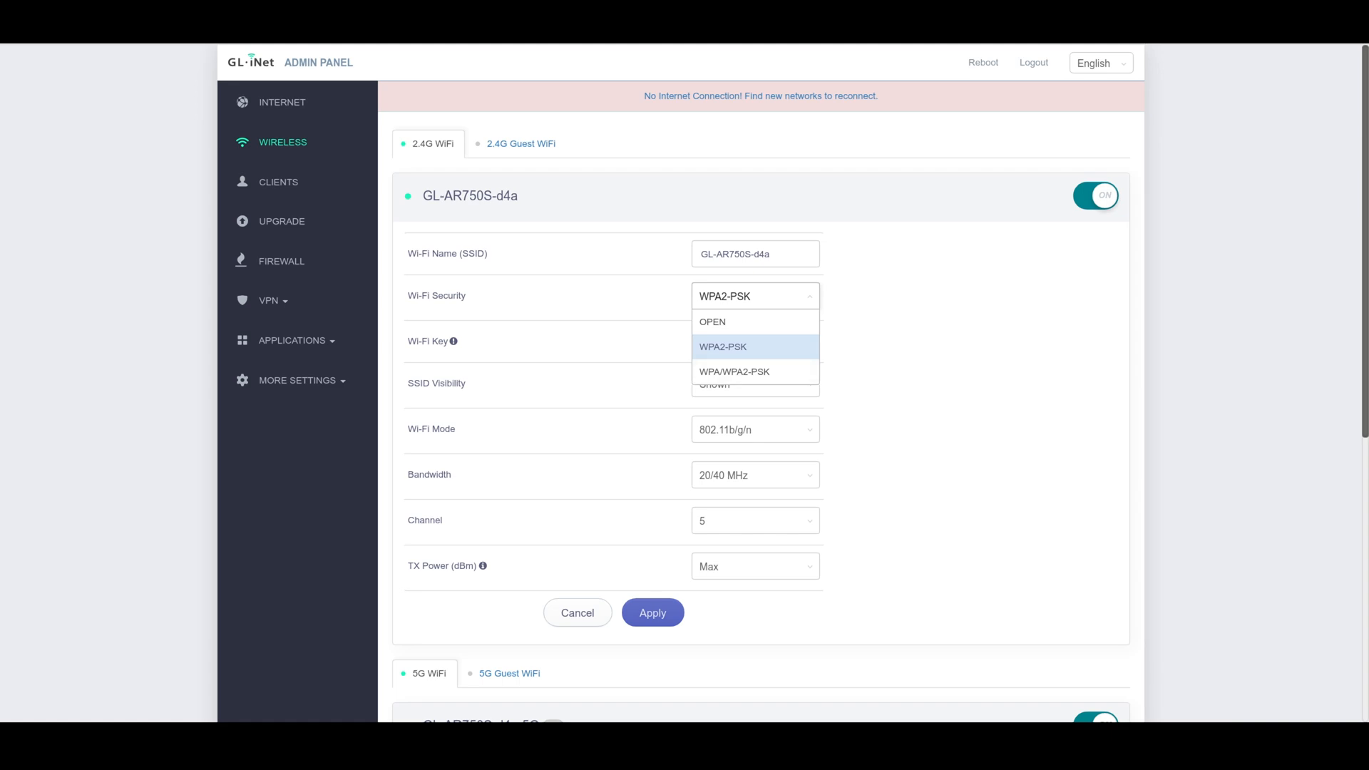
pyautogui.click(720, 347)
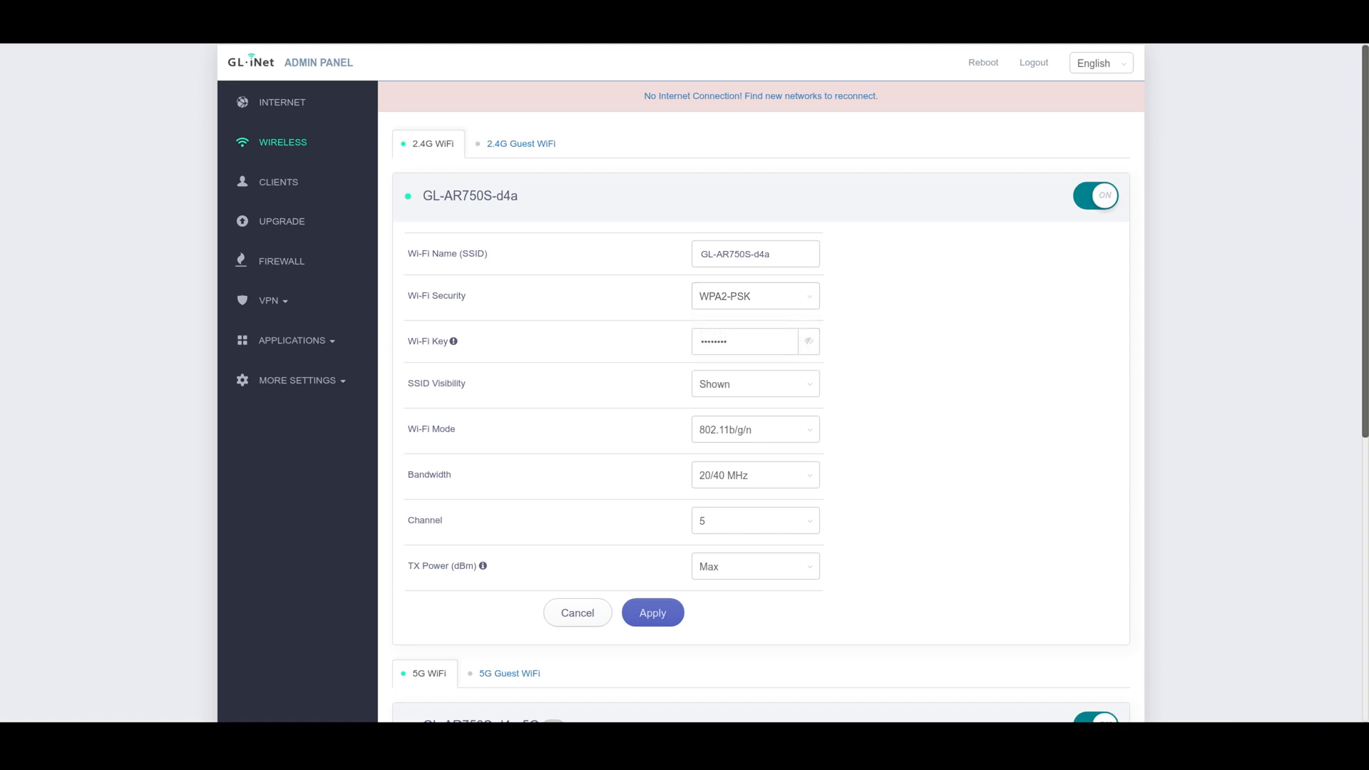
pyautogui.click(756, 384)
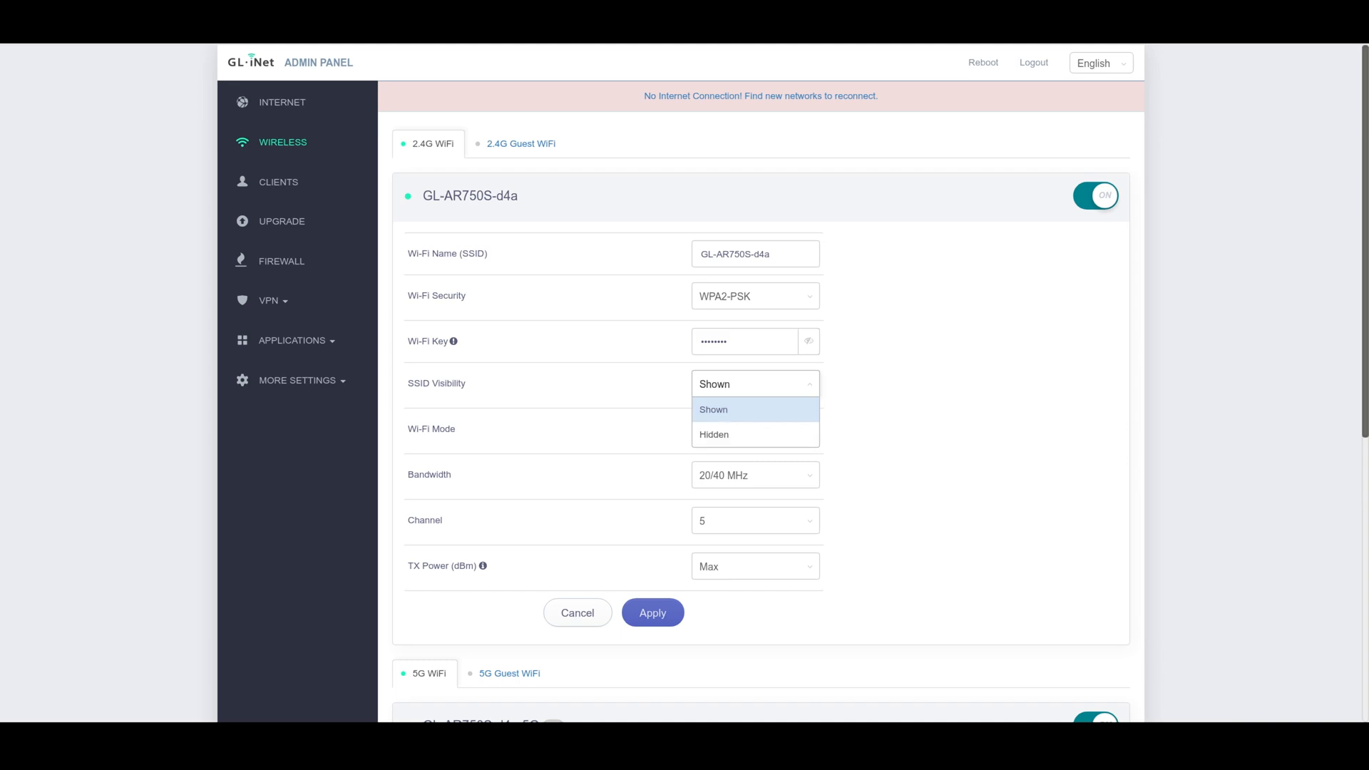
pyautogui.click(756, 520)
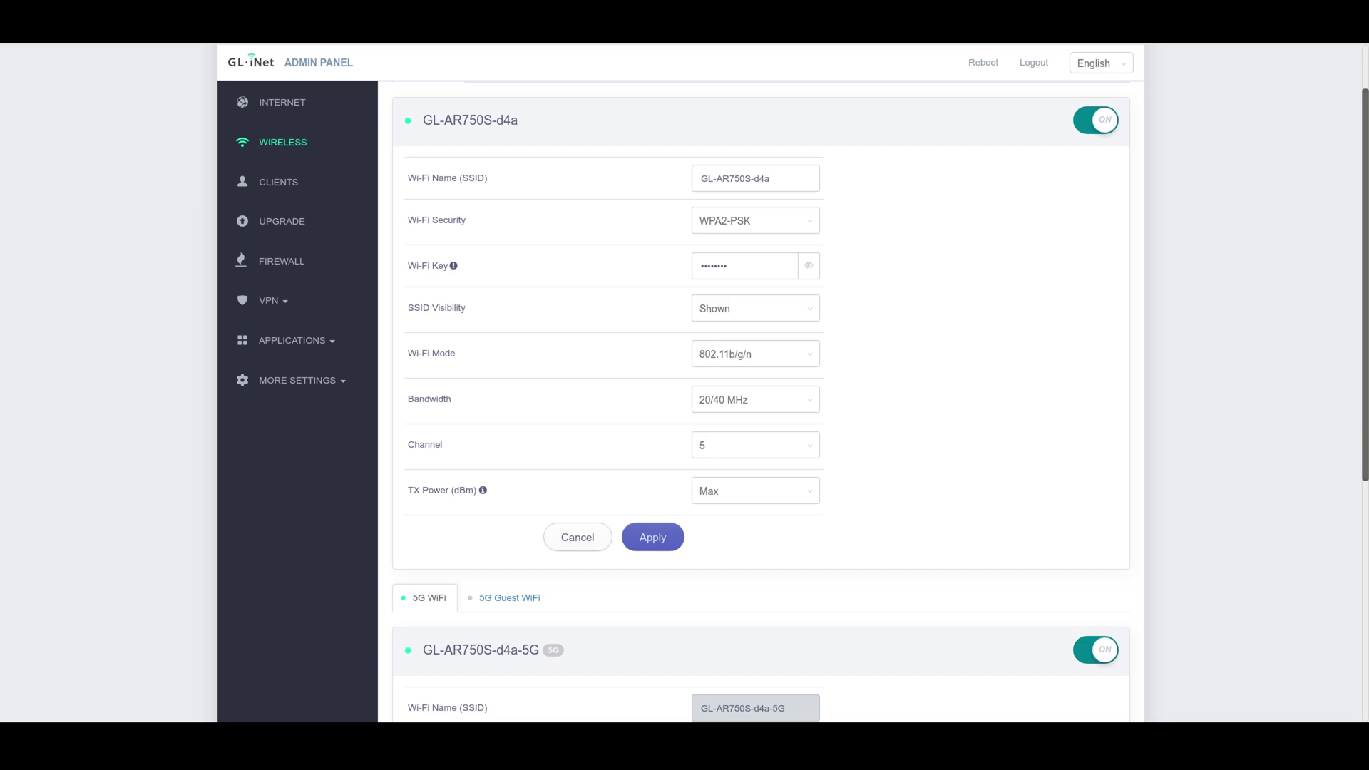
pyautogui.click(756, 490)
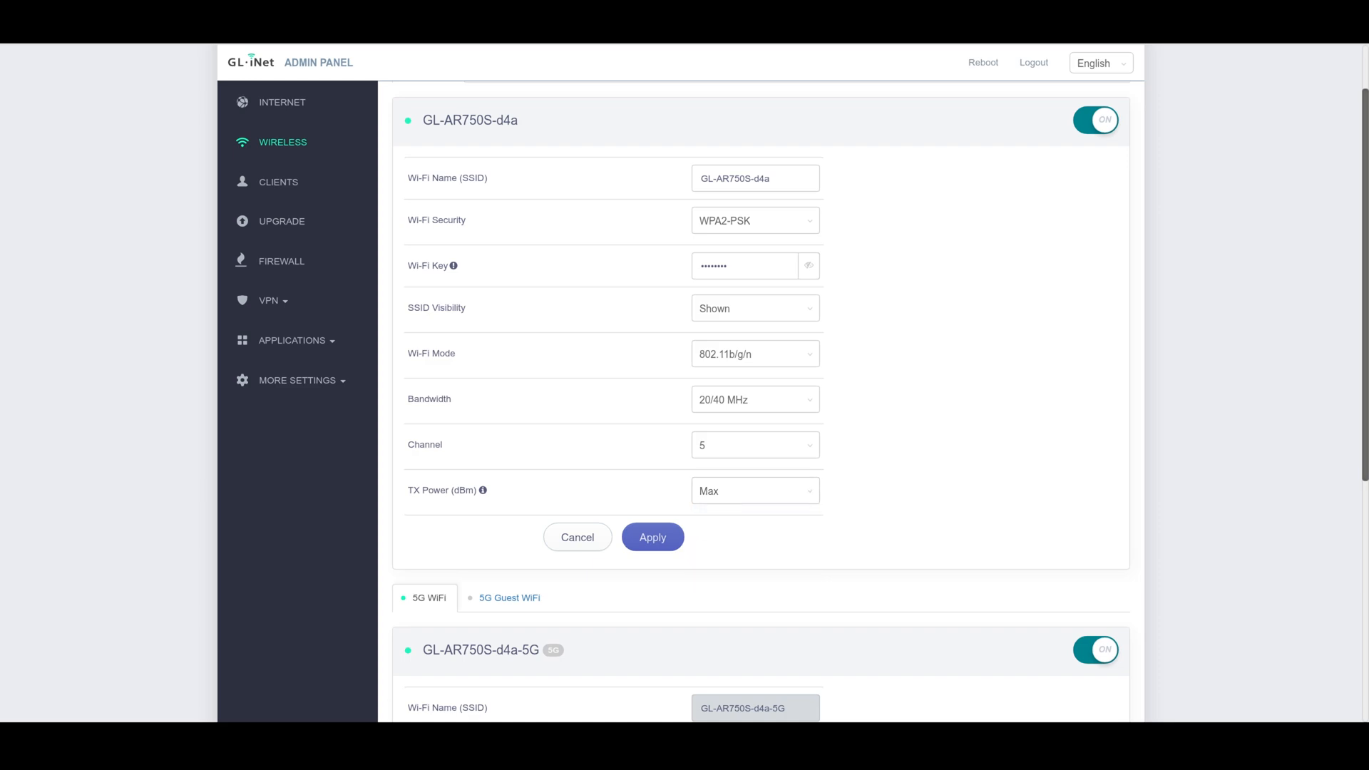
# Review the 5G bandwidth choices, keep 20/40/80 MHz, then show the connected clients list
pyautogui.scroll(-3)
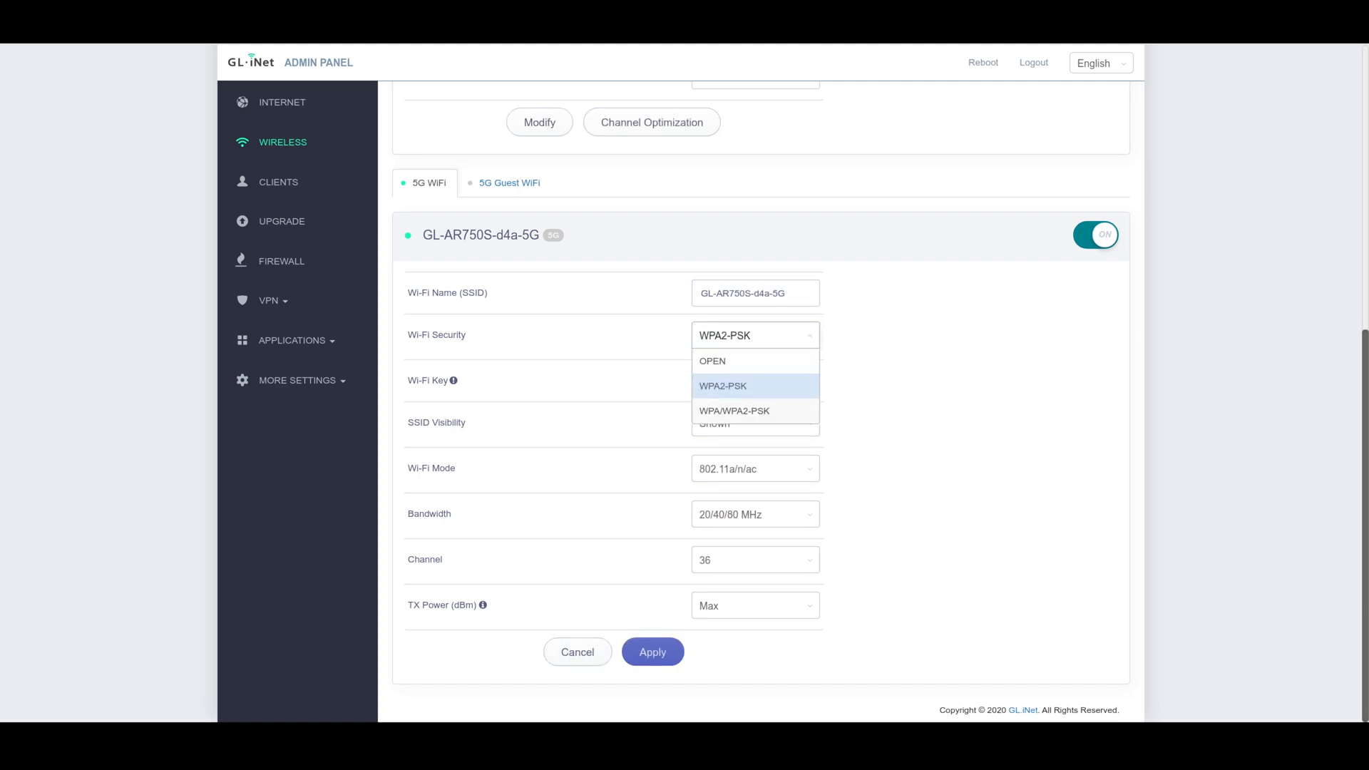
pyautogui.click(756, 513)
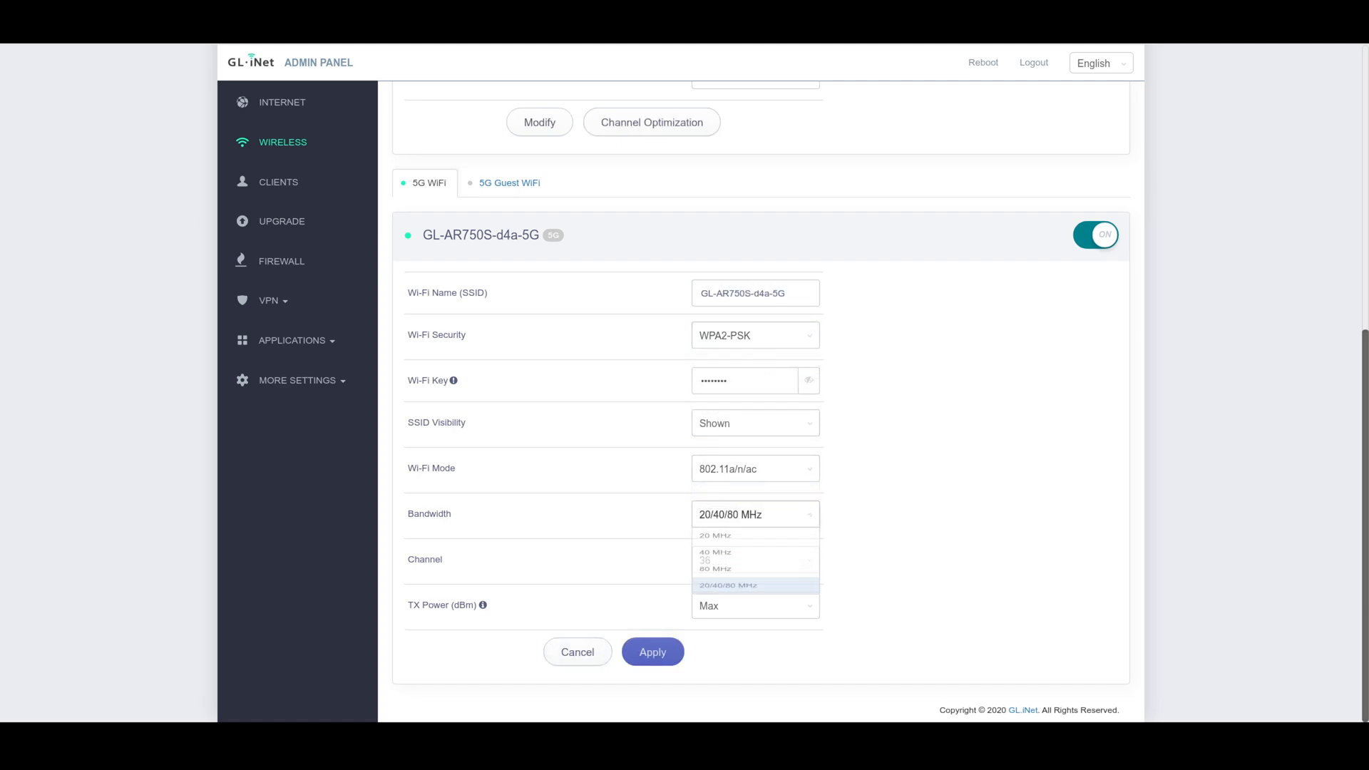
pyautogui.click(753, 585)
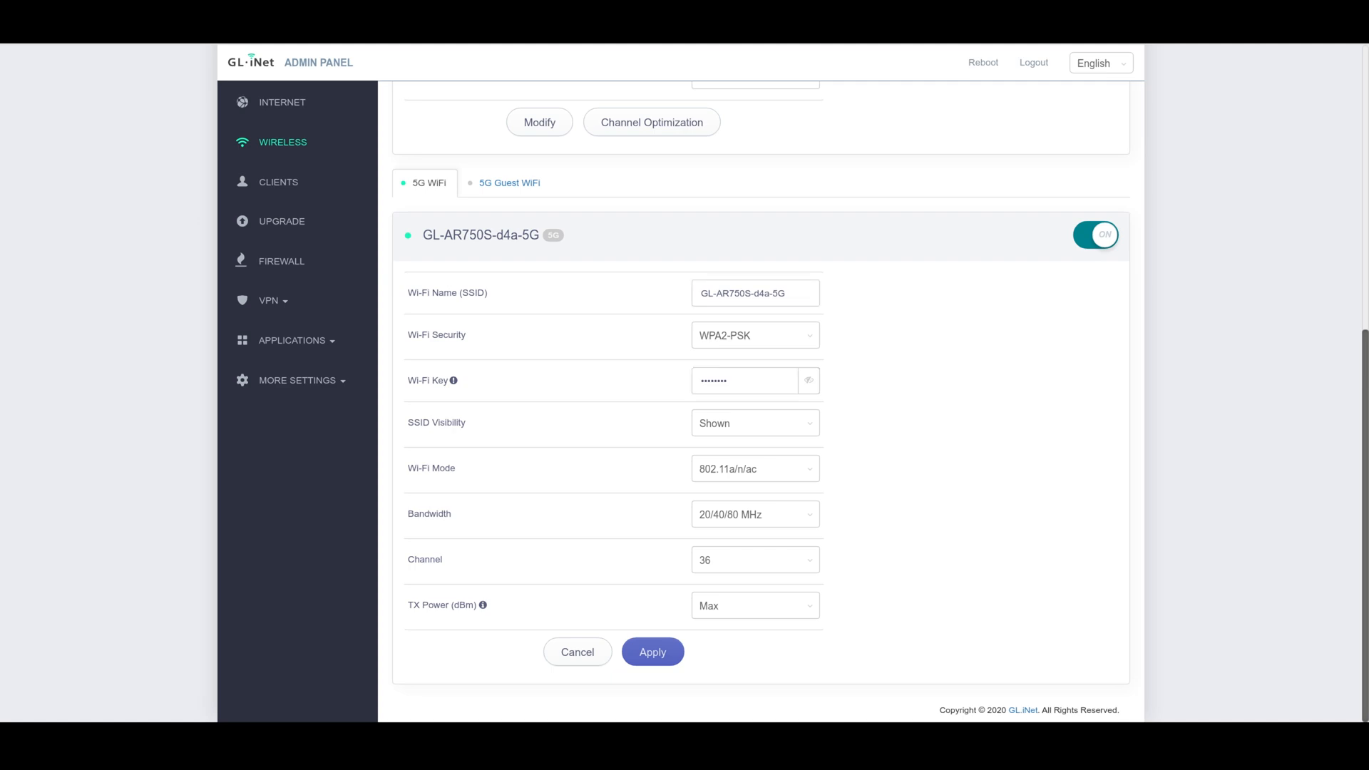
pyautogui.click(279, 182)
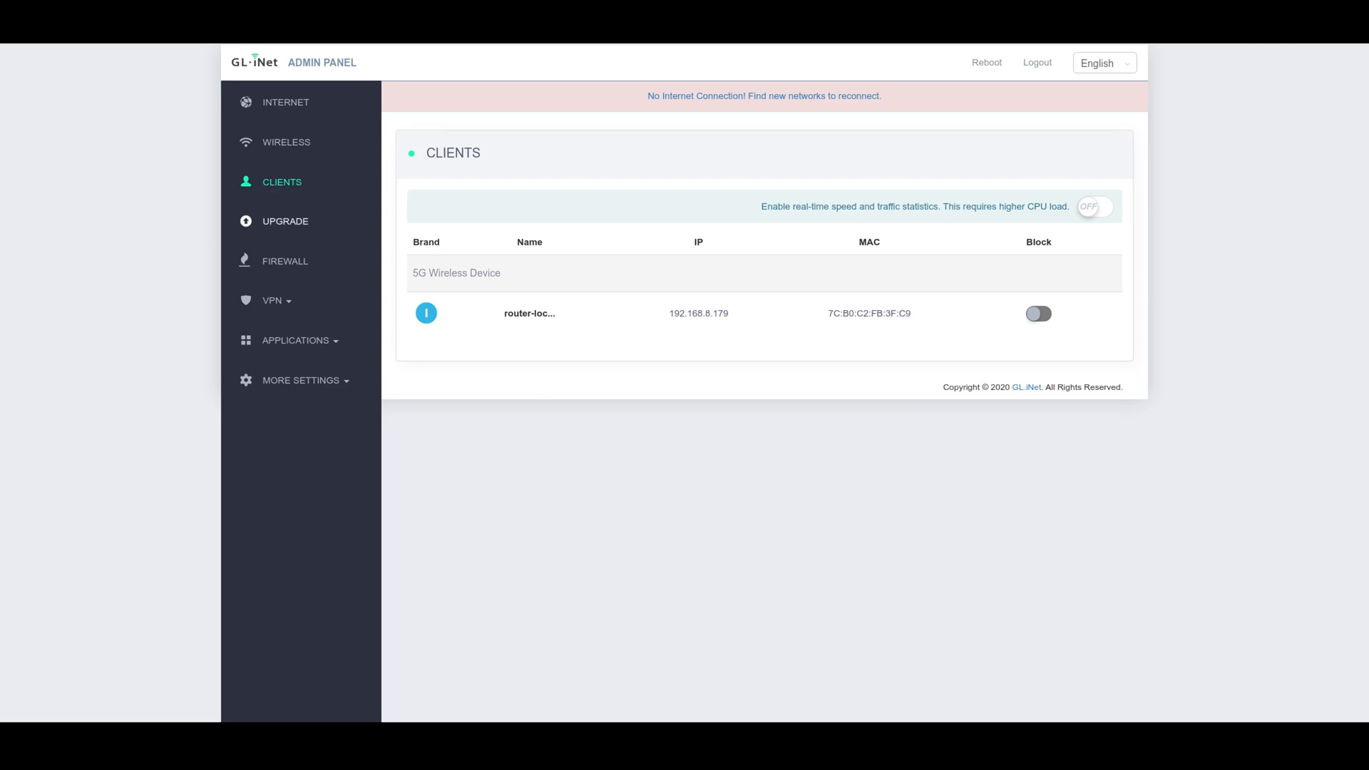
# Tour the Online, Local and Auto Upgrade firmware pages, then go to the Firewall settings
pyautogui.click(284, 221)
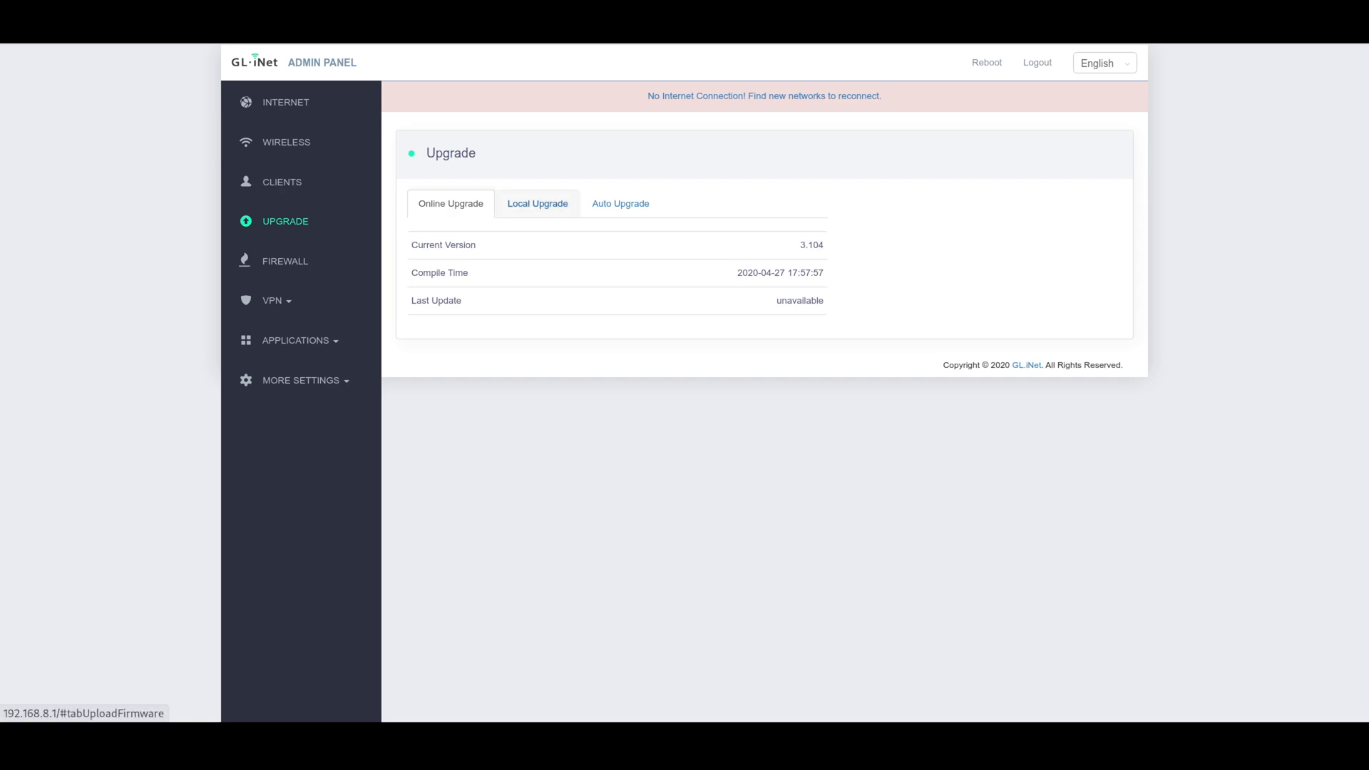
pyautogui.click(537, 203)
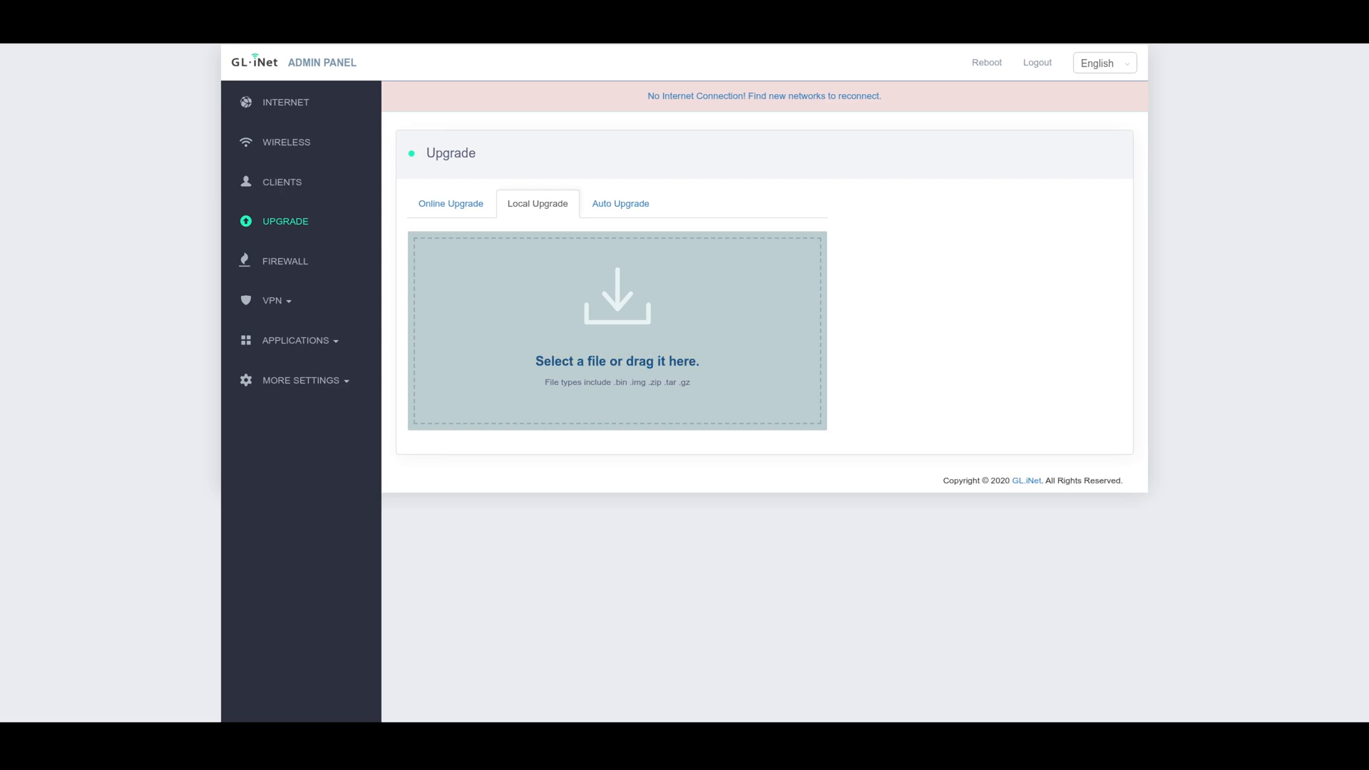
pyautogui.click(620, 203)
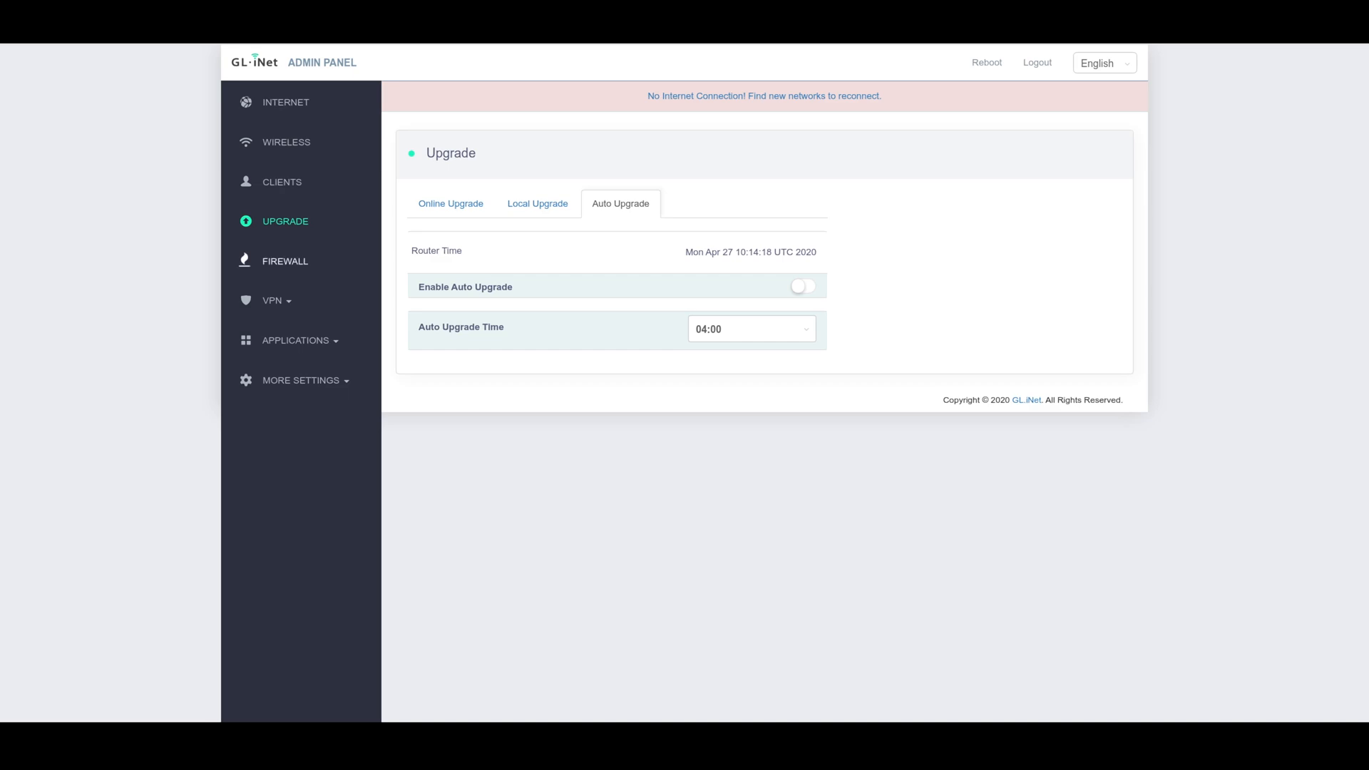
pyautogui.click(284, 261)
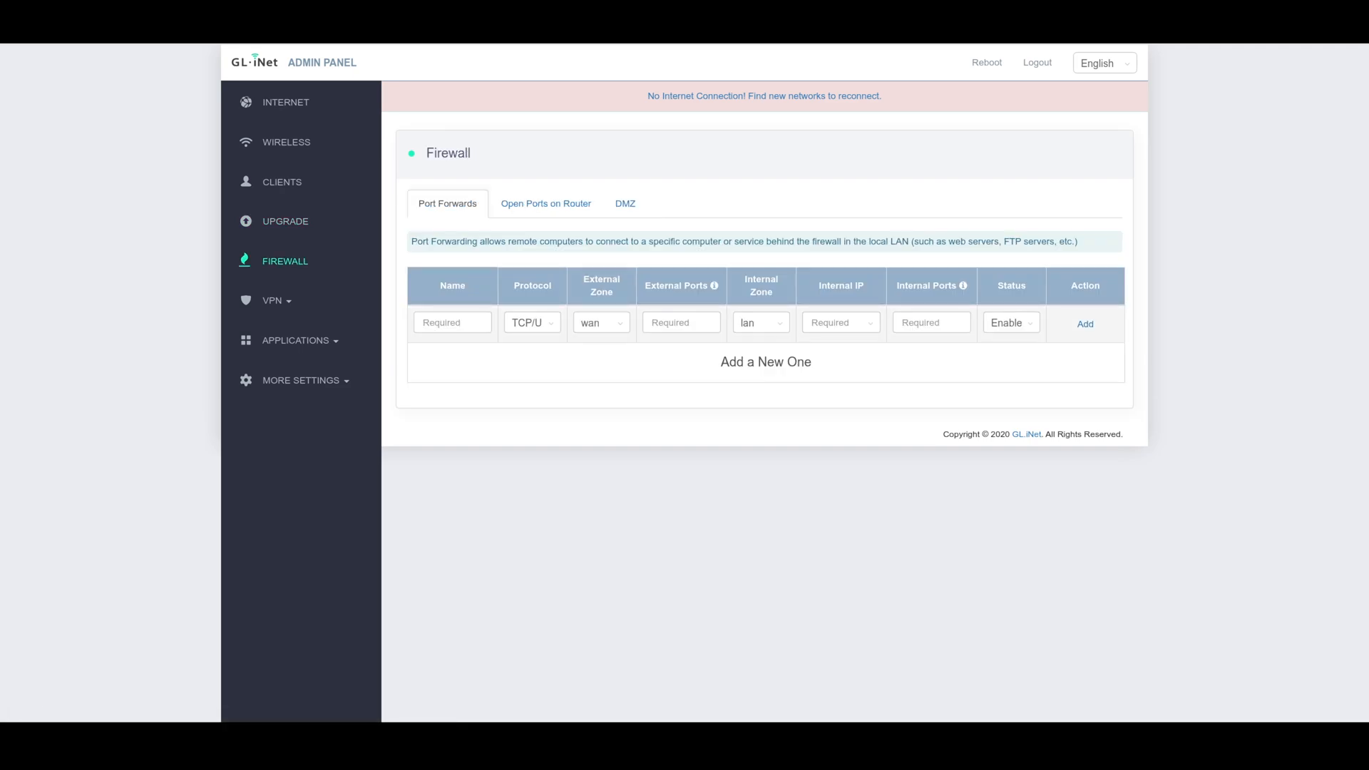
# Review the port forward Internal Zone, Internal IP and Protocol choices unchanged
pyautogui.click(761, 323)
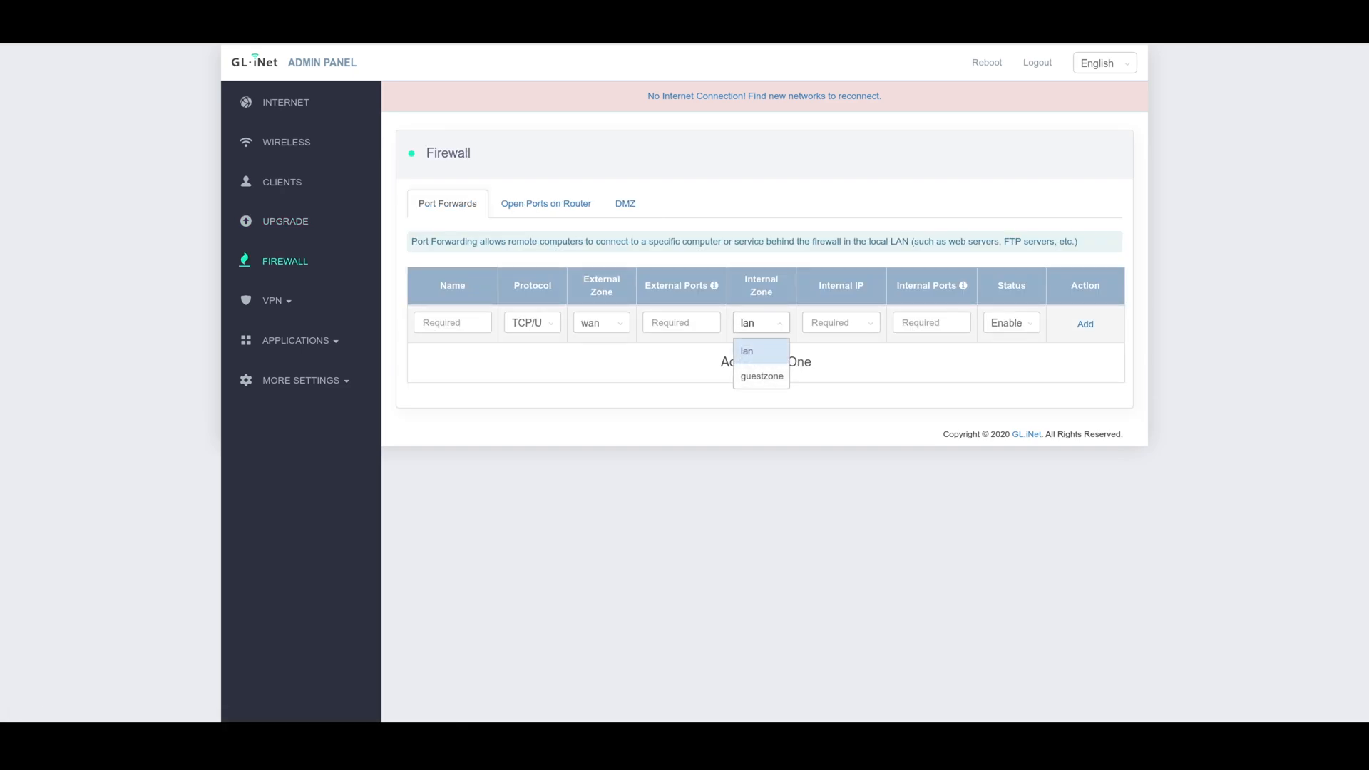
pyautogui.click(748, 351)
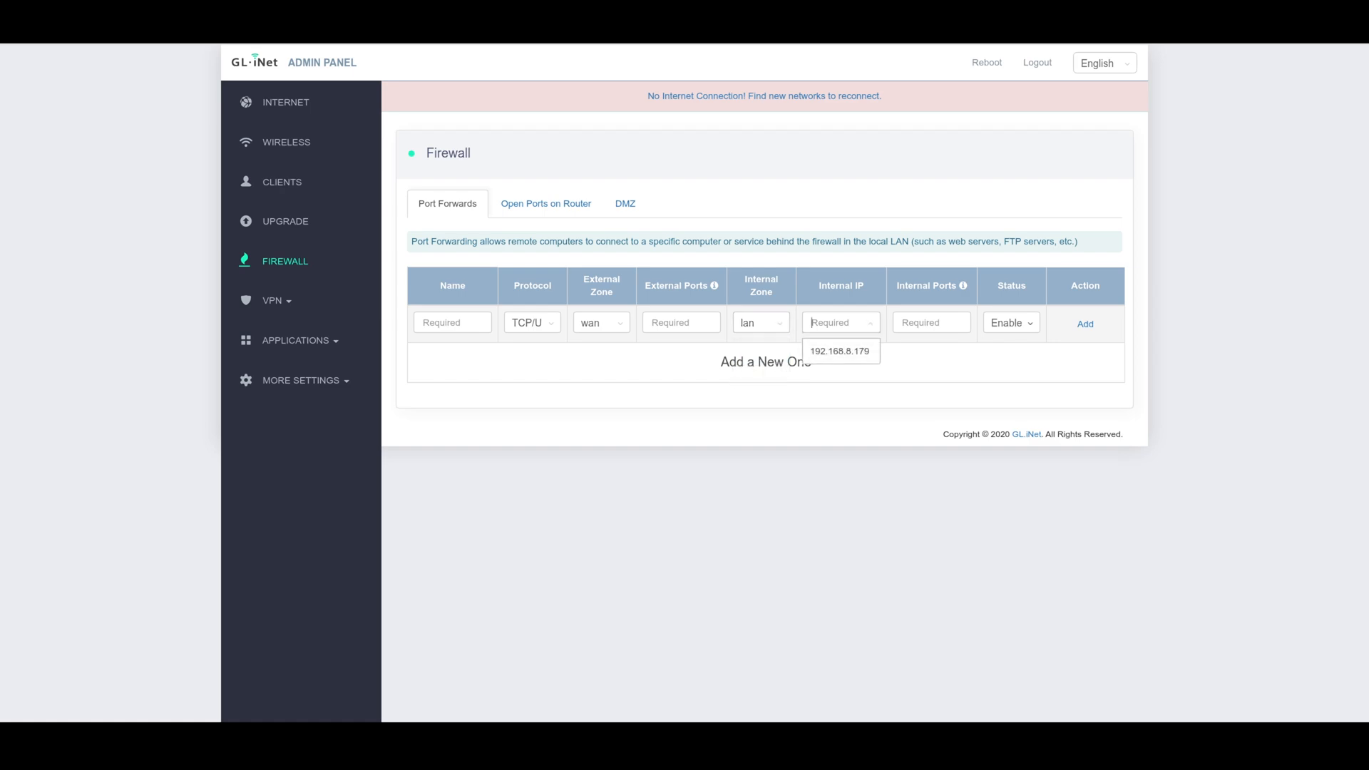
pyautogui.click(1012, 322)
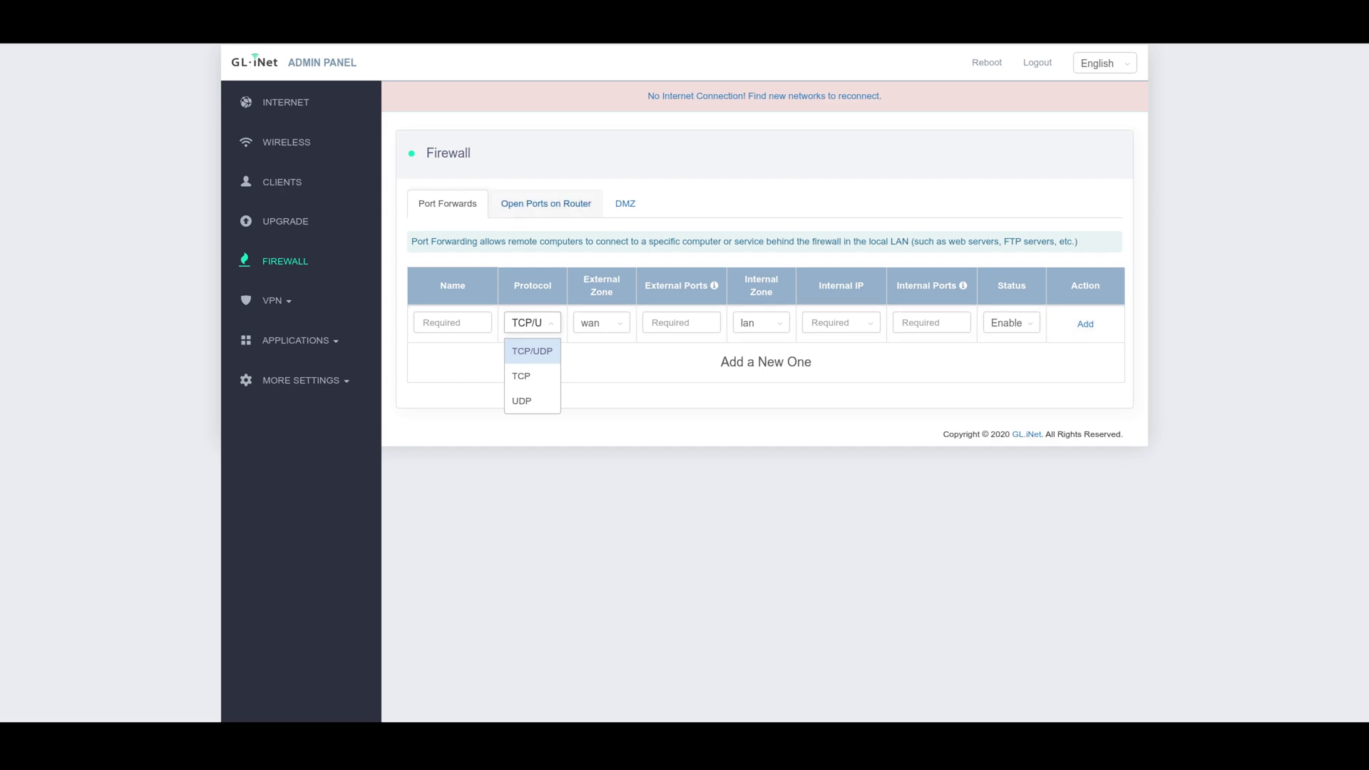
# View Open Ports on Router and DMZ settings, then expand the VPN menu
pyautogui.click(545, 203)
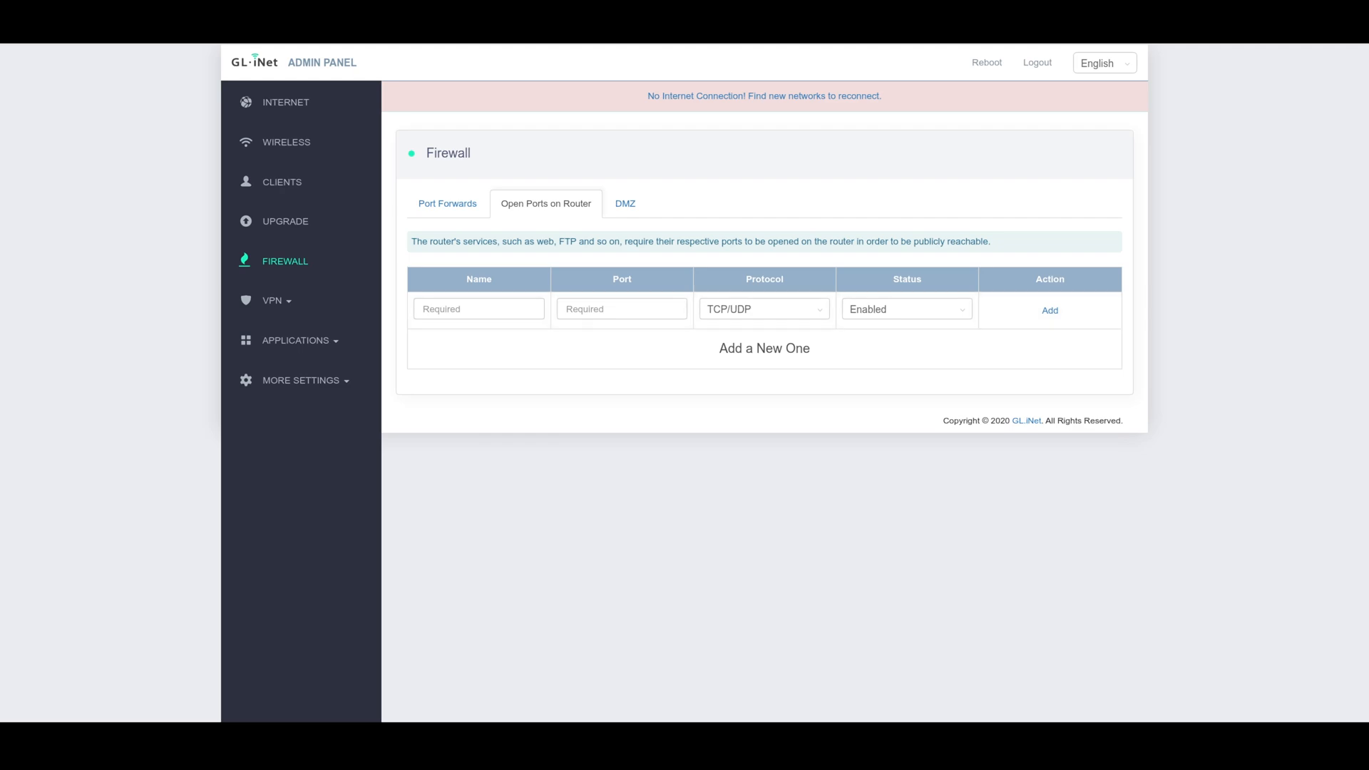
pyautogui.click(624, 203)
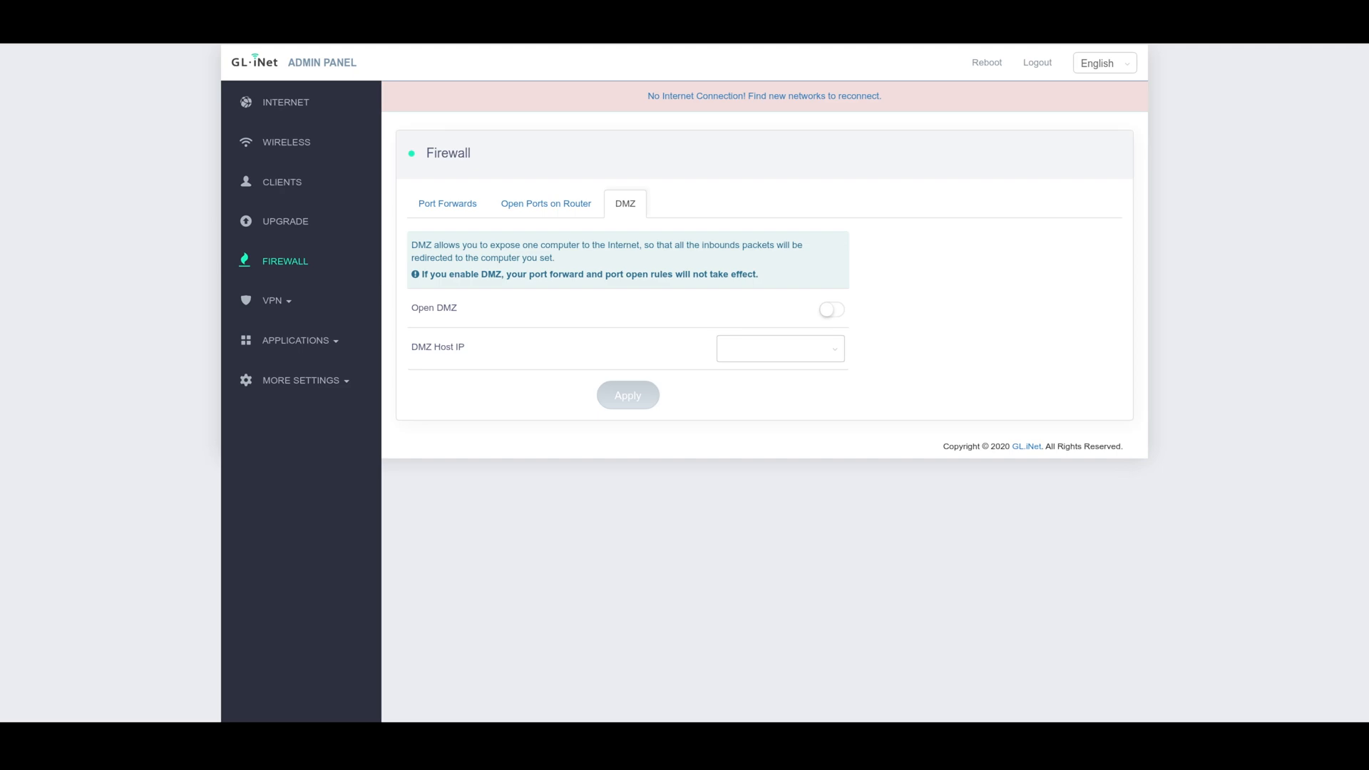
pyautogui.click(271, 300)
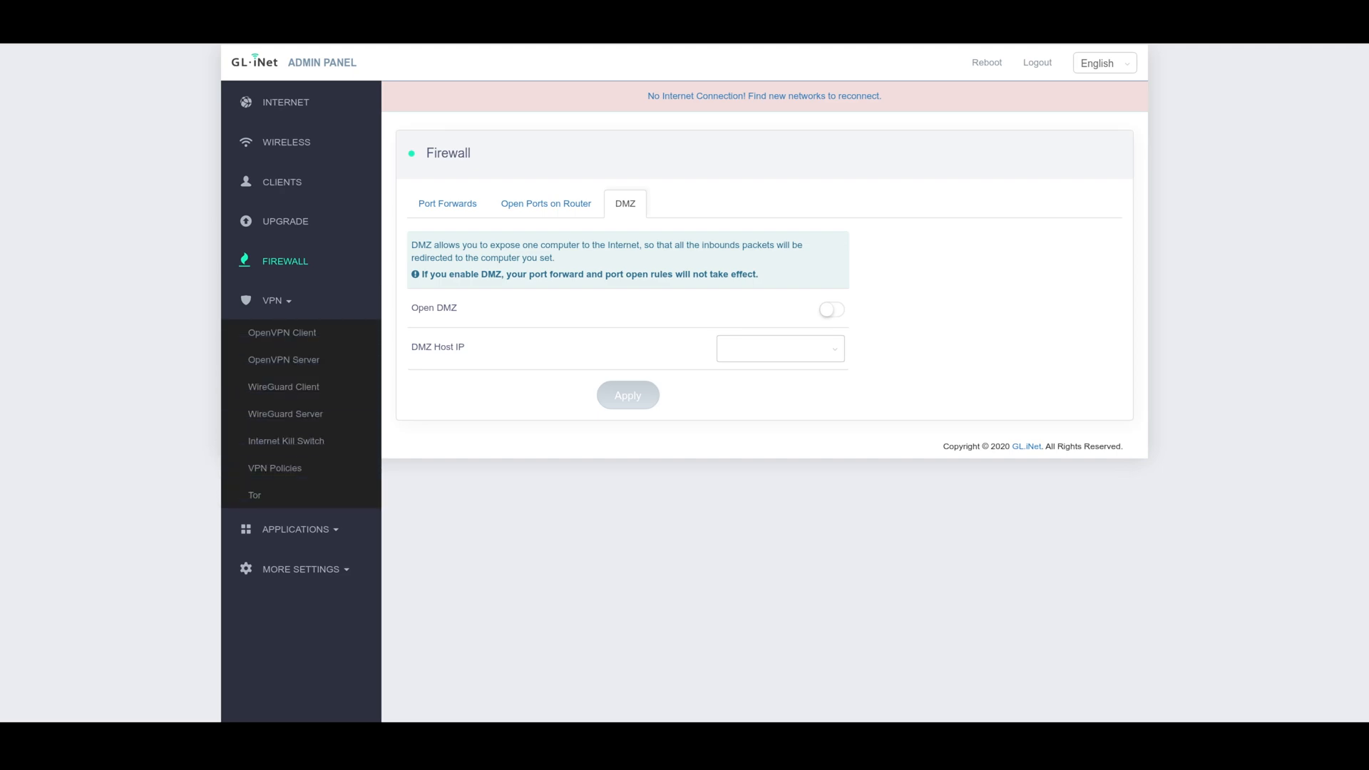
# View the OpenVPN Client, OpenVPN Server, WireGuard Client and WireGuard Server pages
pyautogui.click(283, 334)
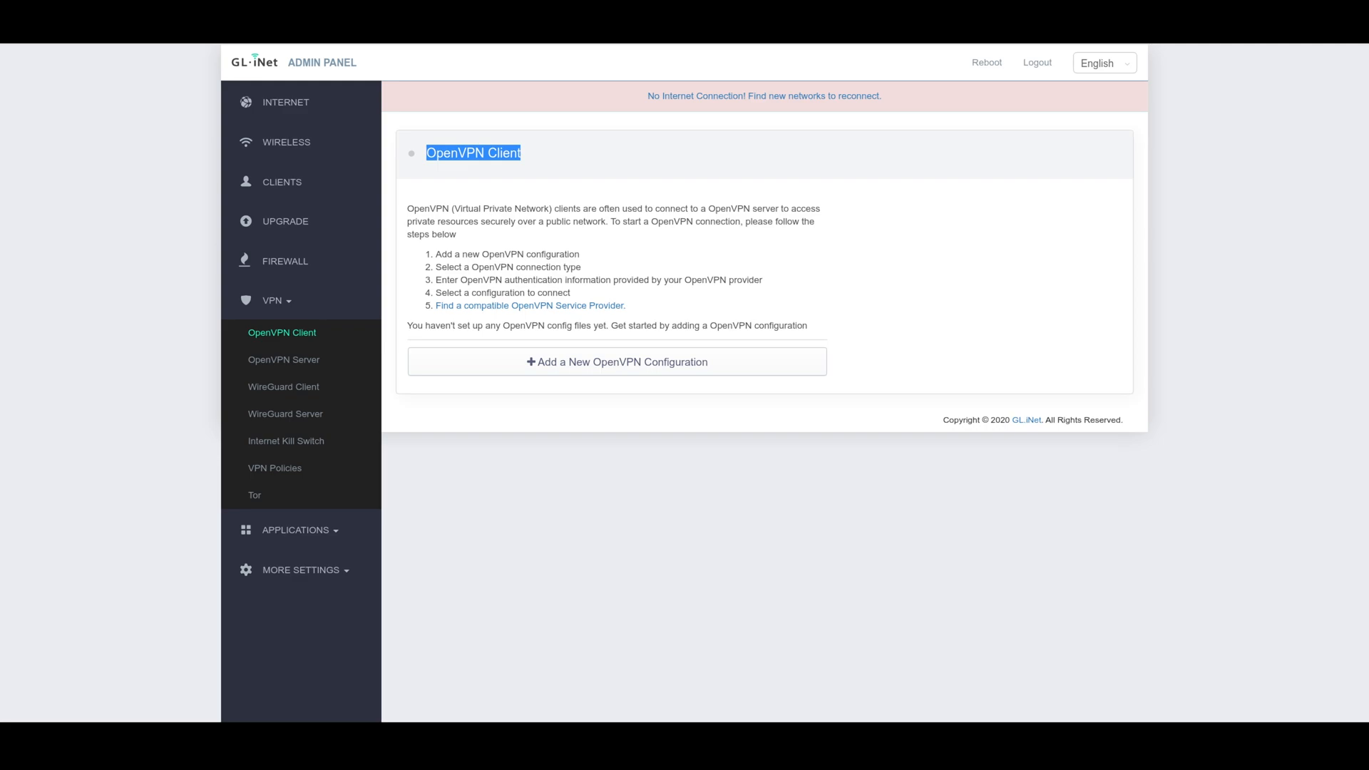
pyautogui.click(284, 359)
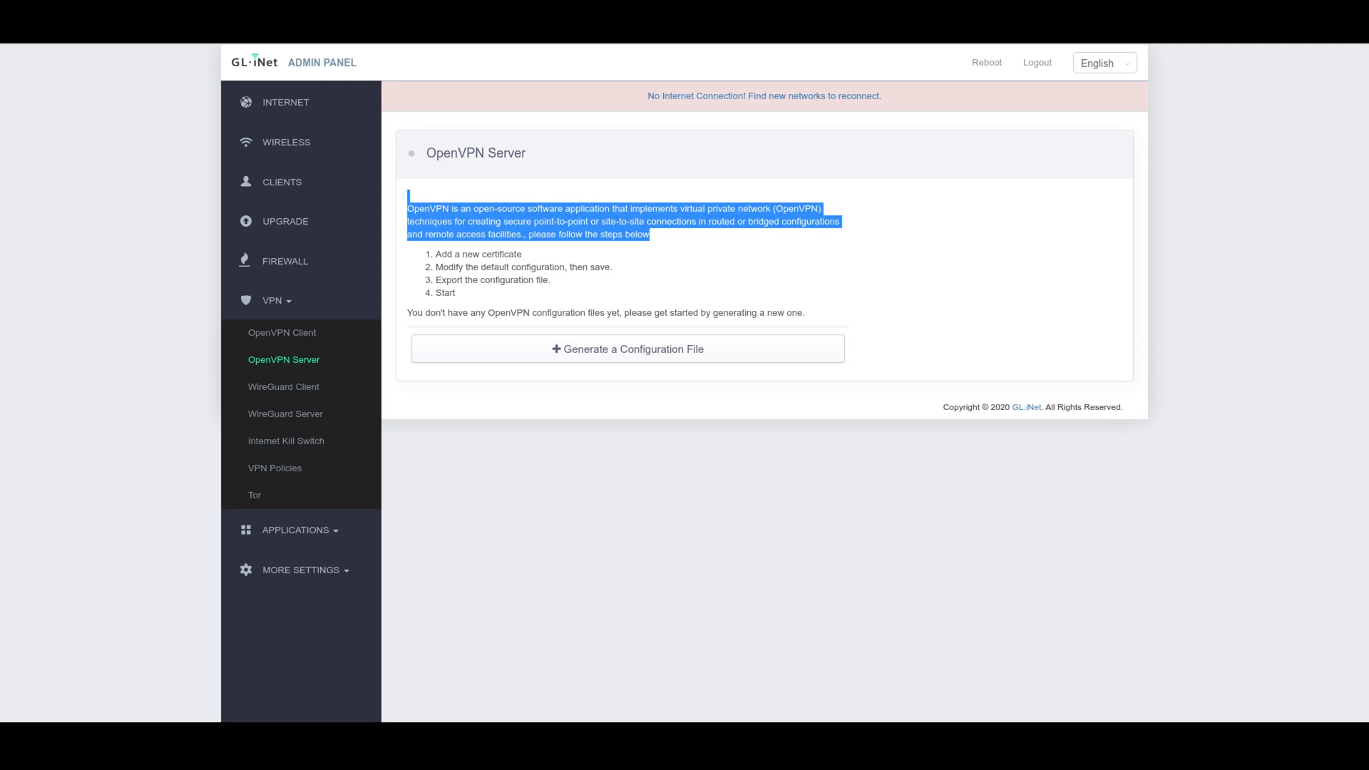
pyautogui.click(284, 386)
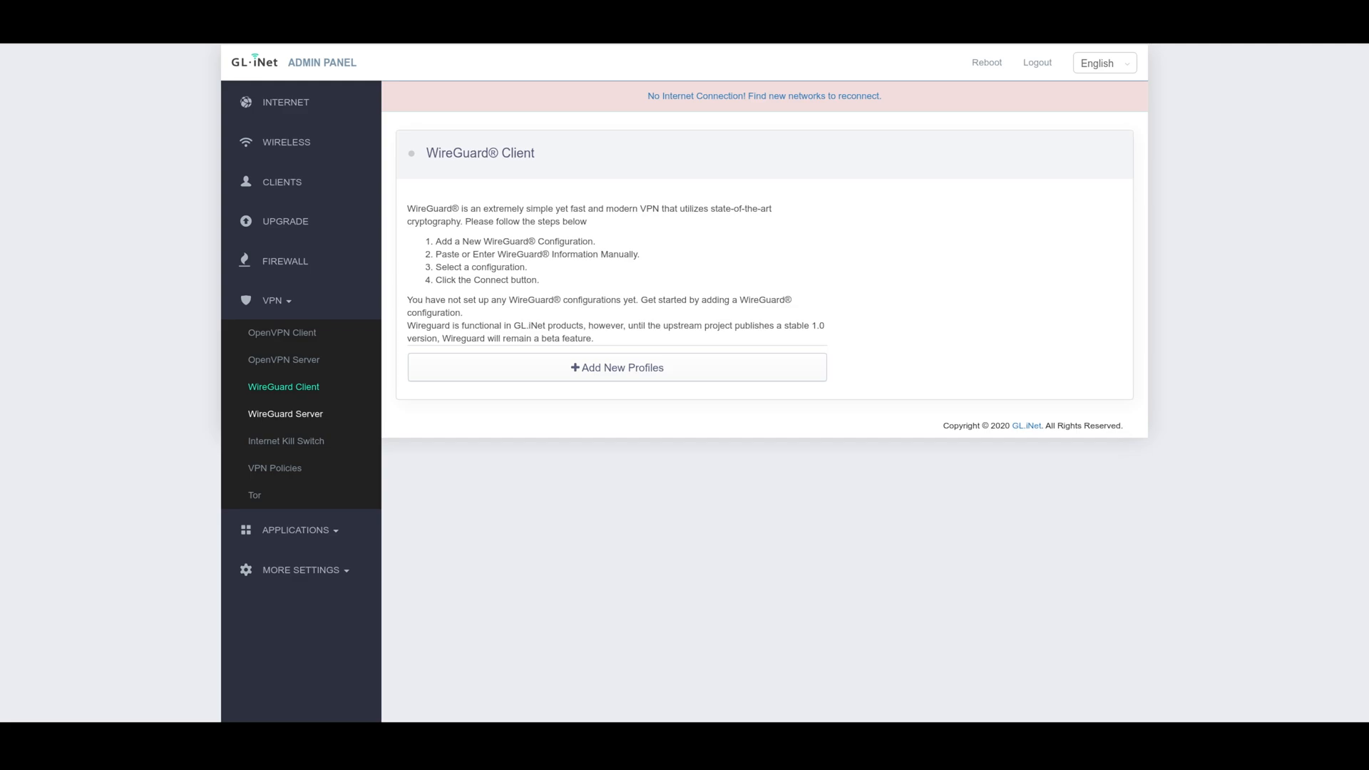
pyautogui.click(285, 441)
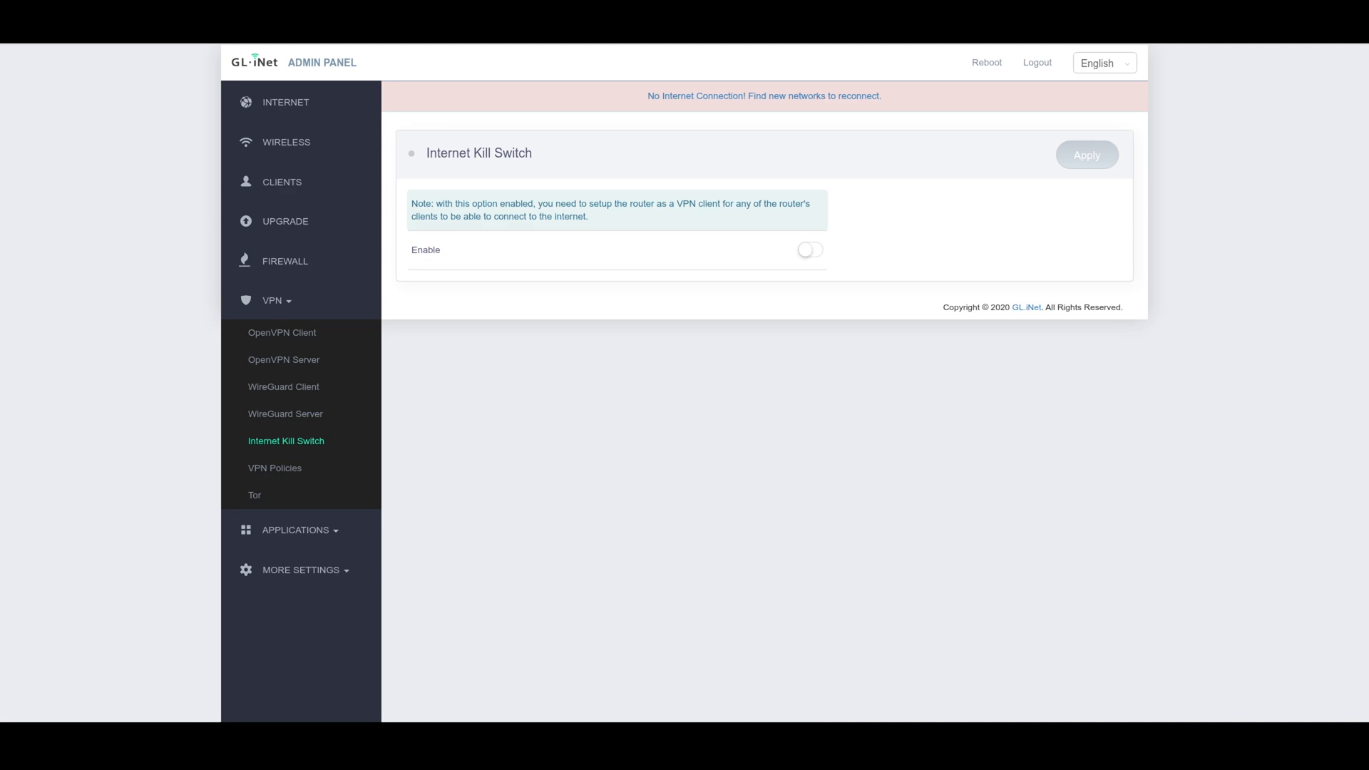
# Review the VPN Policies rule choices without changes, then go to the Tor page
pyautogui.click(274, 468)
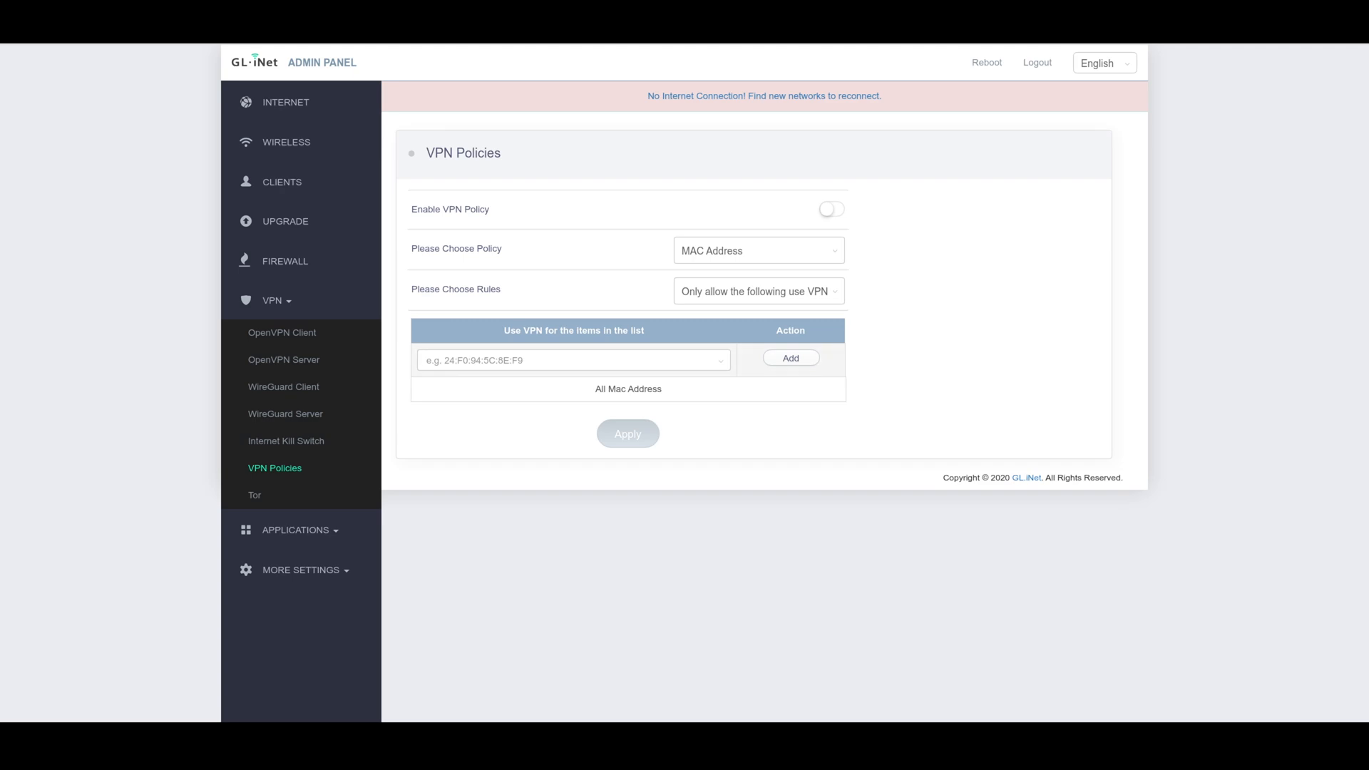
pyautogui.click(574, 359)
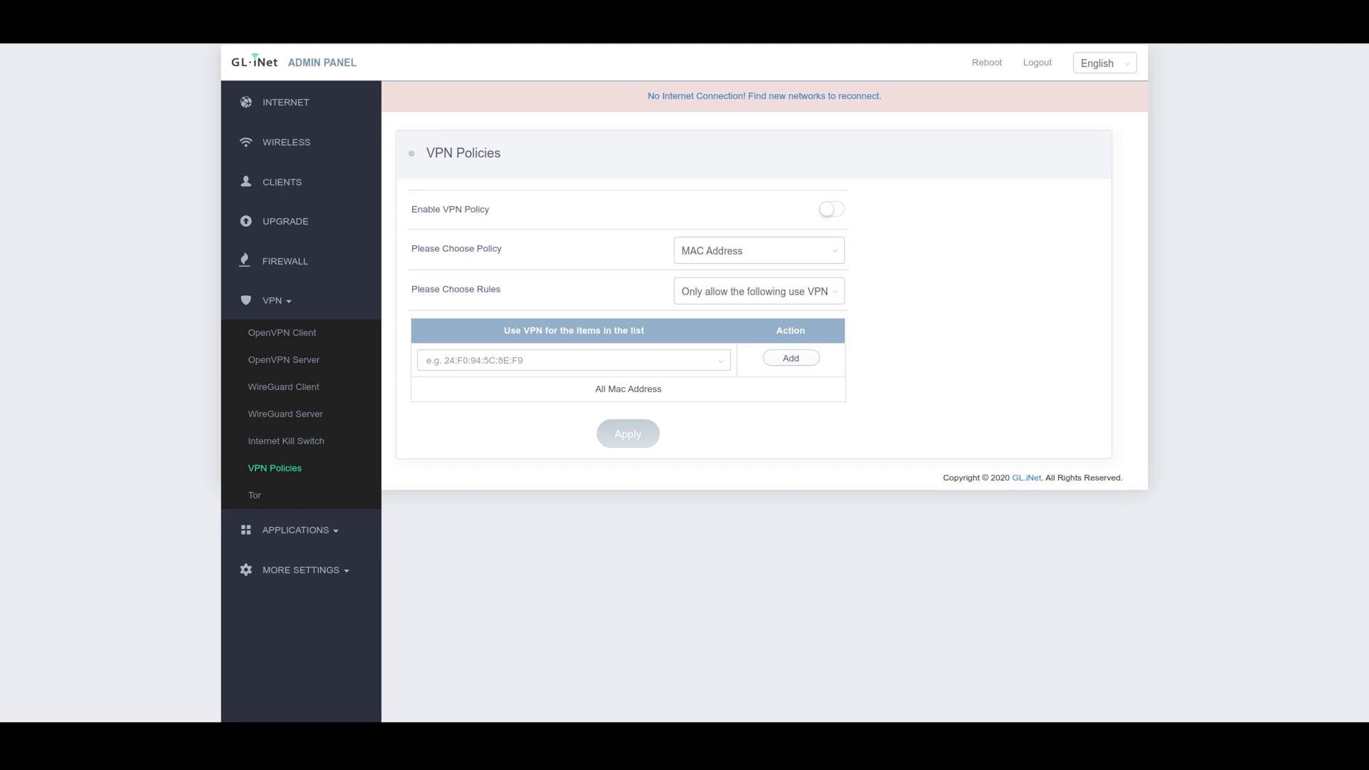
pyautogui.click(759, 291)
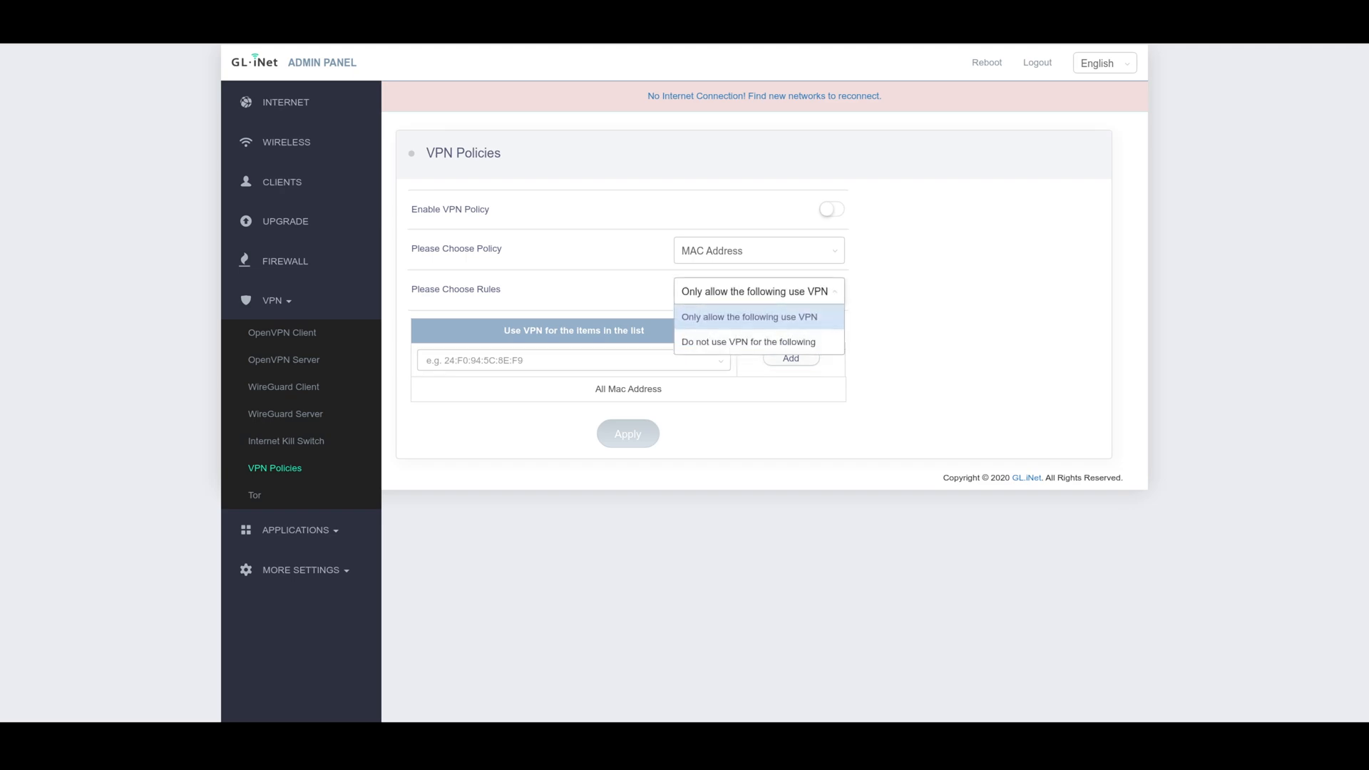
pyautogui.click(750, 316)
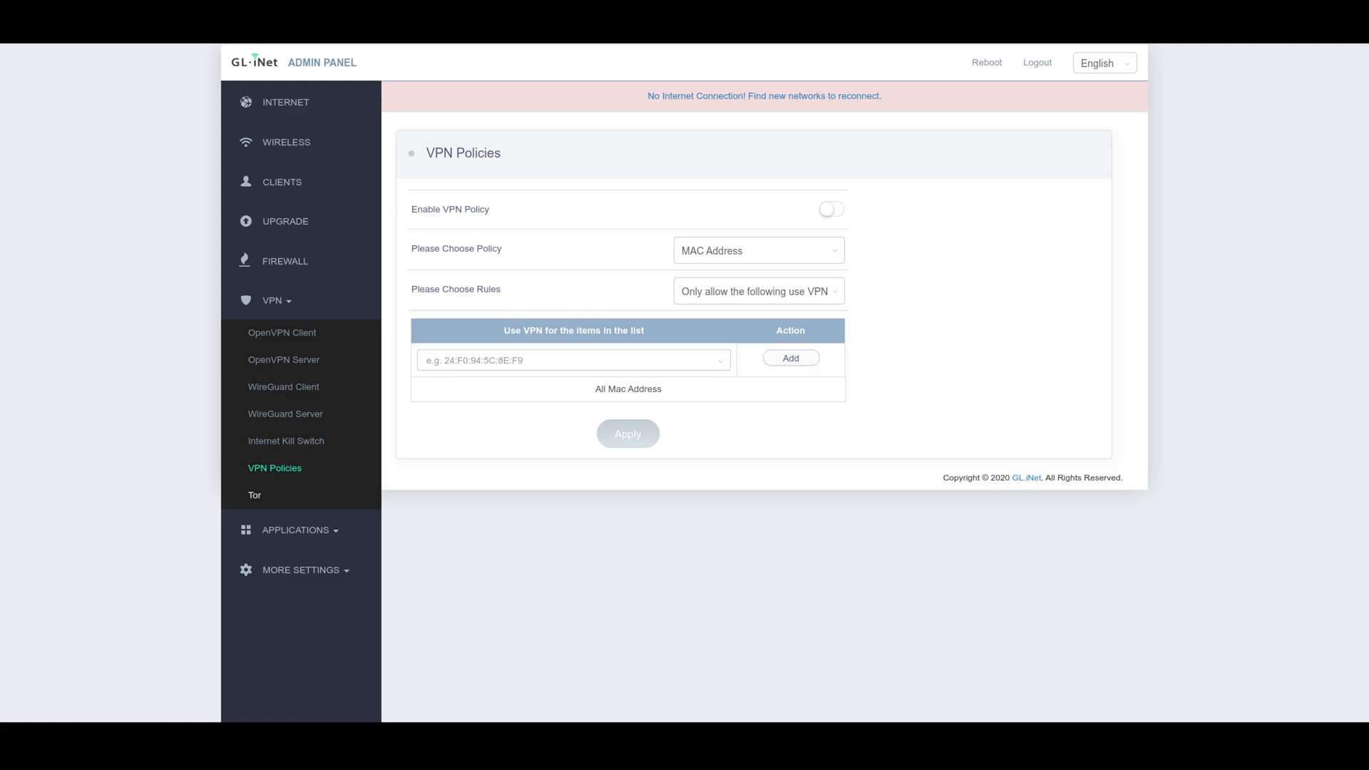
pyautogui.click(254, 495)
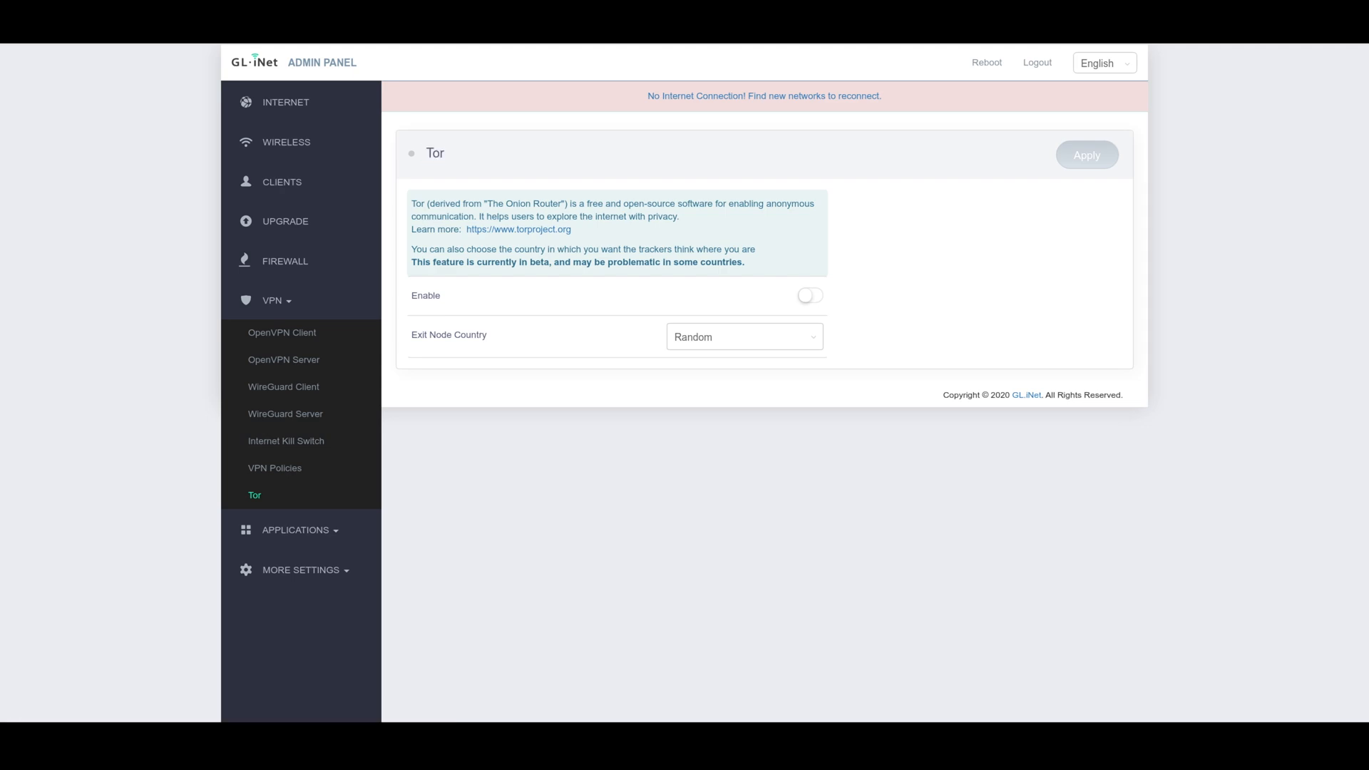
# Browse the Tor exit node country list and leave it on Random
pyautogui.click(744, 337)
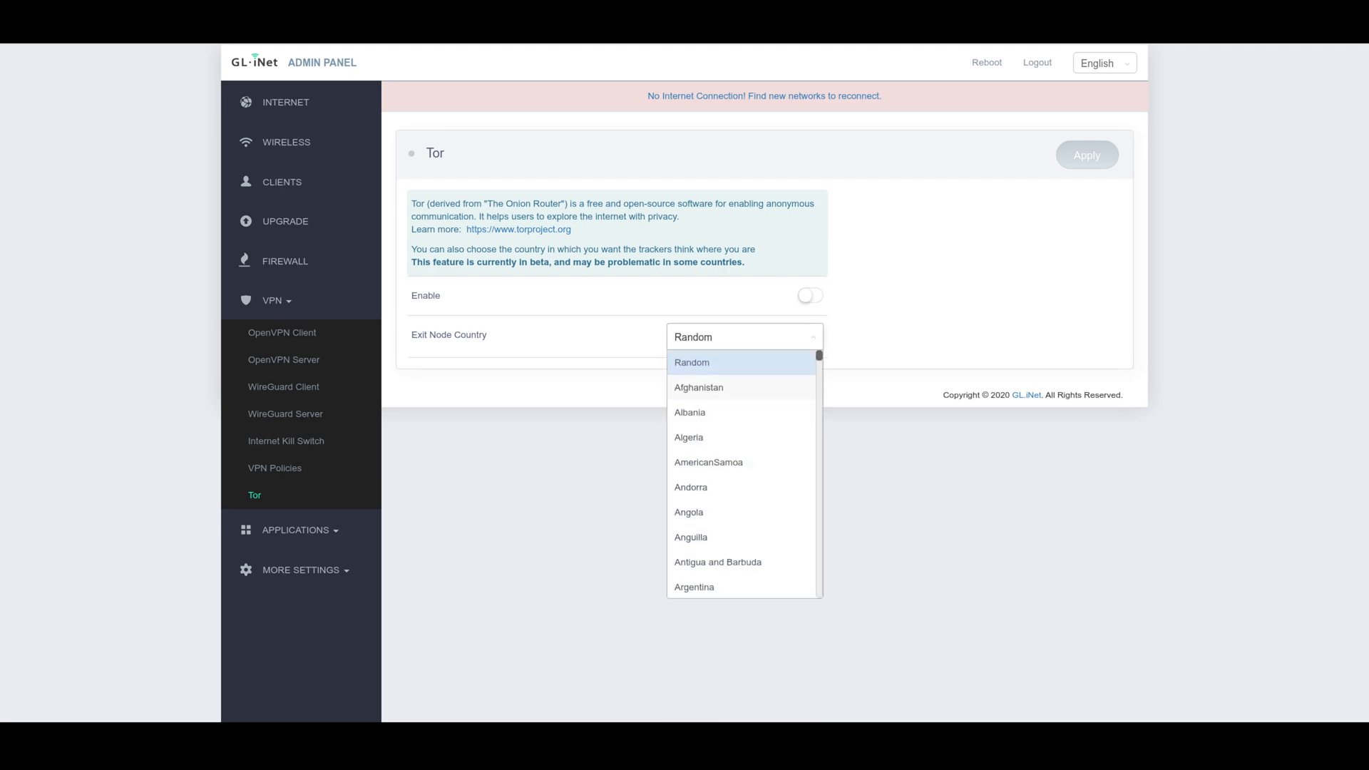
pyautogui.scroll(-3)
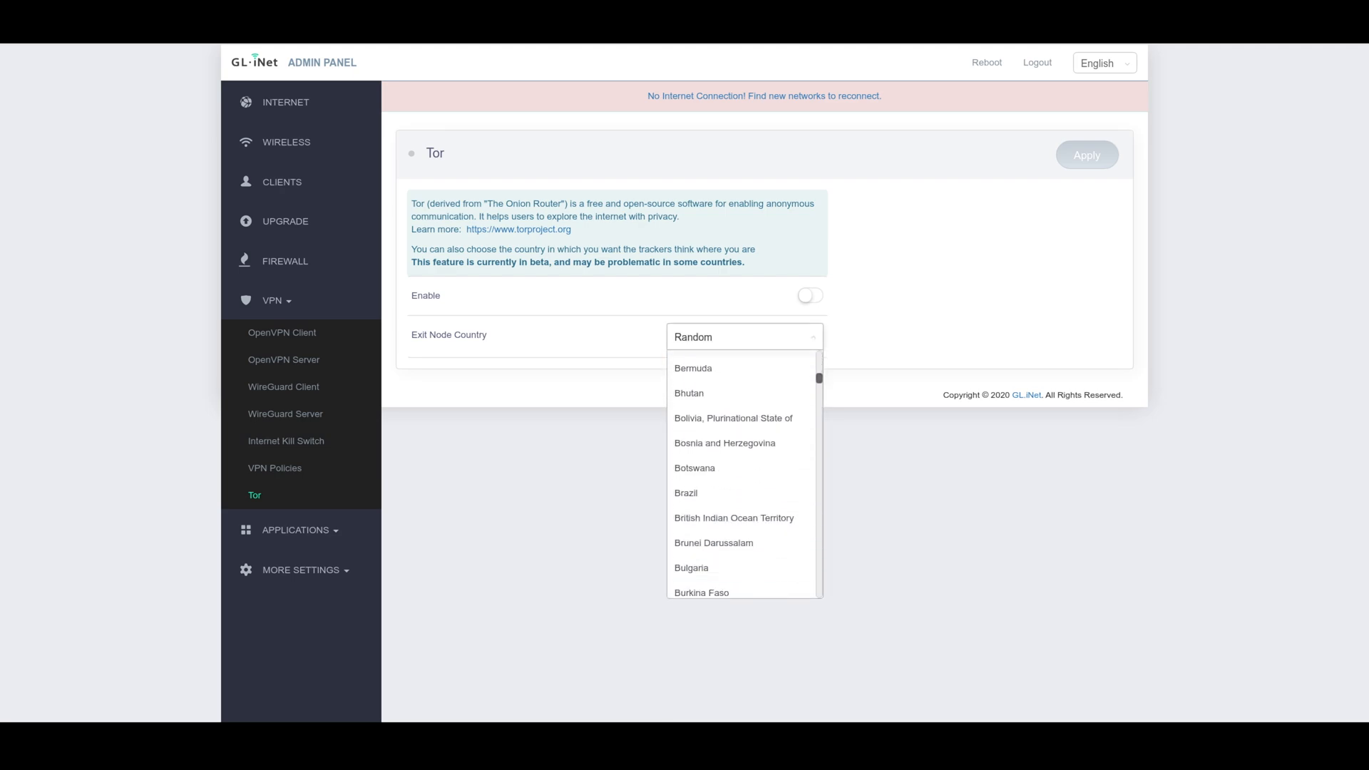
pyautogui.scroll(-3)
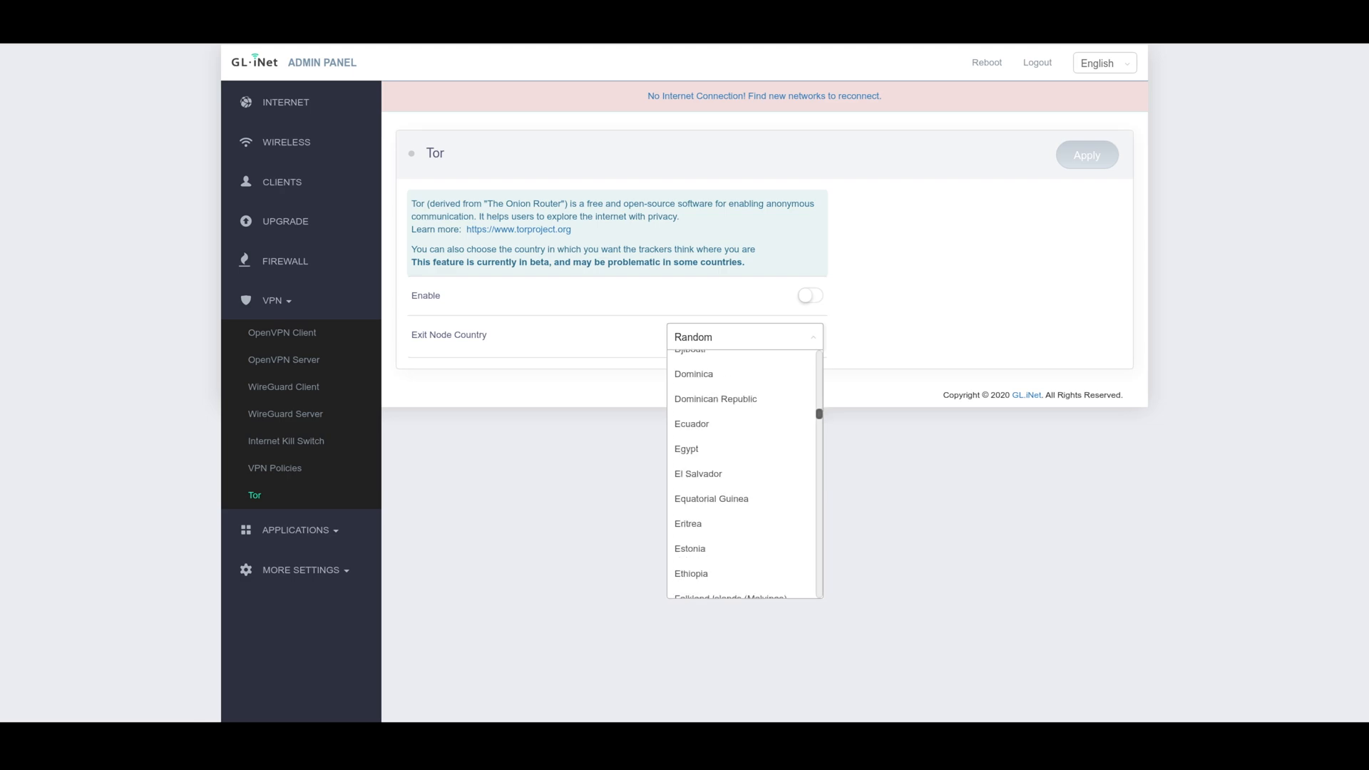
pyautogui.scroll(-3)
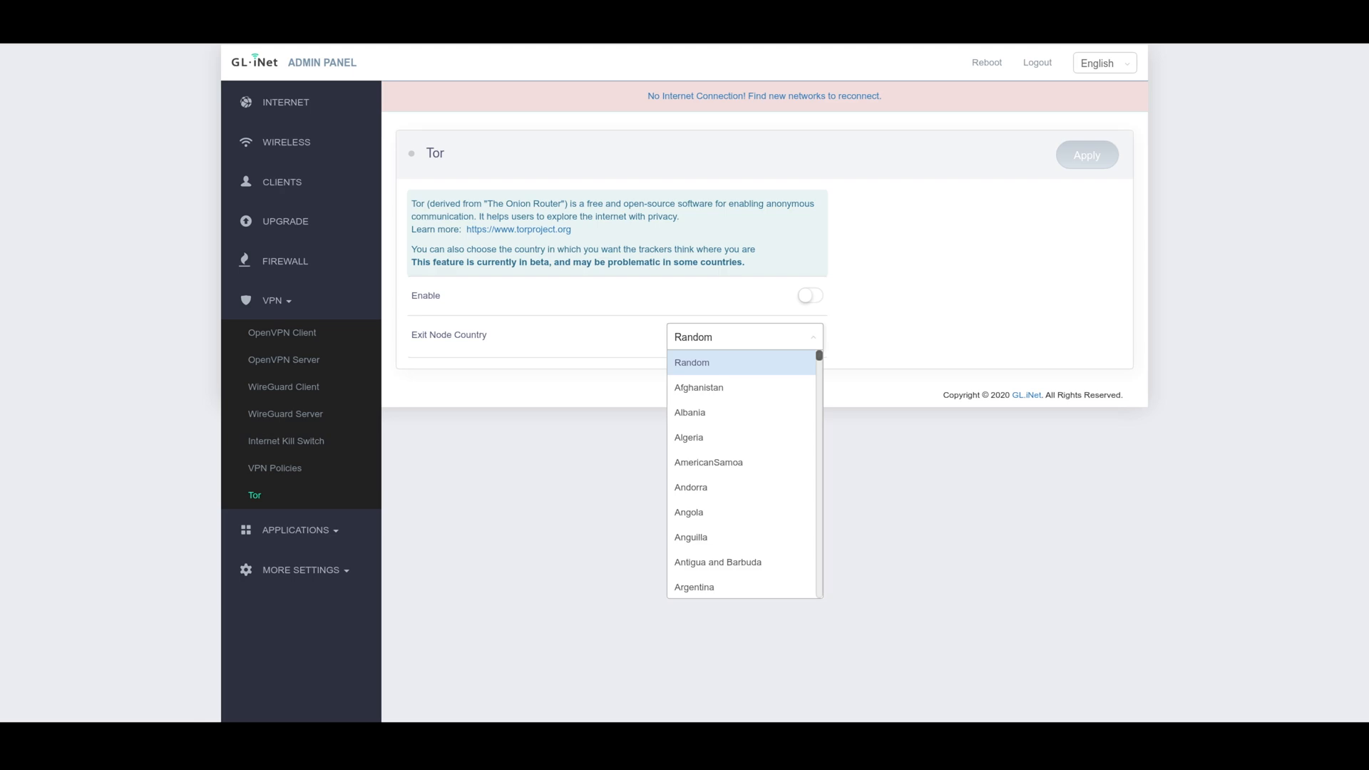
pyautogui.click(692, 363)
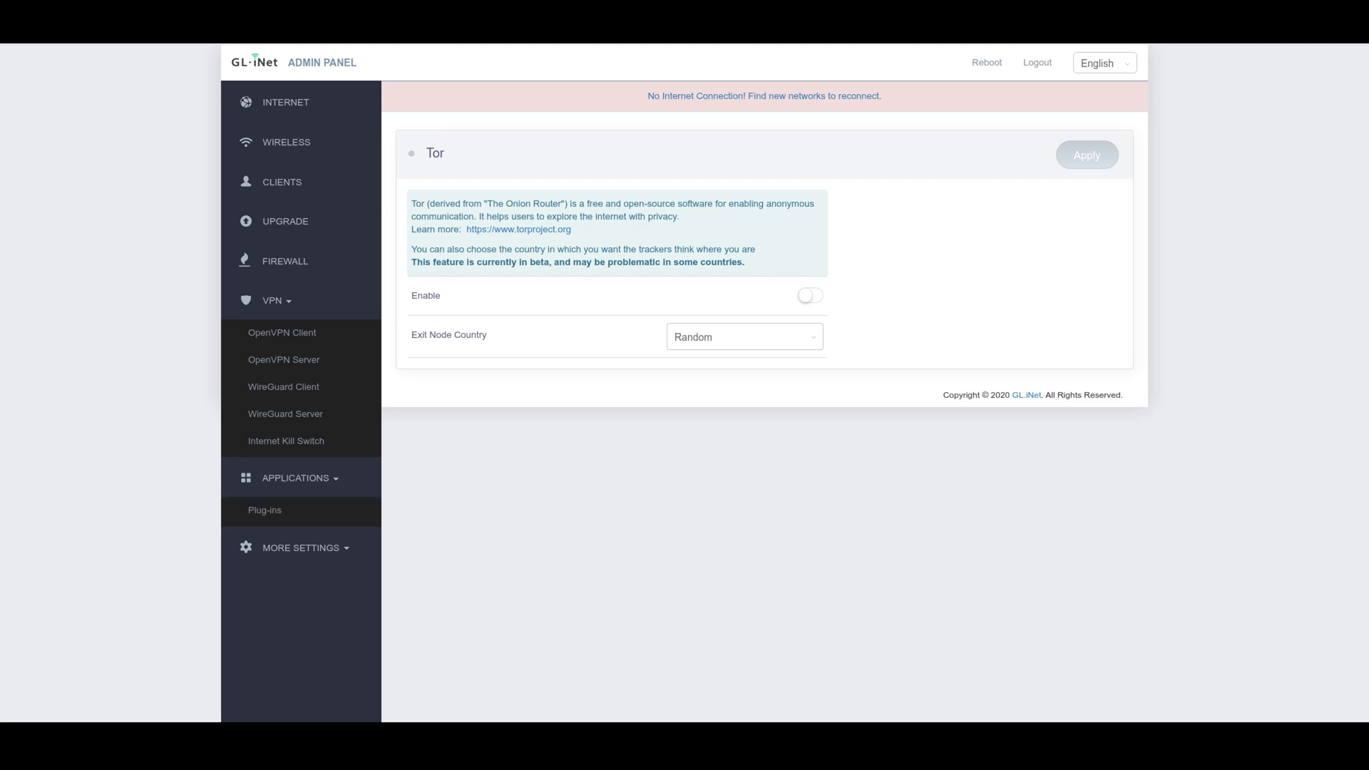
# Browse both pages of the Plug-ins package list, then go to File Sharing
pyautogui.click(266, 511)
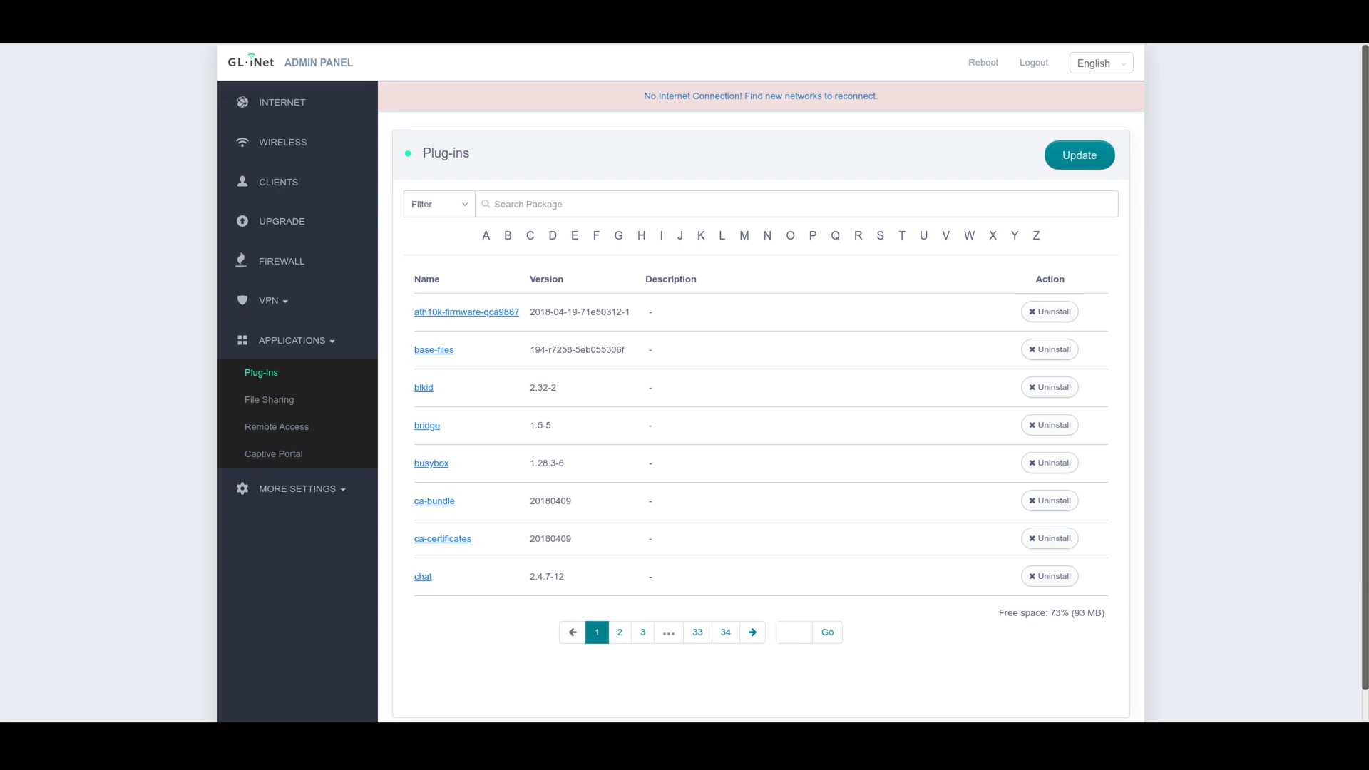
pyautogui.click(619, 632)
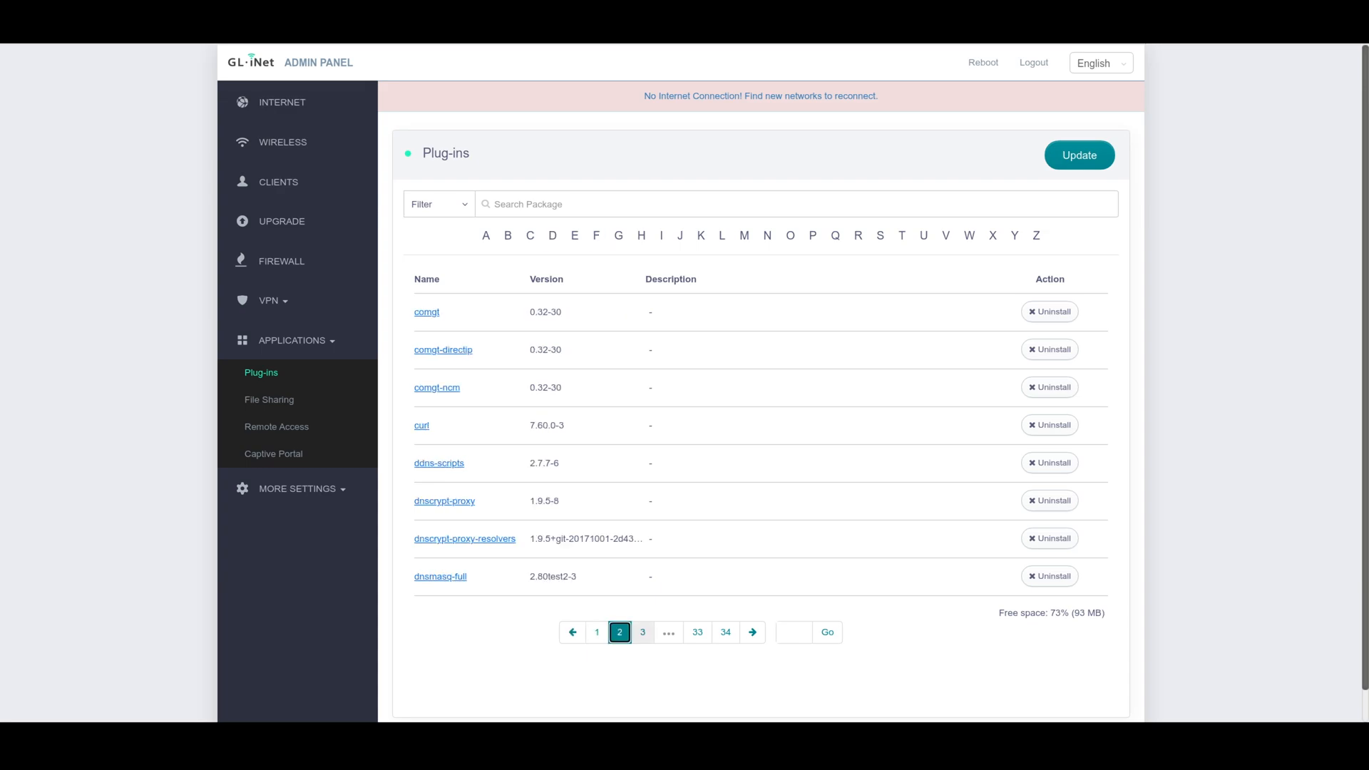
pyautogui.click(268, 400)
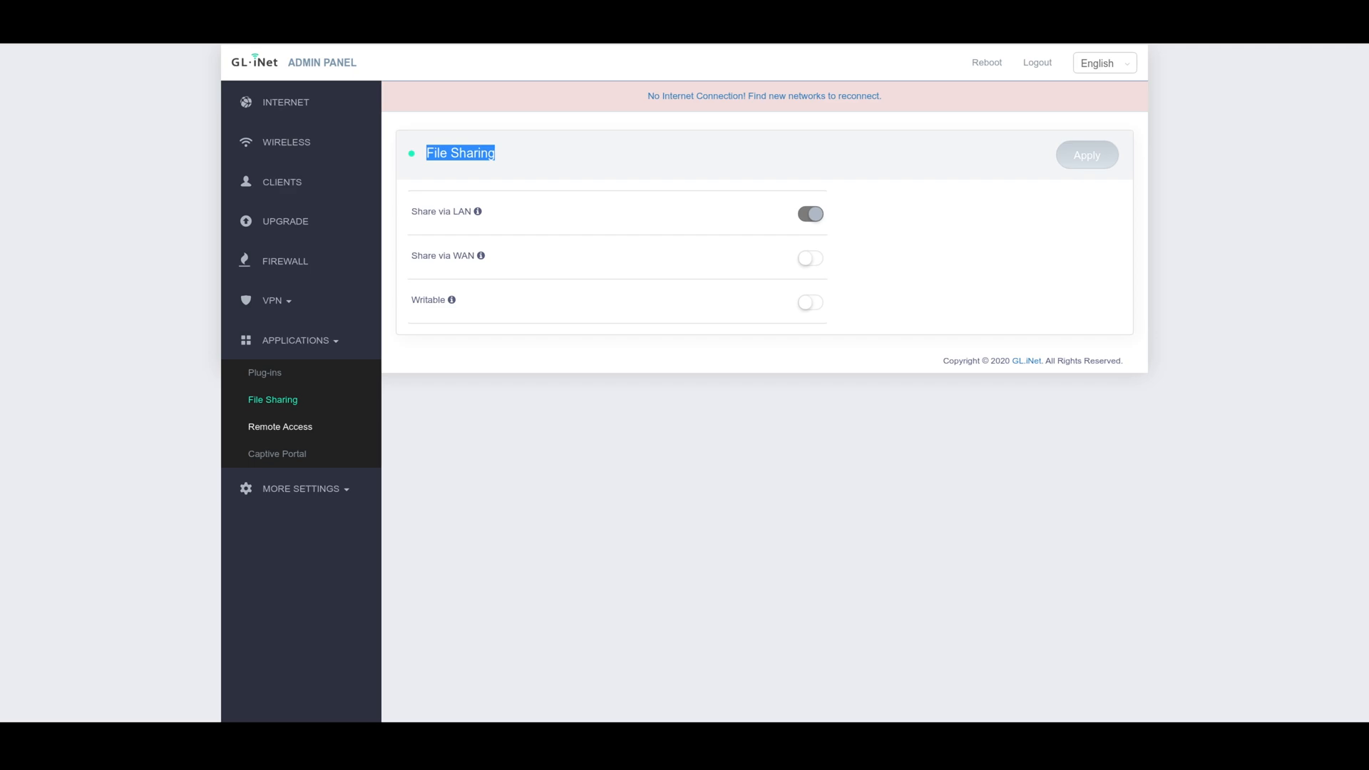
# View the Remote Access and Captive Portal pages, then expand the More Settings menu
pyautogui.click(279, 426)
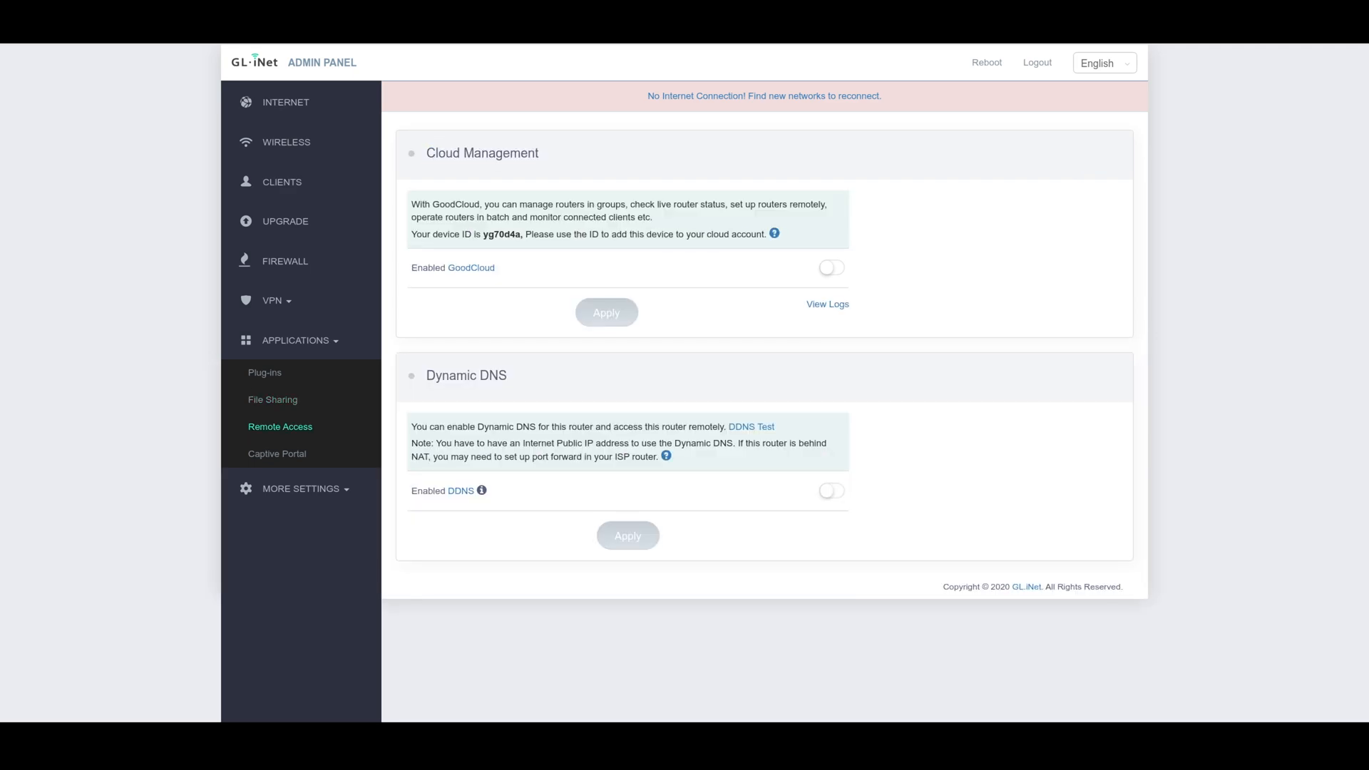
pyautogui.click(277, 453)
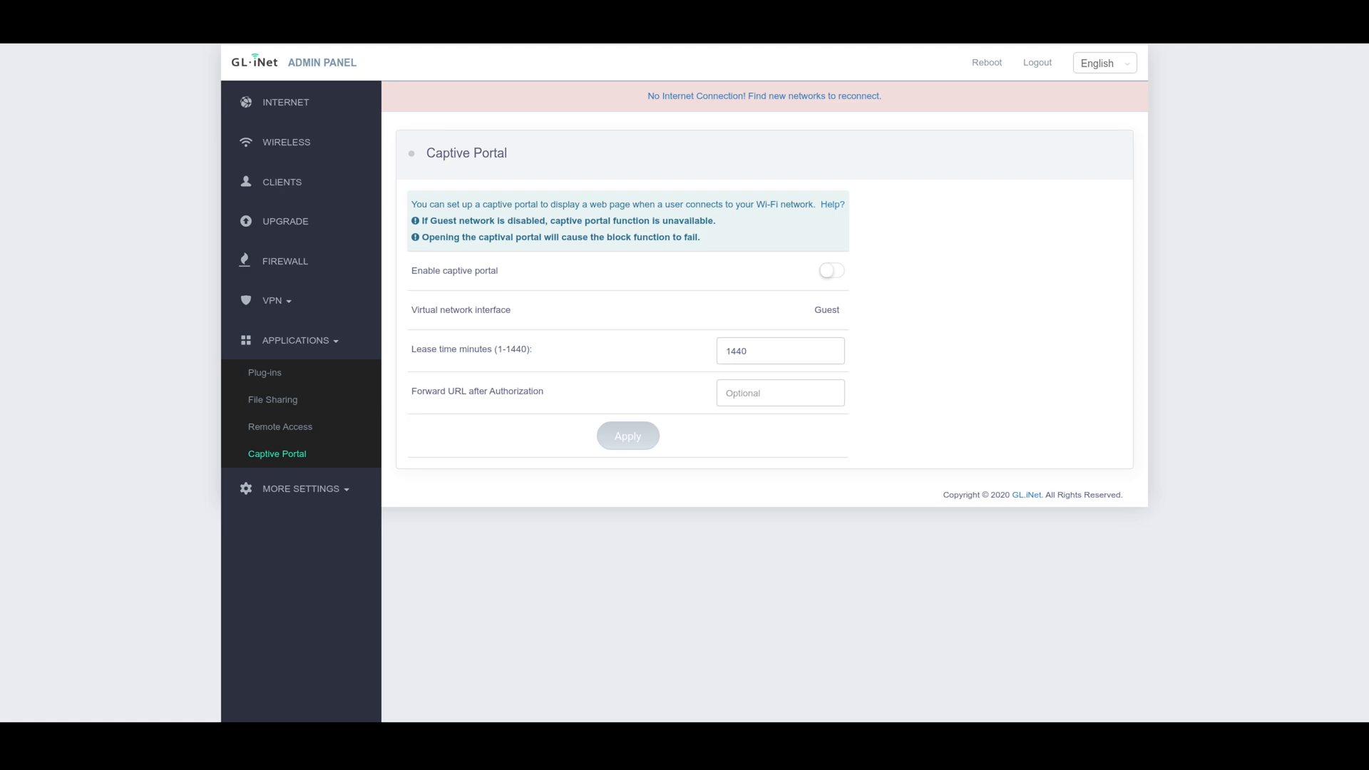
pyautogui.click(780, 393)
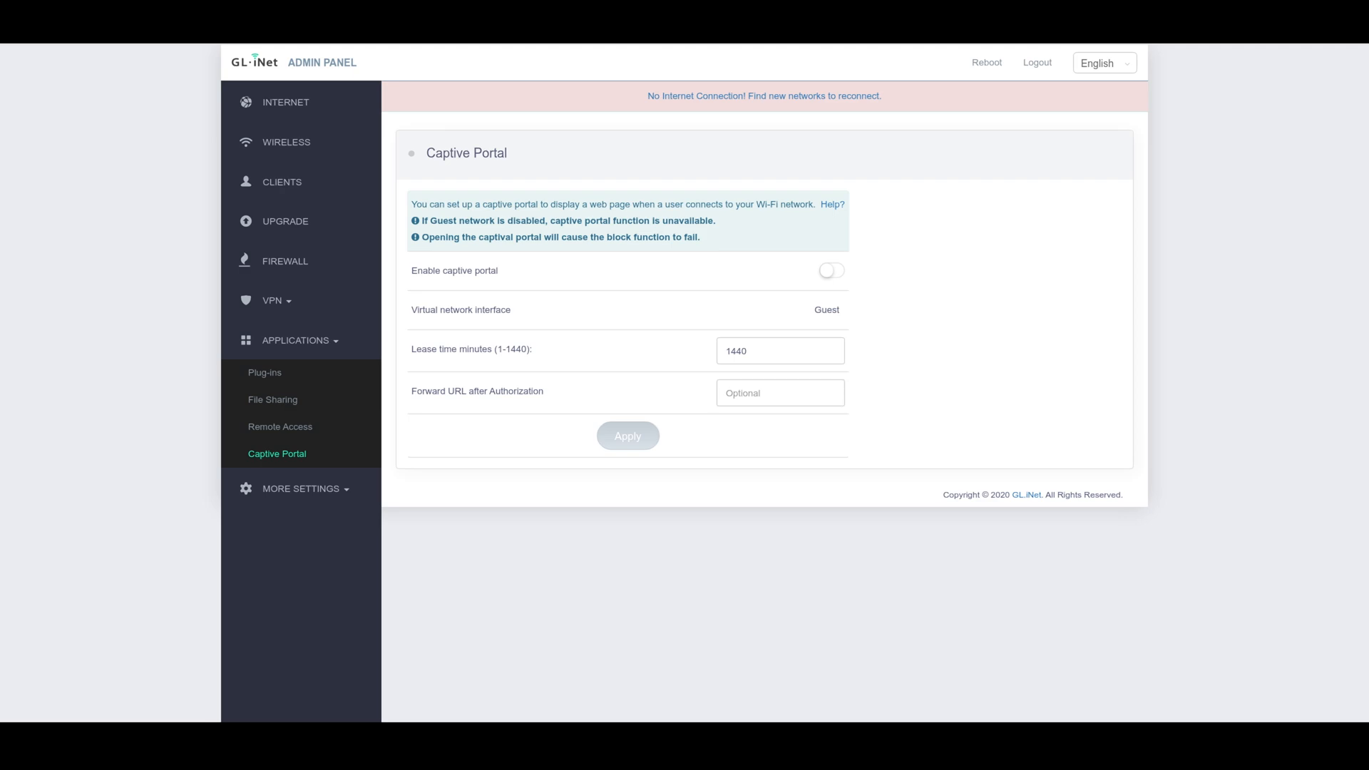
pyautogui.click(305, 487)
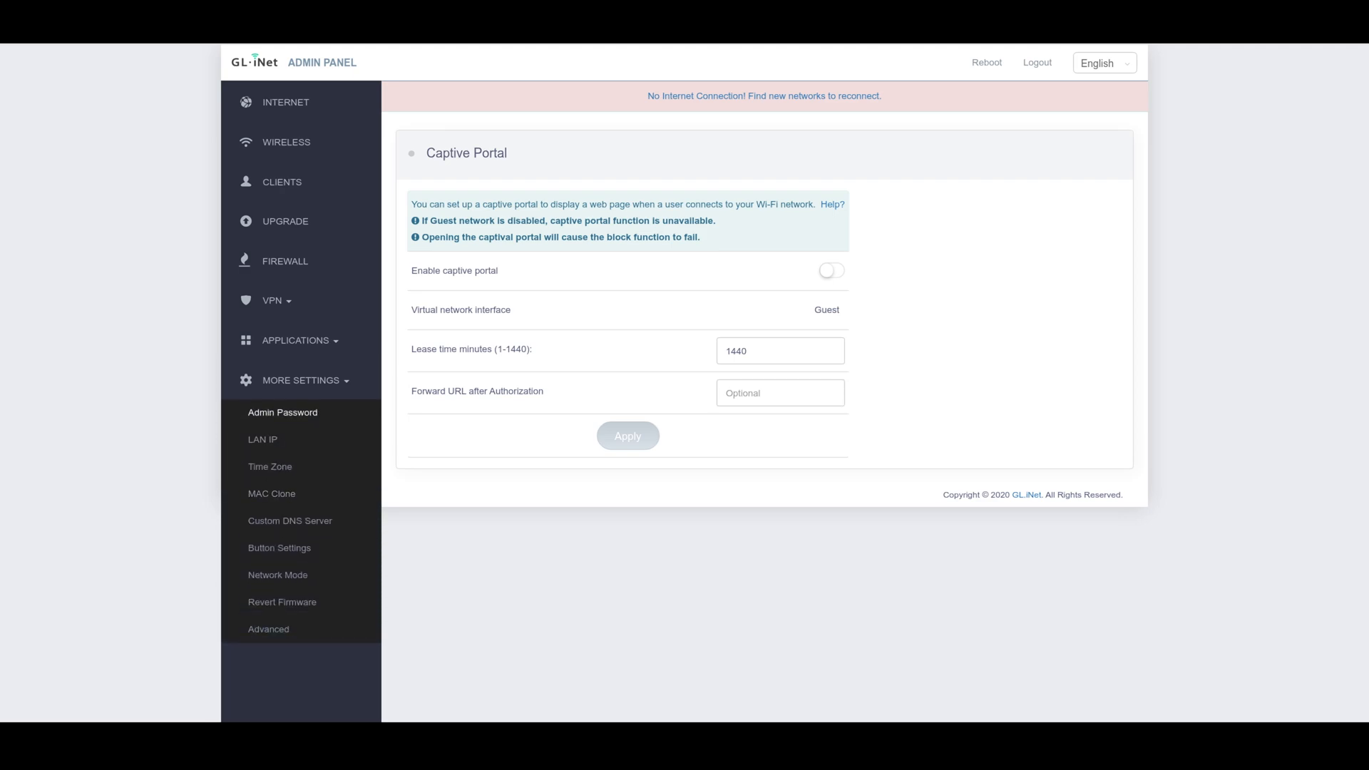
# View the Admin Password, LAN IP, Time Zone and MAC Clone settings pages
pyautogui.click(283, 412)
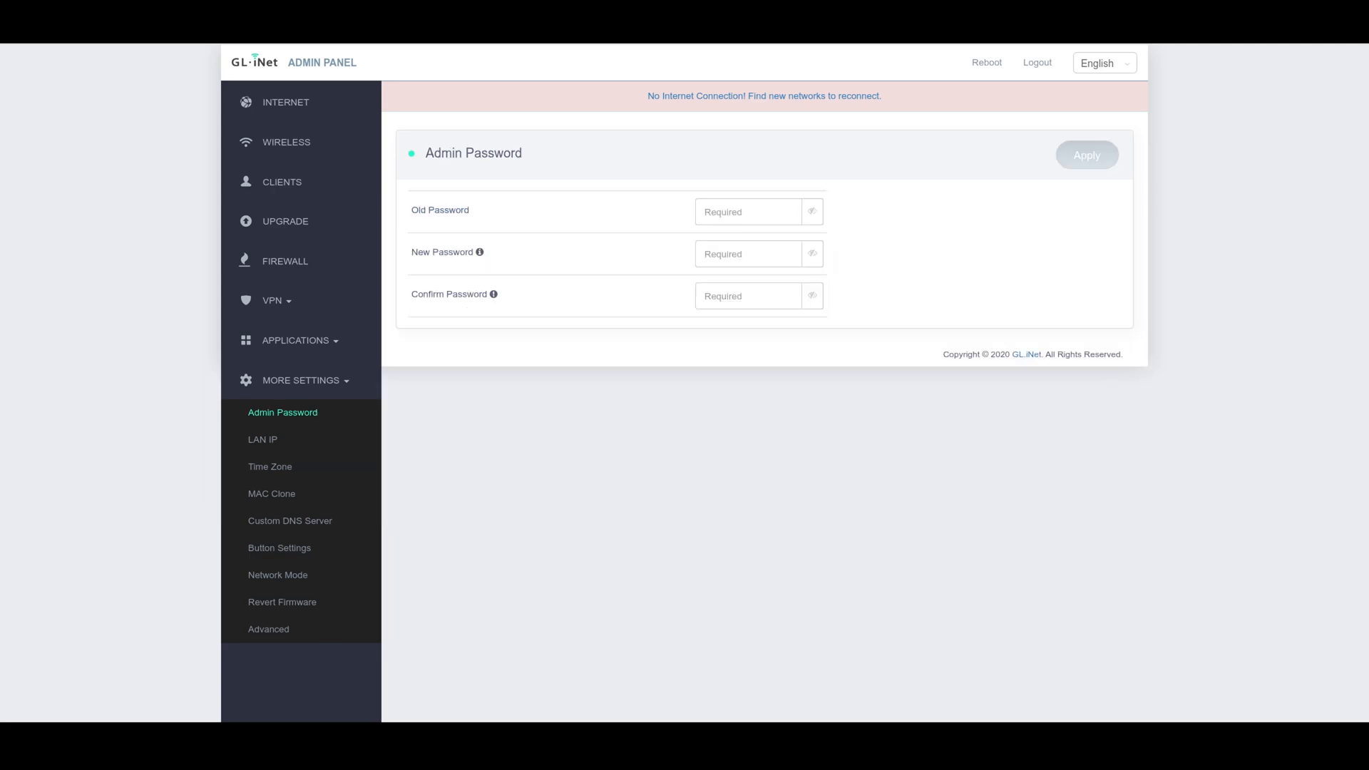
pyautogui.click(263, 439)
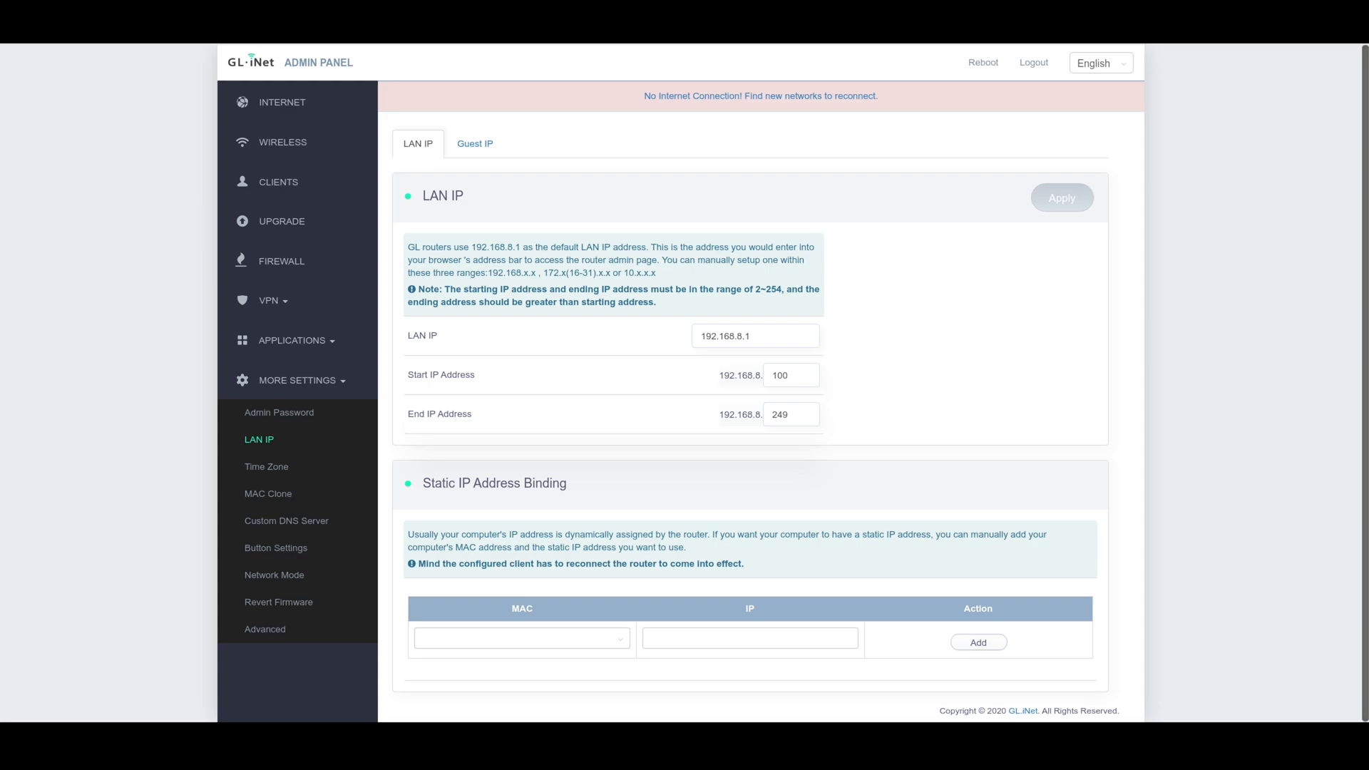
pyautogui.moveTo(266, 466)
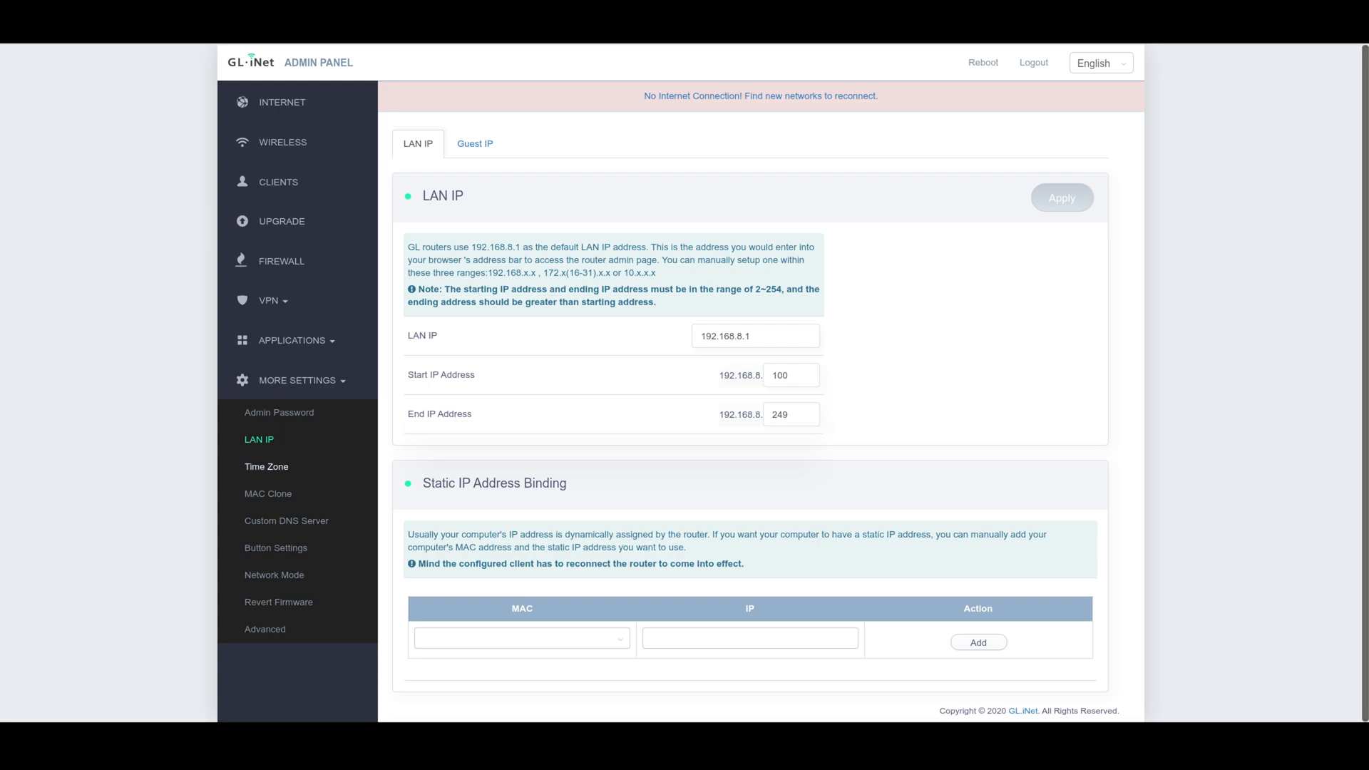
pyautogui.click(265, 466)
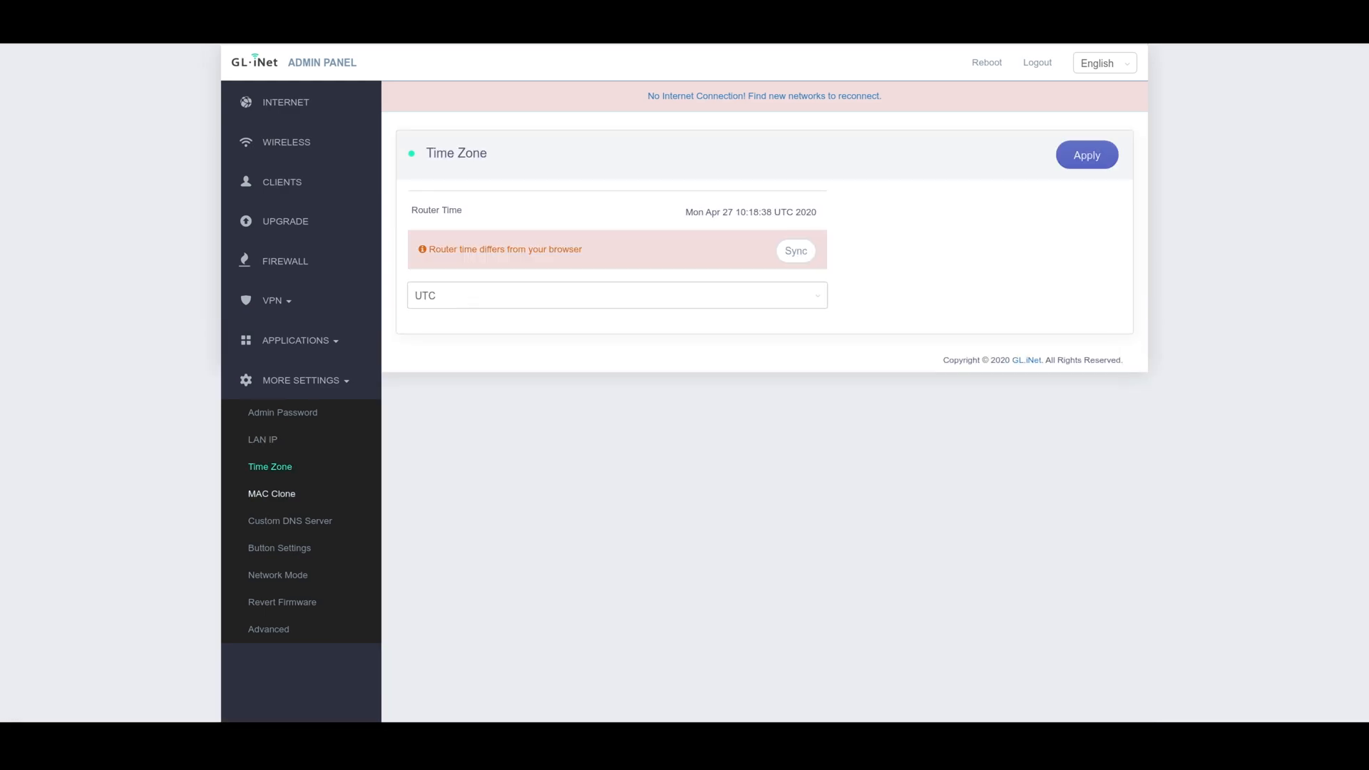
pyautogui.click(270, 494)
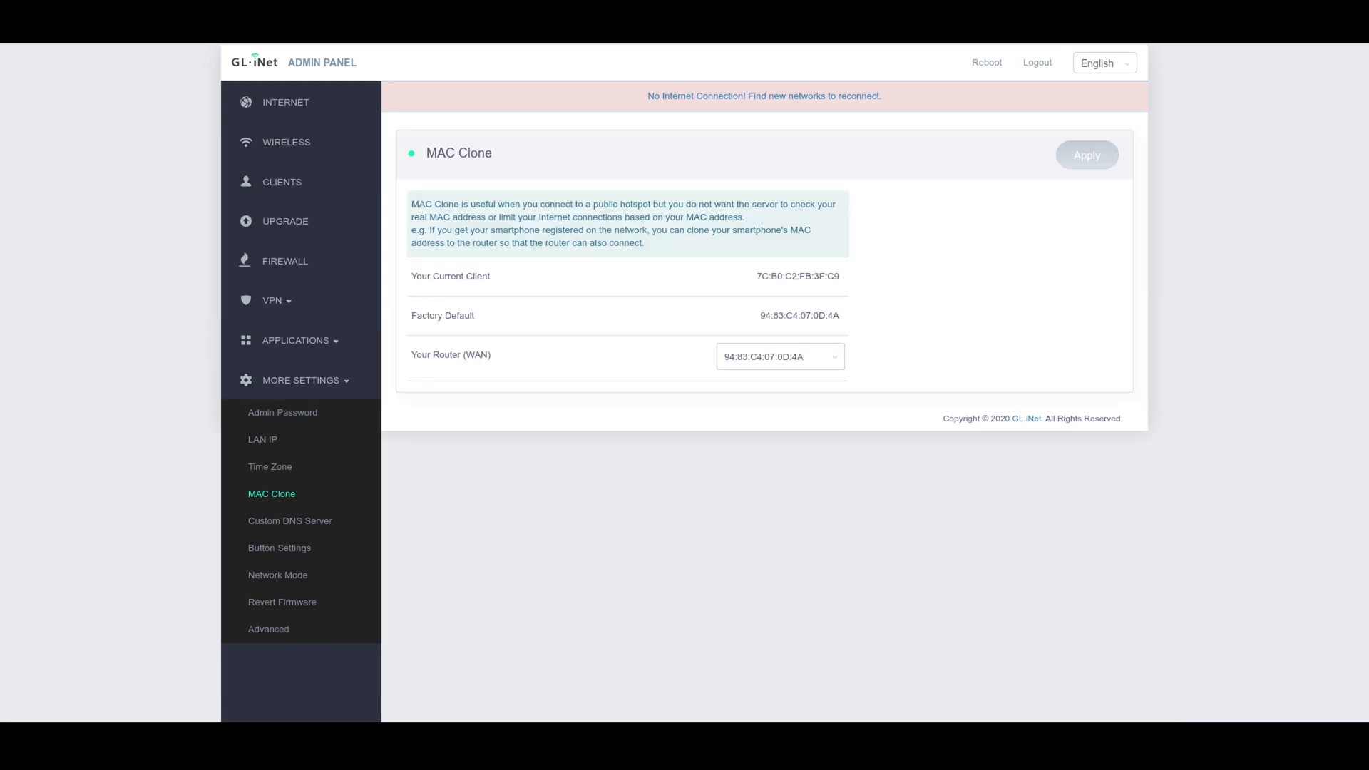
# View Custom DNS Server with the DNS over TLS from Cloudflare option marked, then Button Settings
pyautogui.click(289, 521)
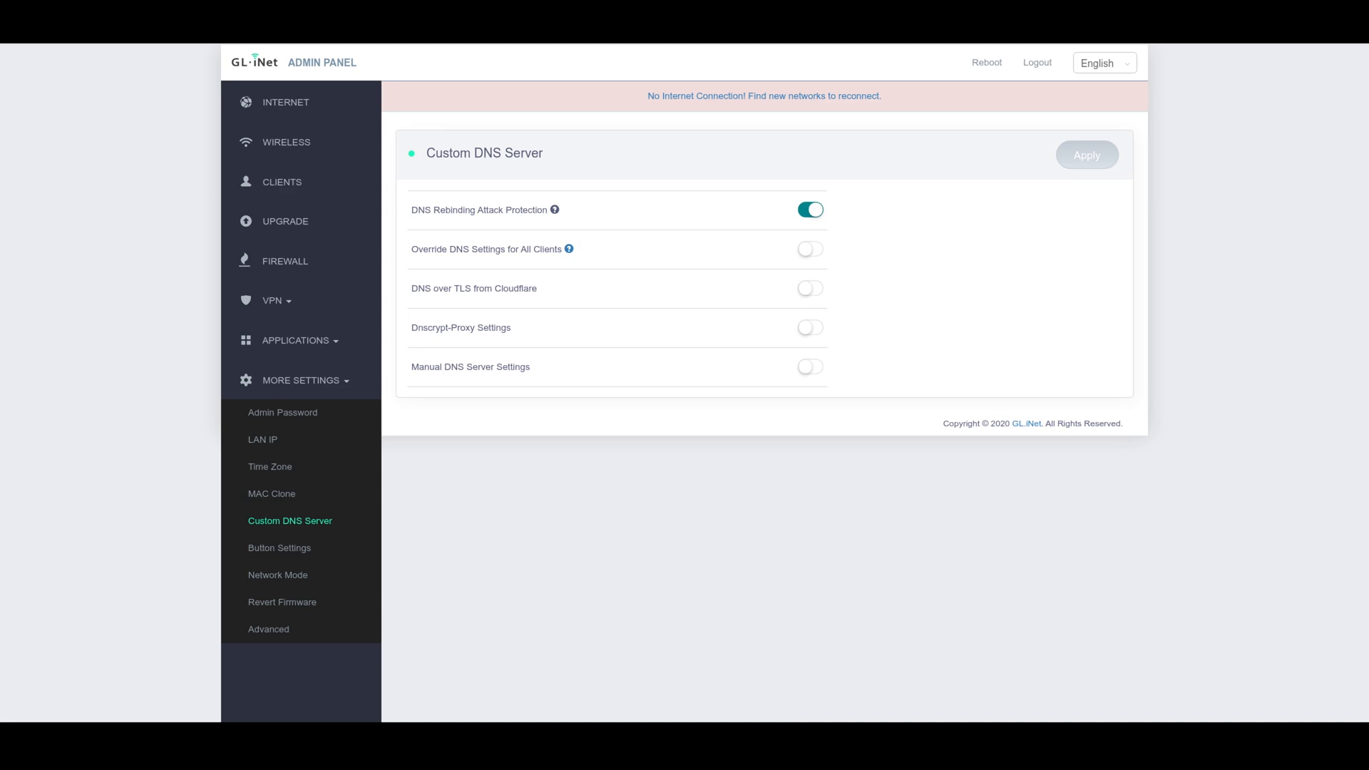
pyautogui.doubleClick(474, 288)
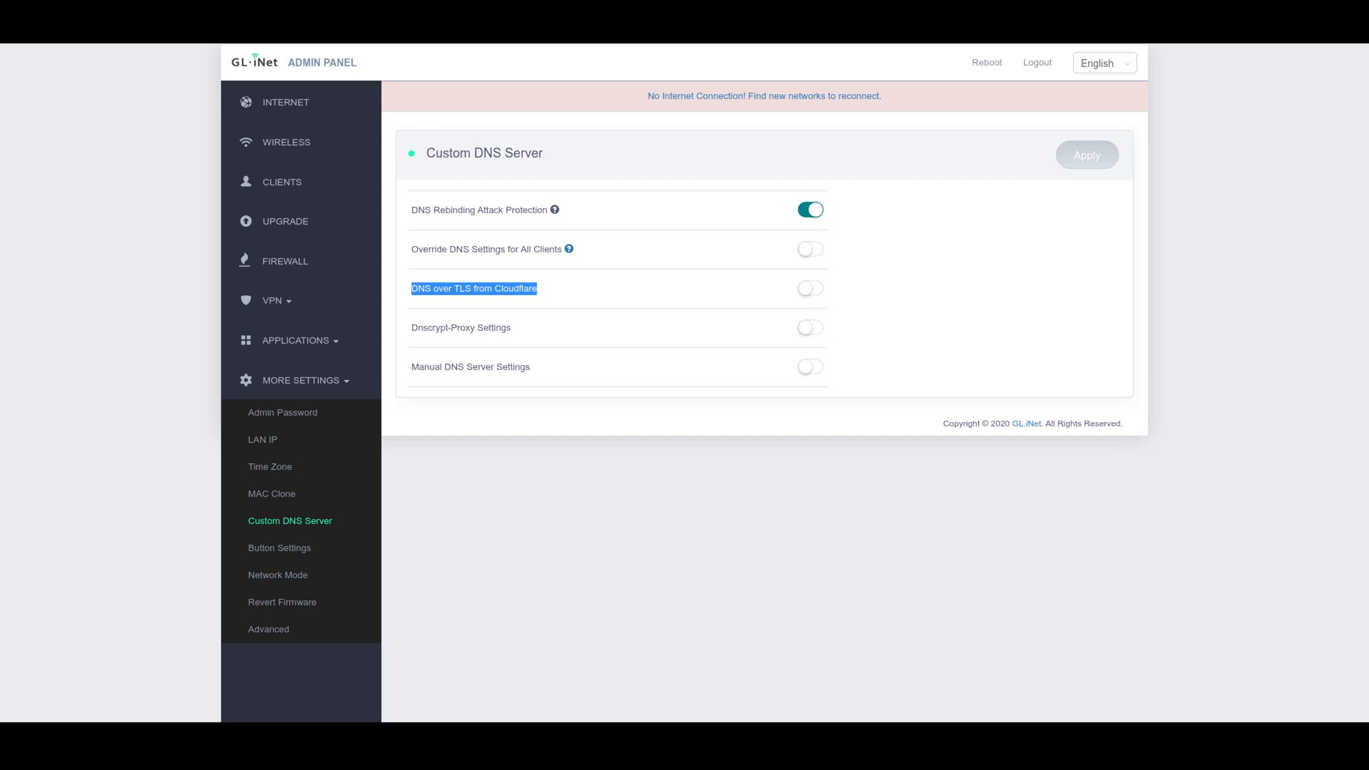
pyautogui.moveTo(280, 547)
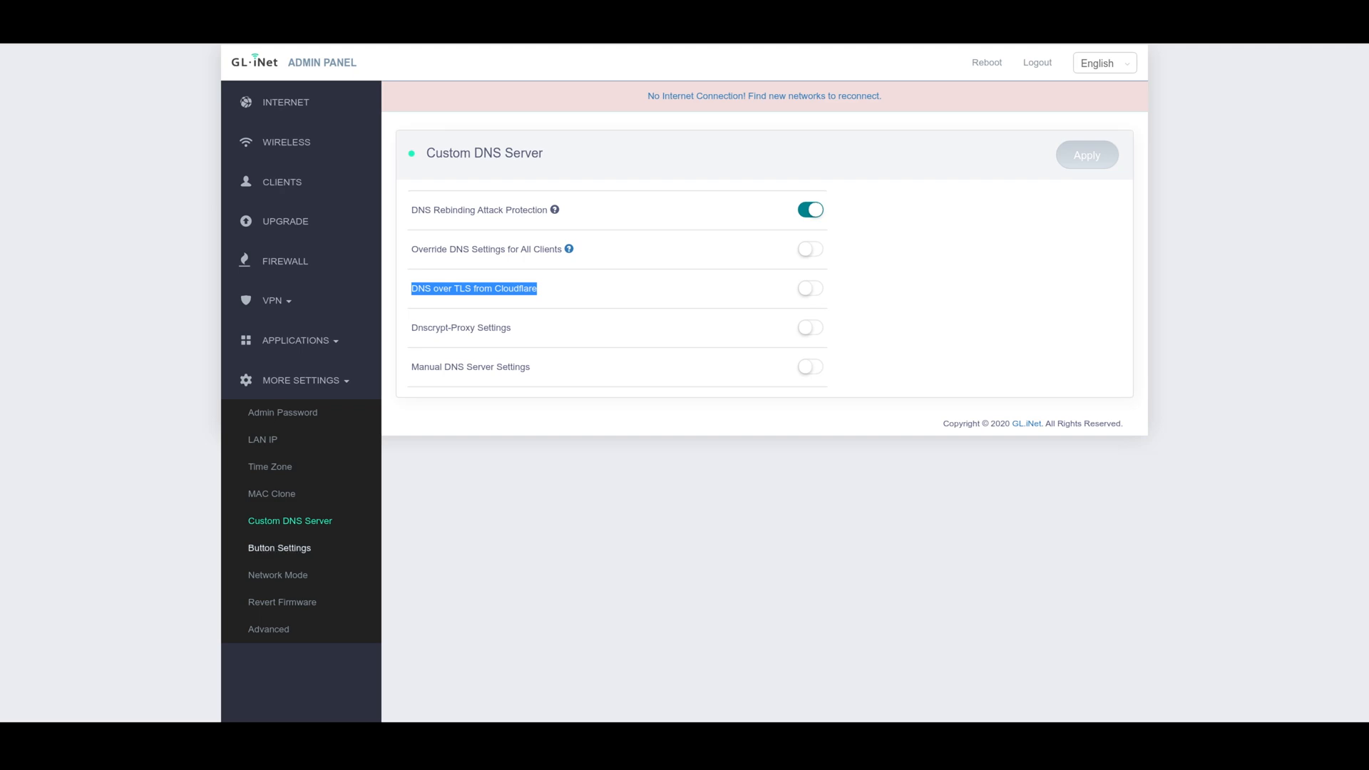
pyautogui.click(280, 548)
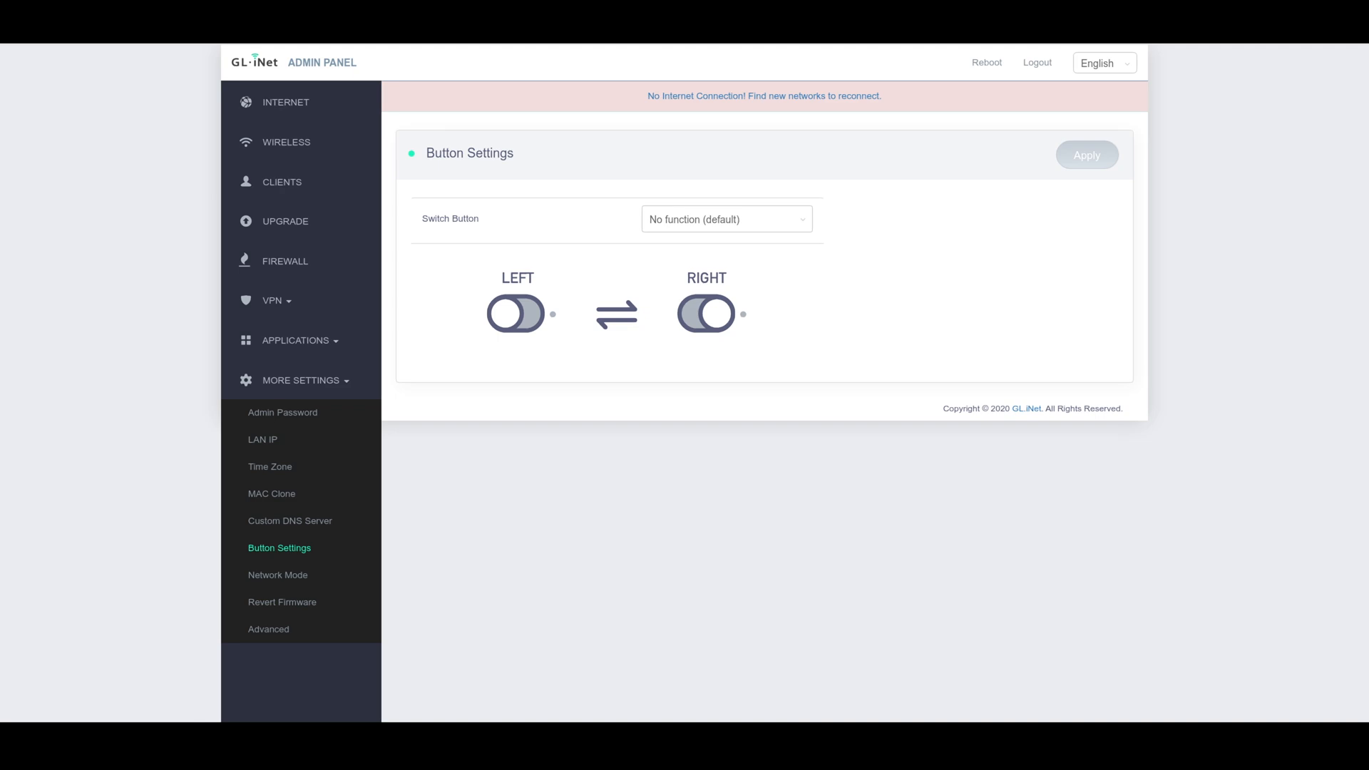
pyautogui.click(726, 219)
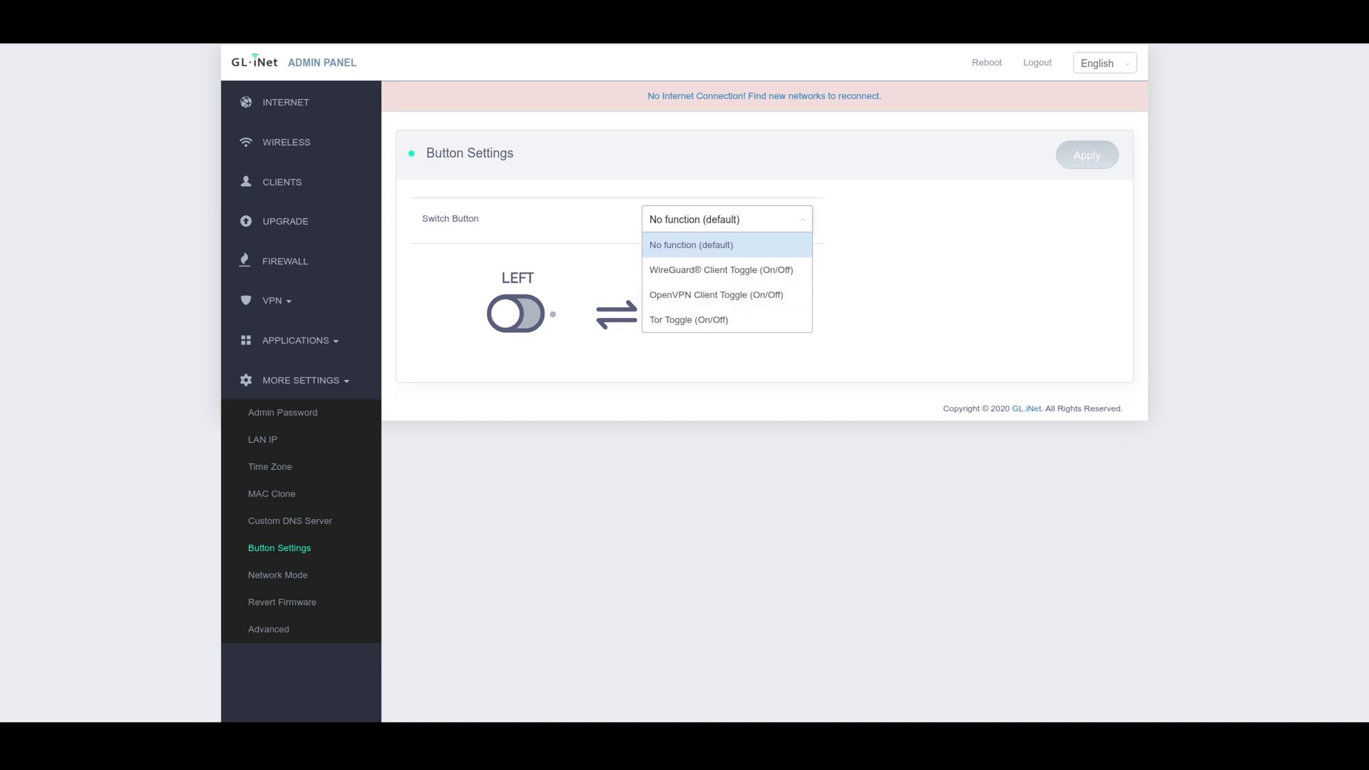
pyautogui.click(691, 245)
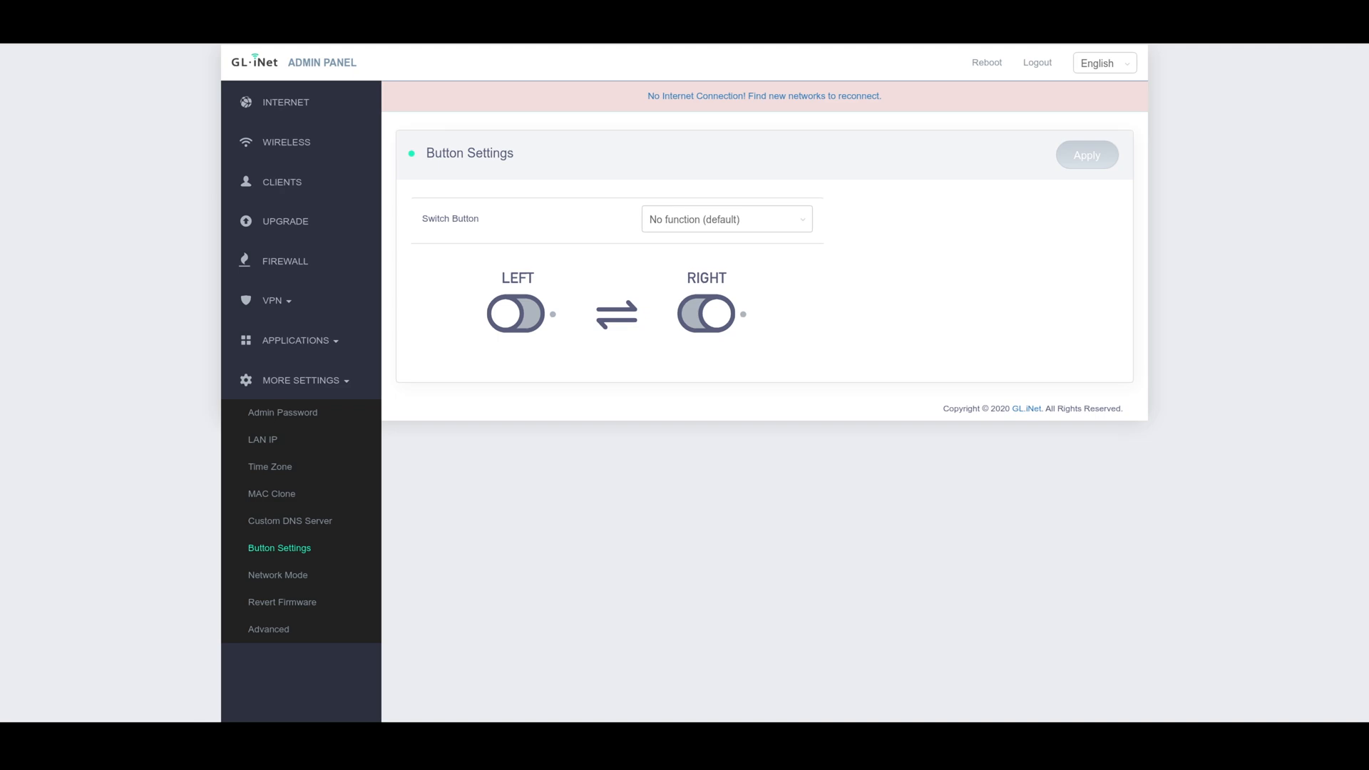
pyautogui.moveTo(277, 575)
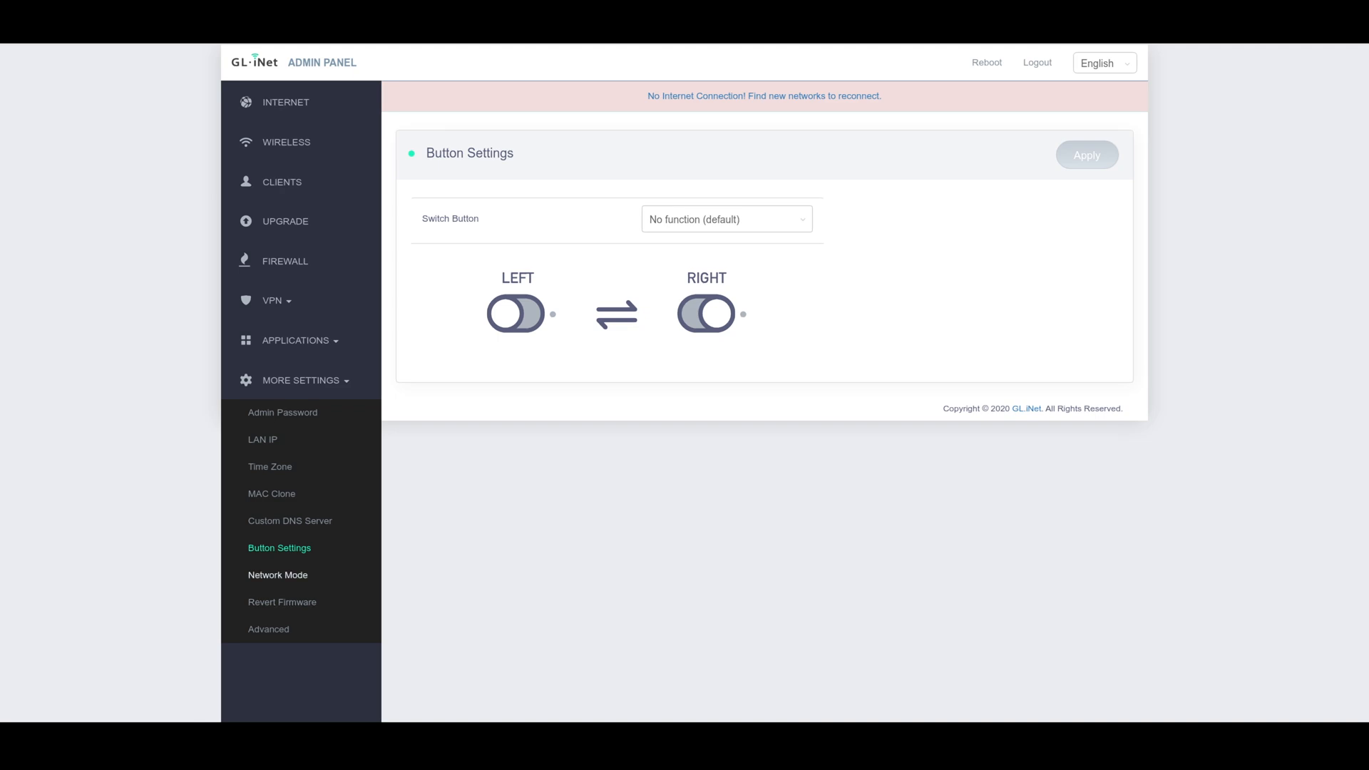
# View the Network Mode page with Router selected among Access Point, Extender and WDS
pyautogui.click(276, 574)
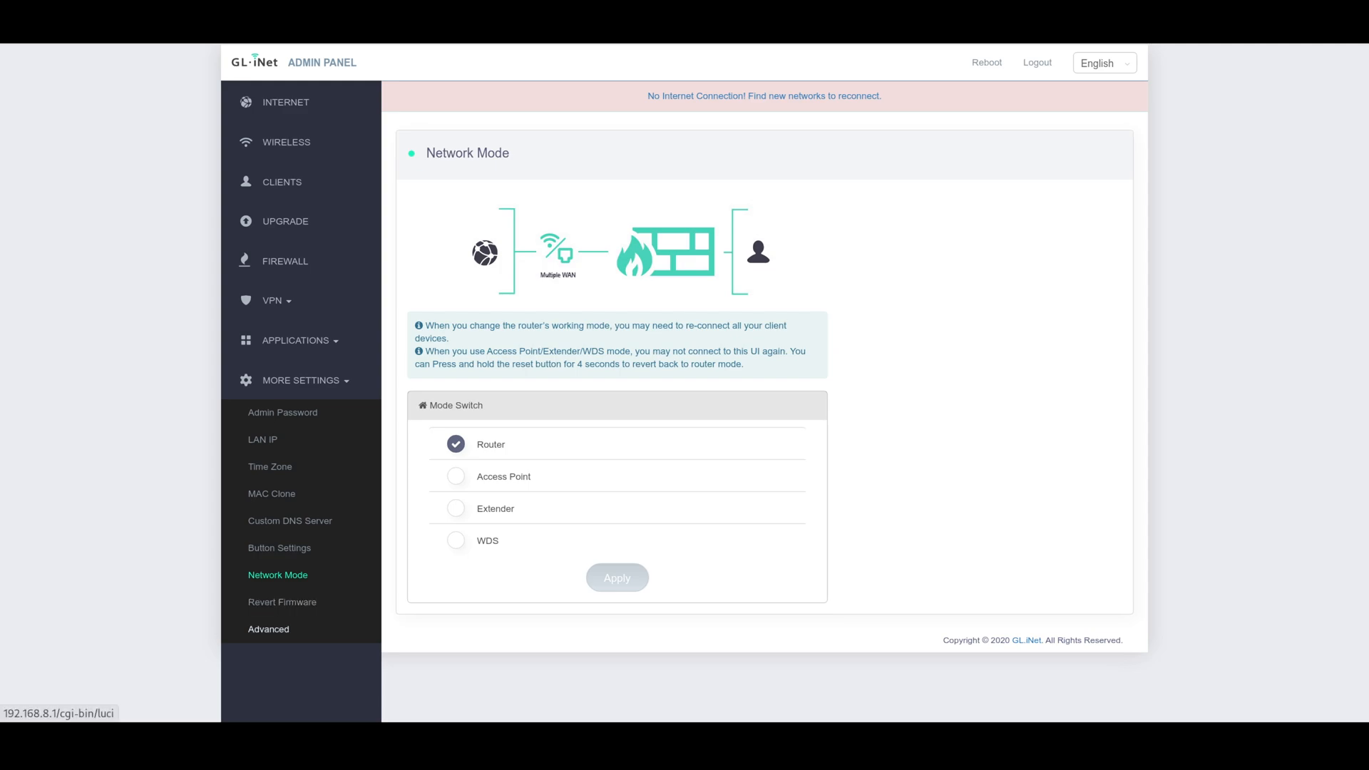
pyautogui.moveTo(290, 521)
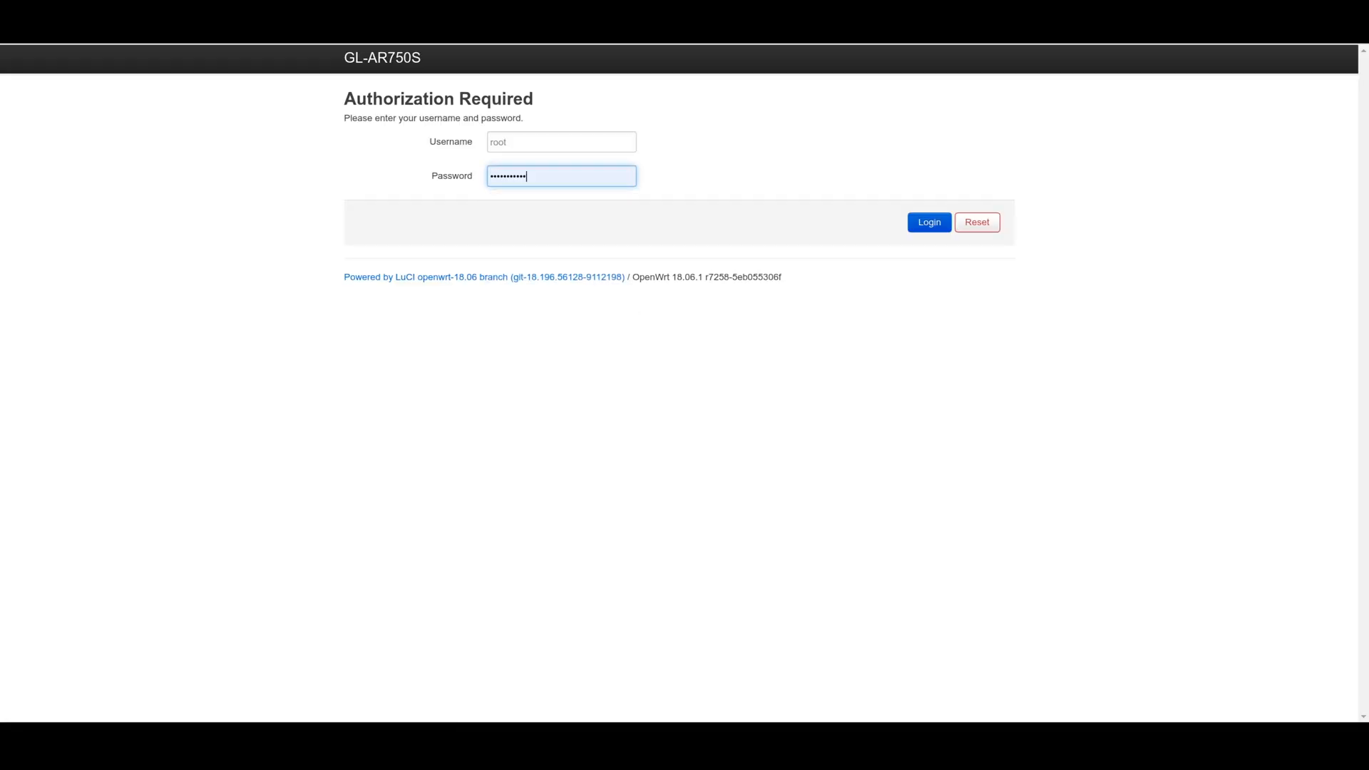
# Log in to LuCI and read down the Status overview of system, memory, network and wireless
pyautogui.click(930, 221)
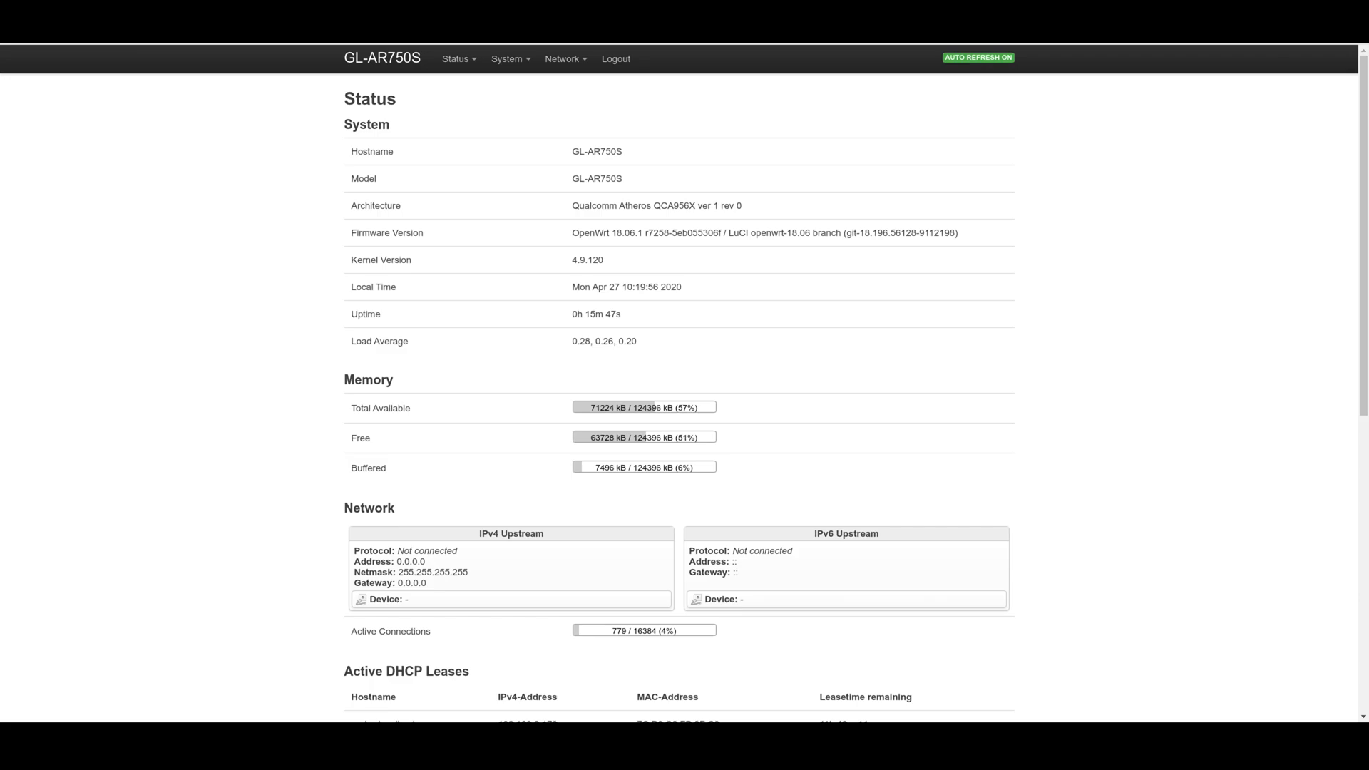
pyautogui.scroll(-3)
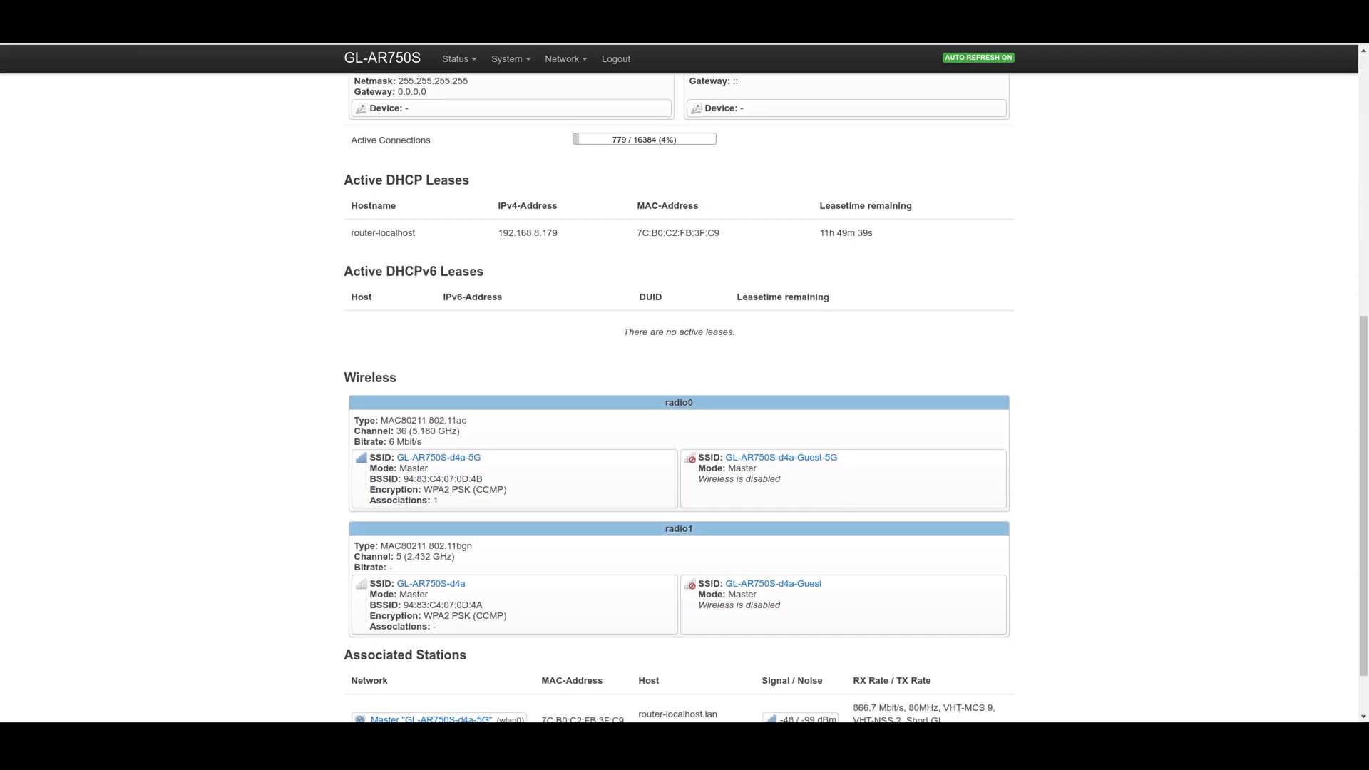
pyautogui.scroll(-3)
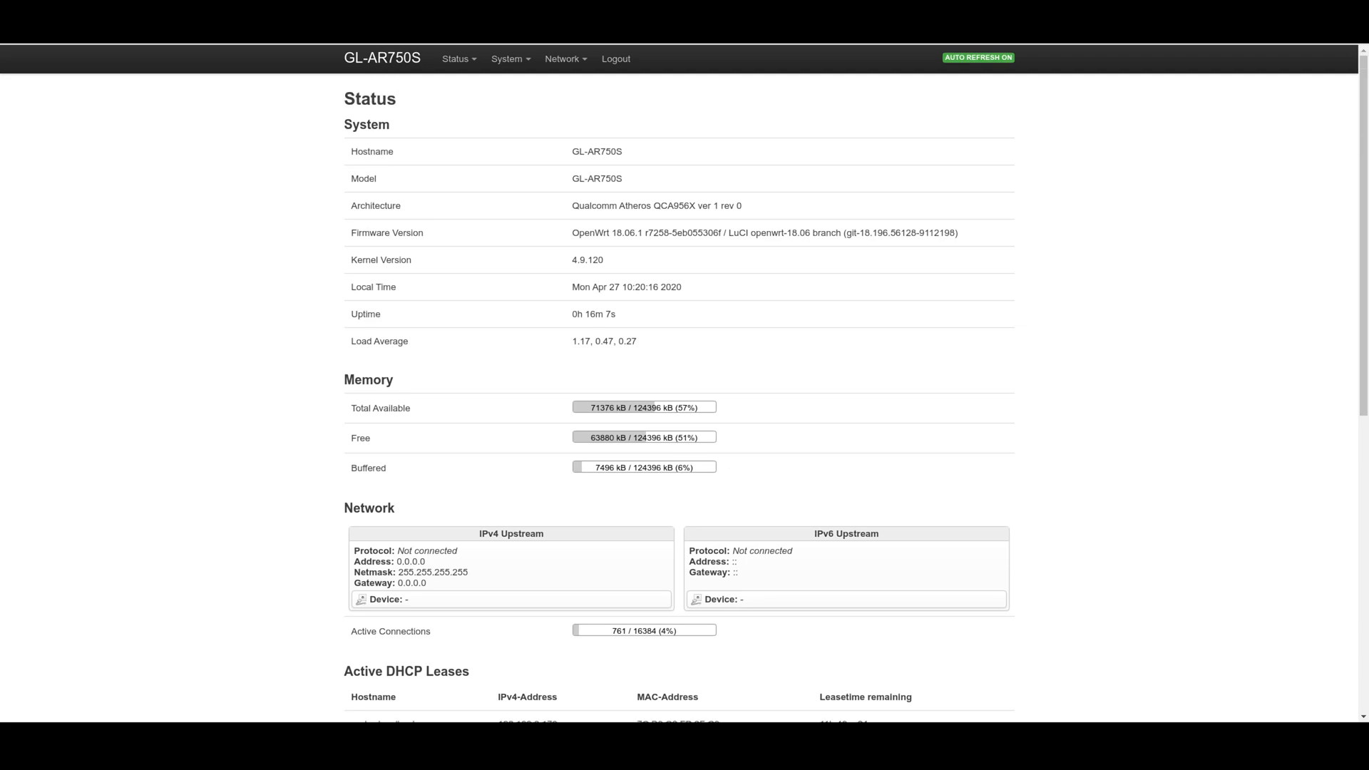
pyautogui.click(459, 59)
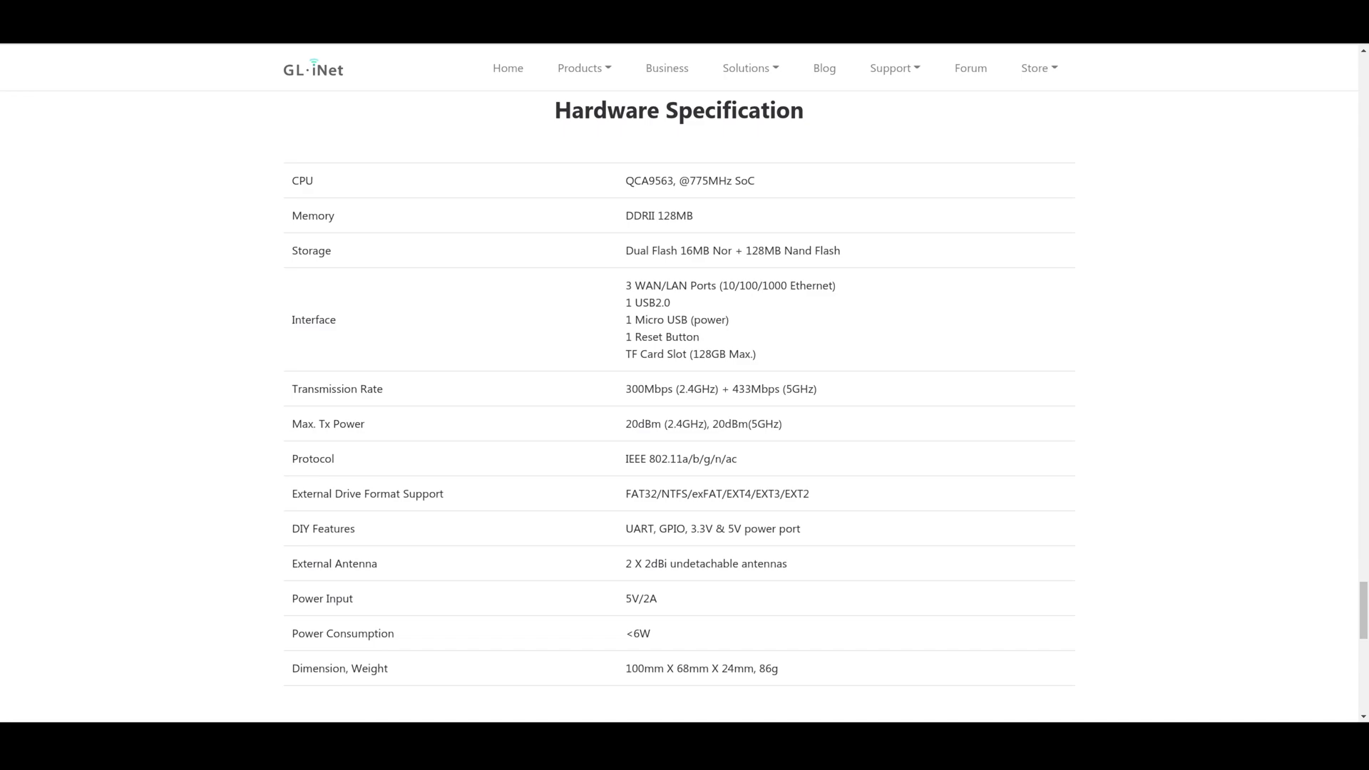
# Highlight the TF card 128GB maximum, the 2.4GHz 300Mbps rate and FAT32 drive format
pyautogui.moveTo(675, 354); pyautogui.dragTo(756, 354)
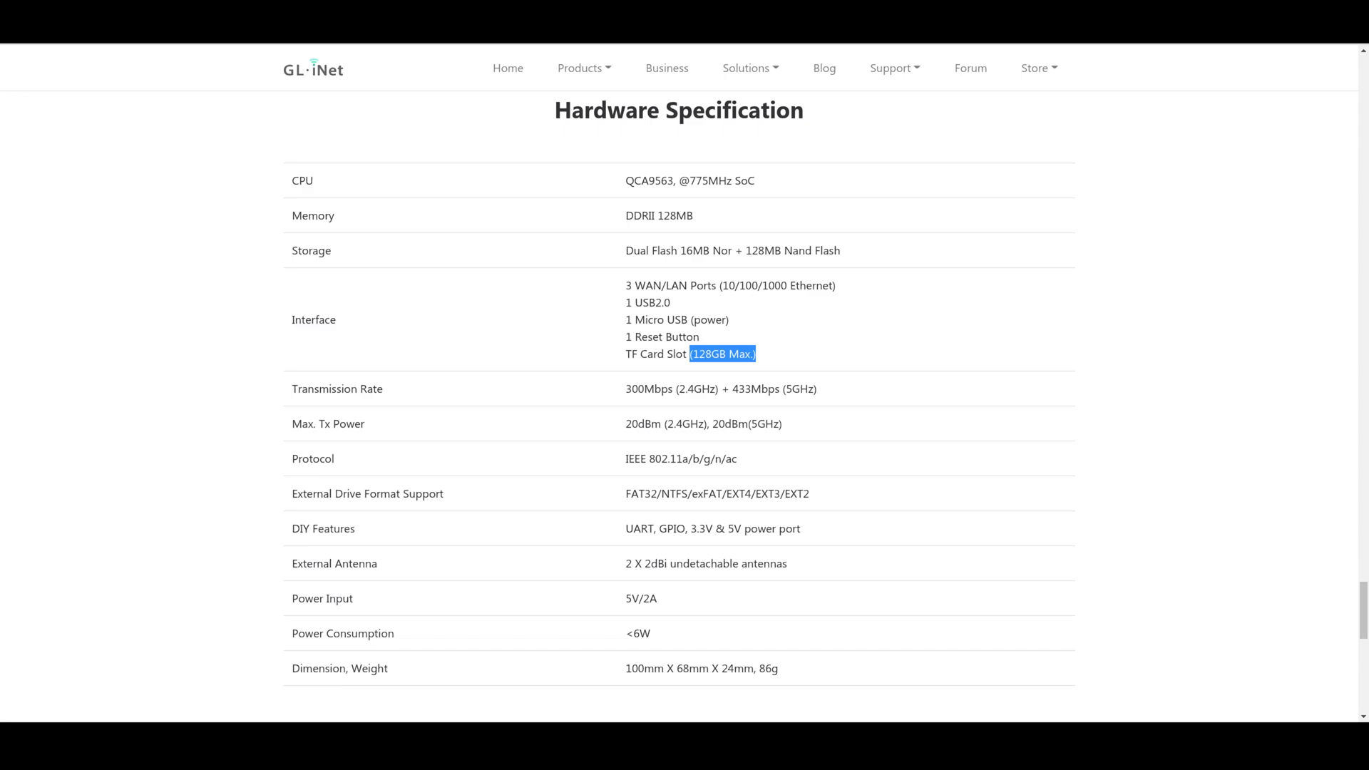
pyautogui.doubleClick(647, 389)
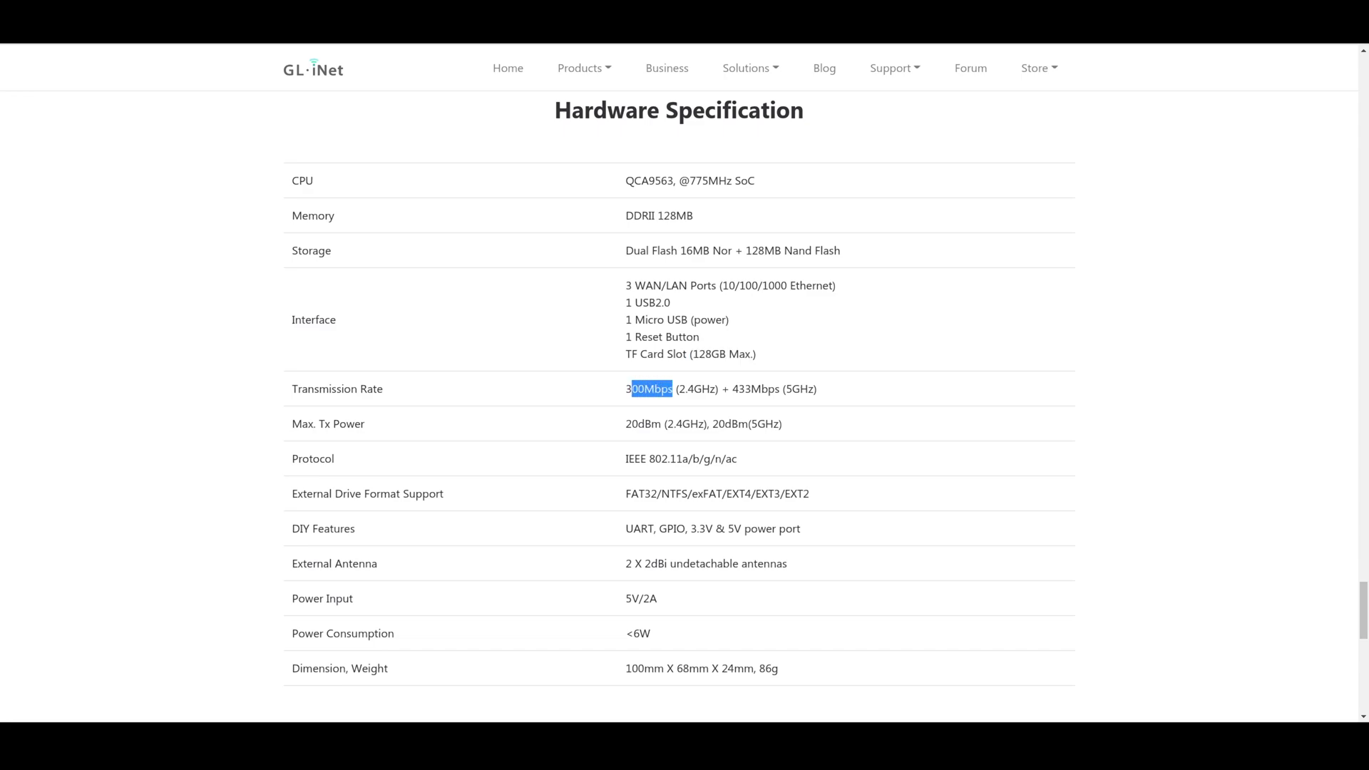
pyautogui.doubleClick(758, 390)
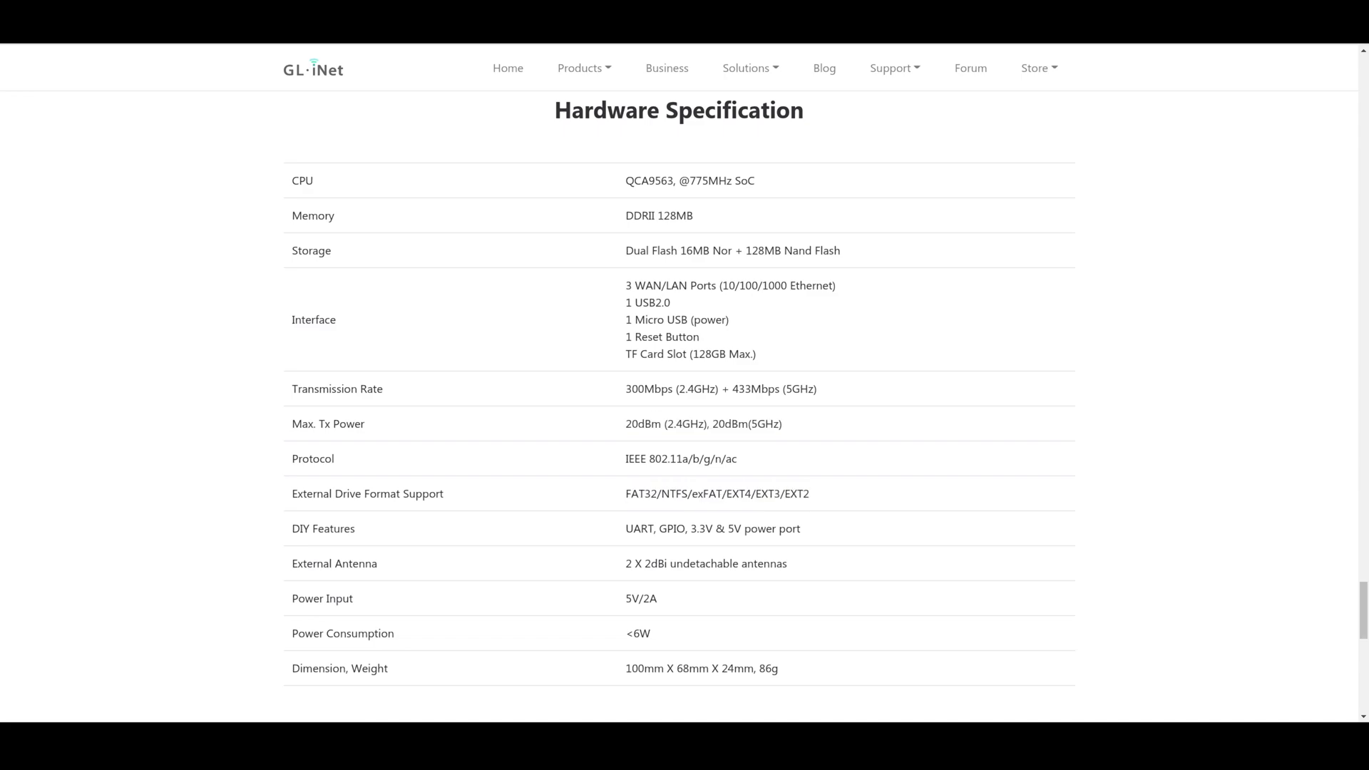
pyautogui.moveTo(729, 494); pyautogui.dragTo(809, 494)
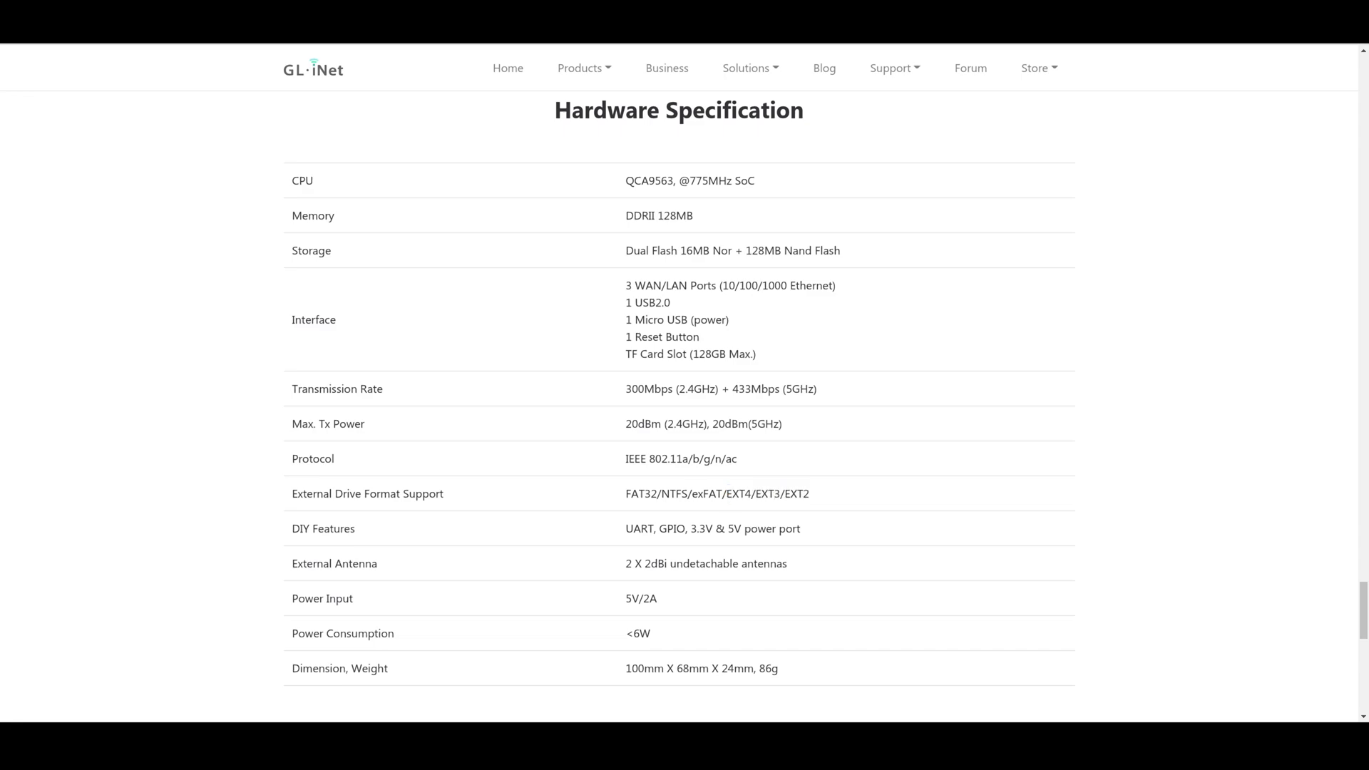
pyautogui.doubleClick(642, 494)
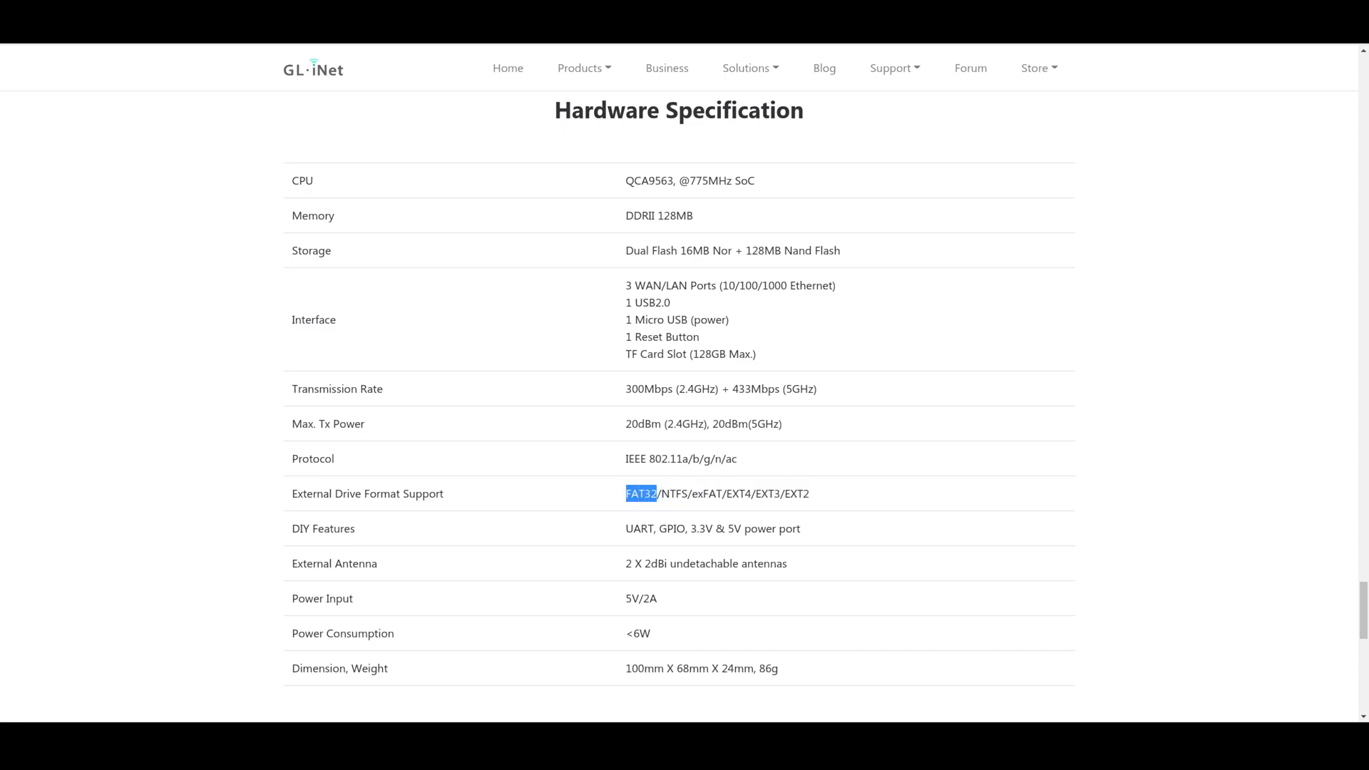
pyautogui.scroll(-3)
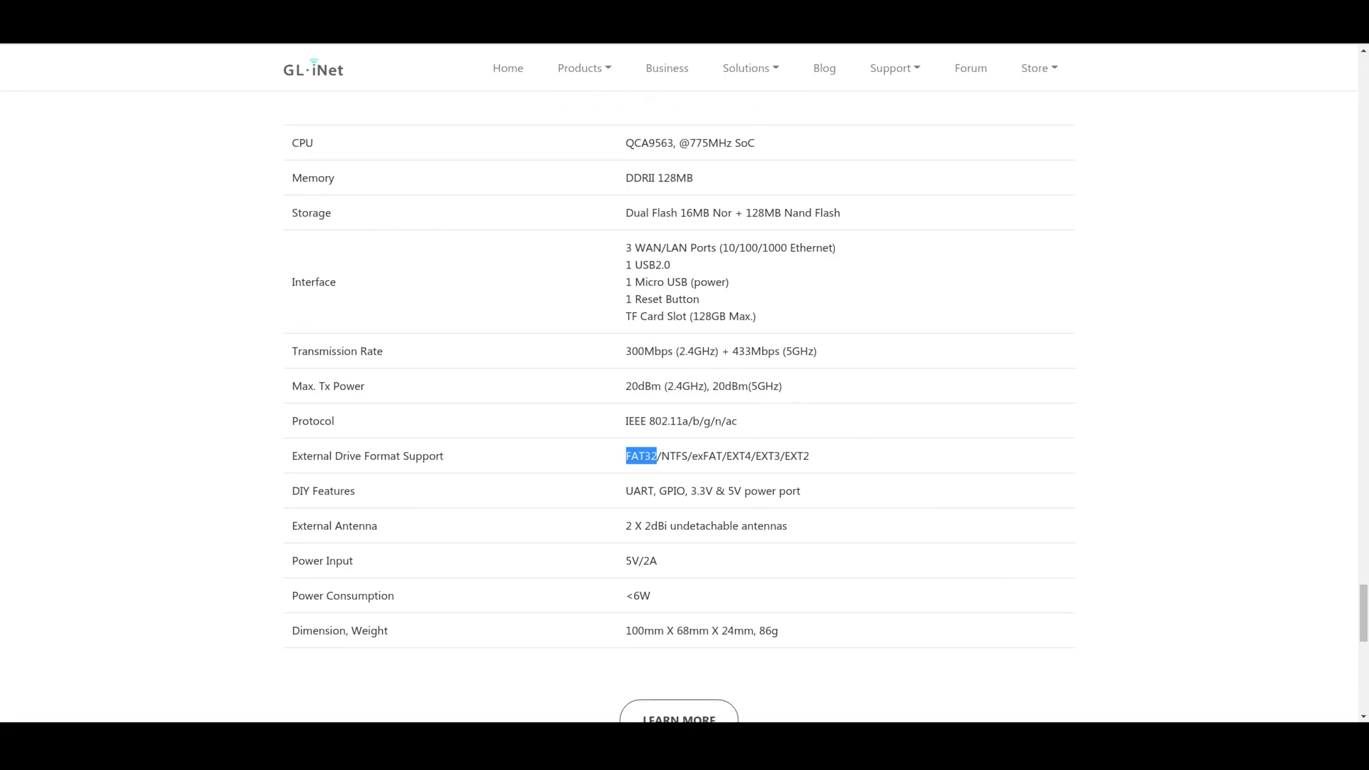
pyautogui.doubleClick(736, 491)
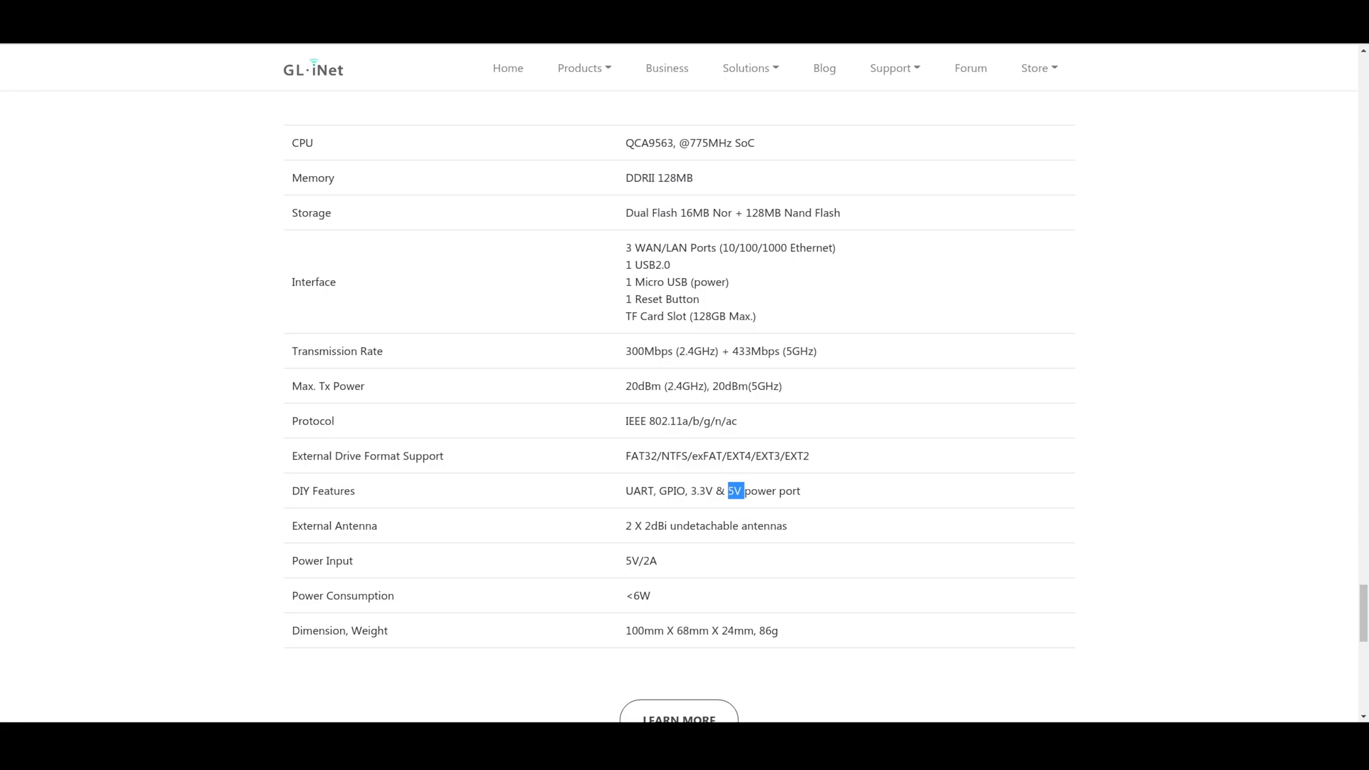
pyautogui.doubleClick(650, 525)
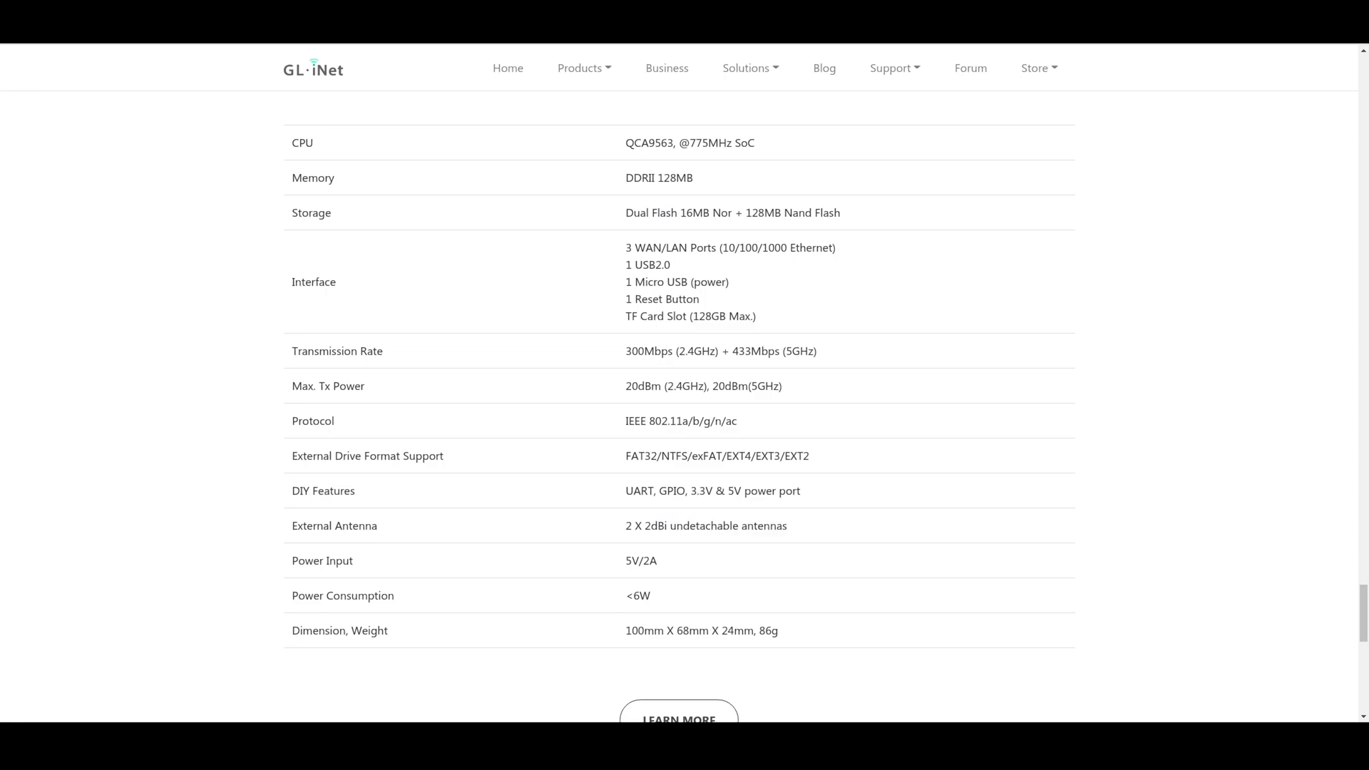
pyautogui.moveTo(624, 525); pyautogui.dragTo(667, 525)
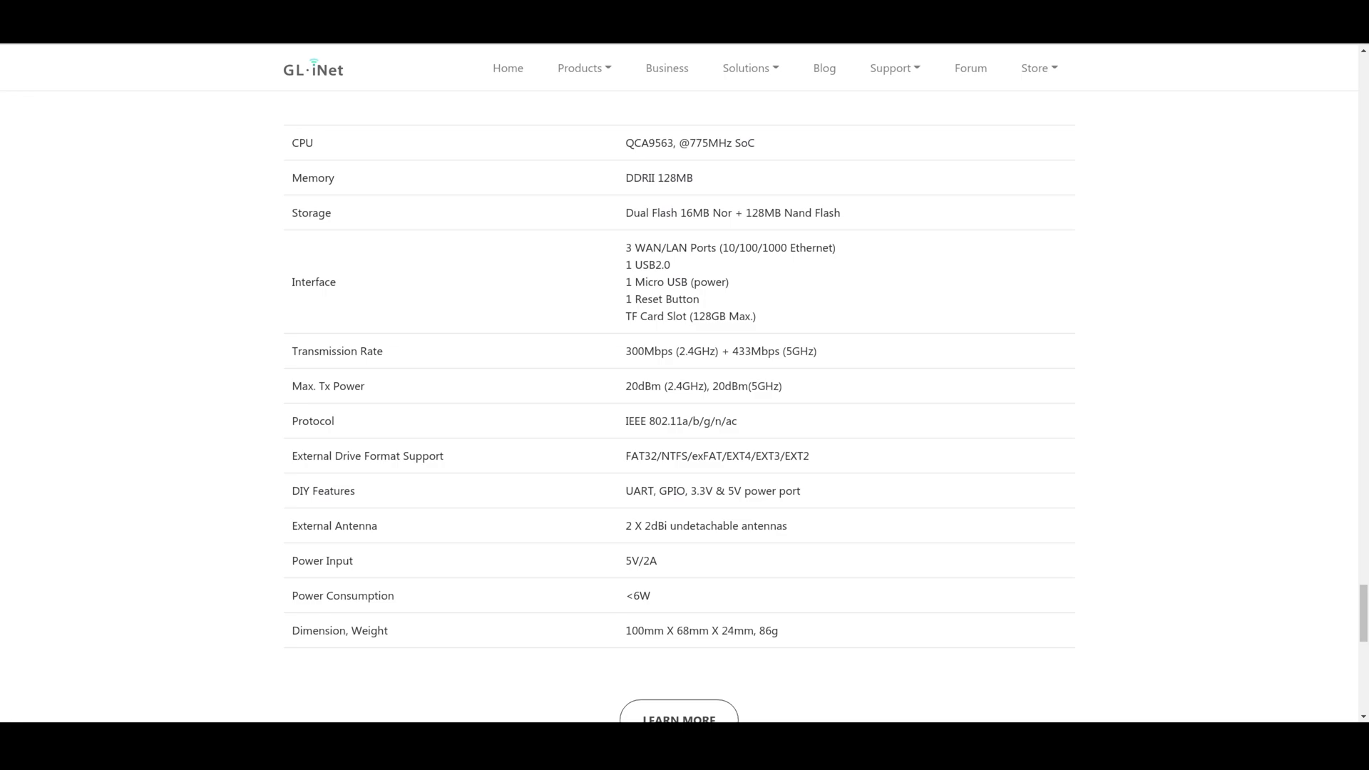
pyautogui.doubleClick(637, 596)
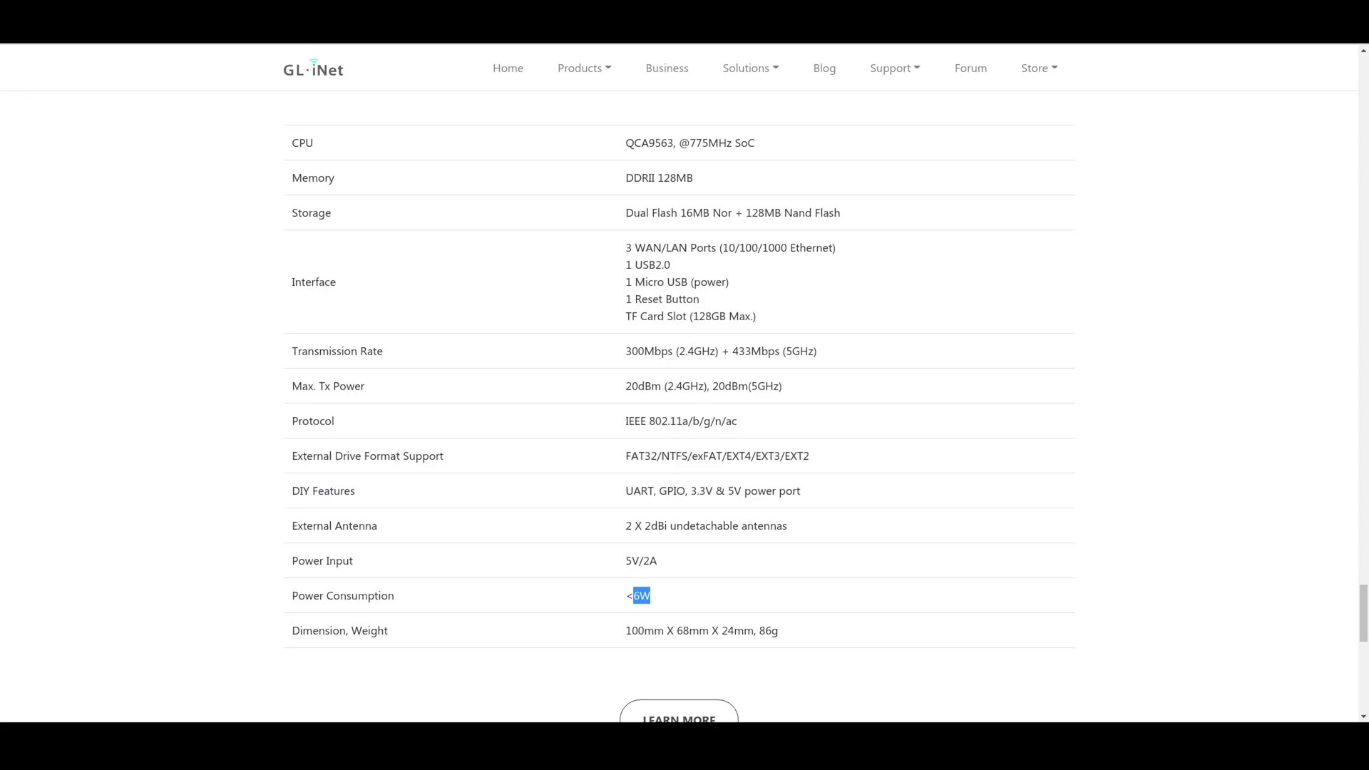
pyautogui.scroll(3)
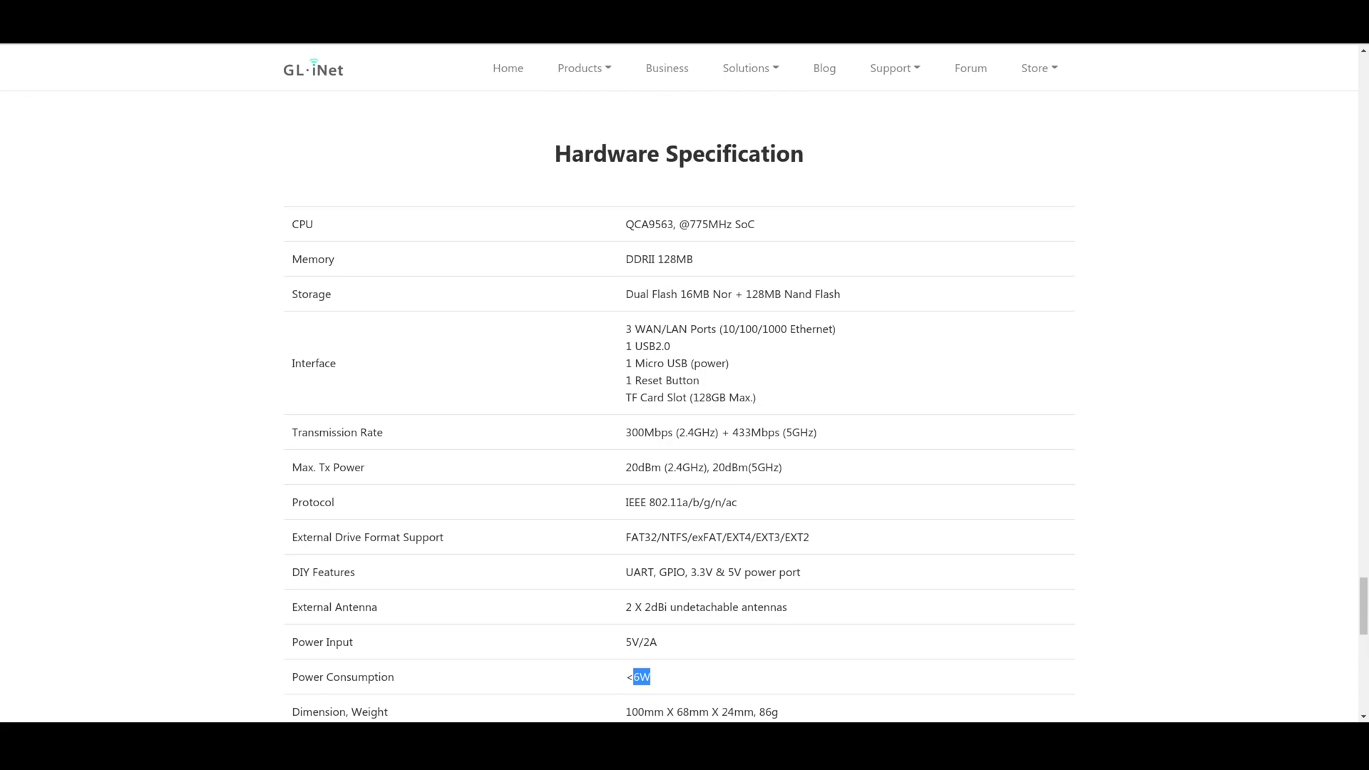
pyautogui.scroll(3)
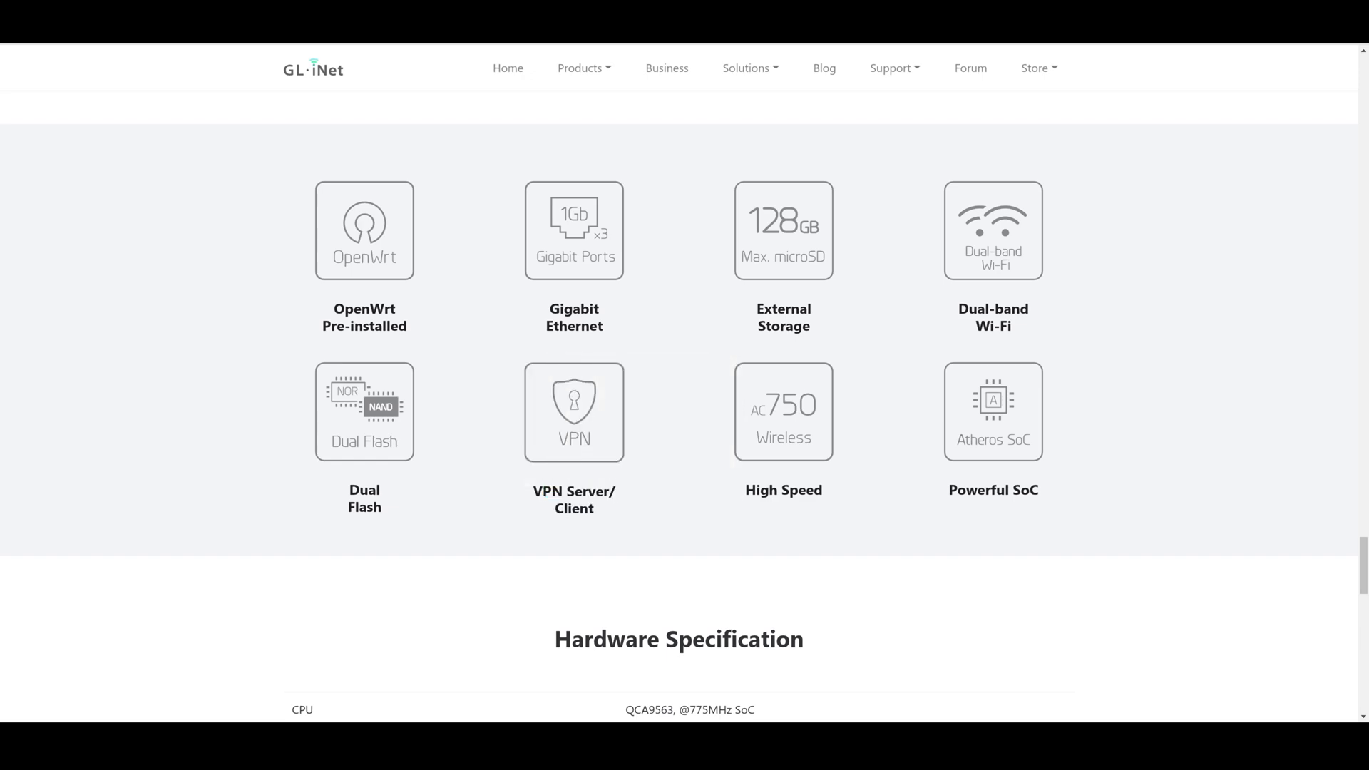
# Bring the feature grid with OpenWrt, Gigabit Ethernet, External Storage and Dual-band Wi-Fi into view
pyautogui.doubleClick(585, 491)
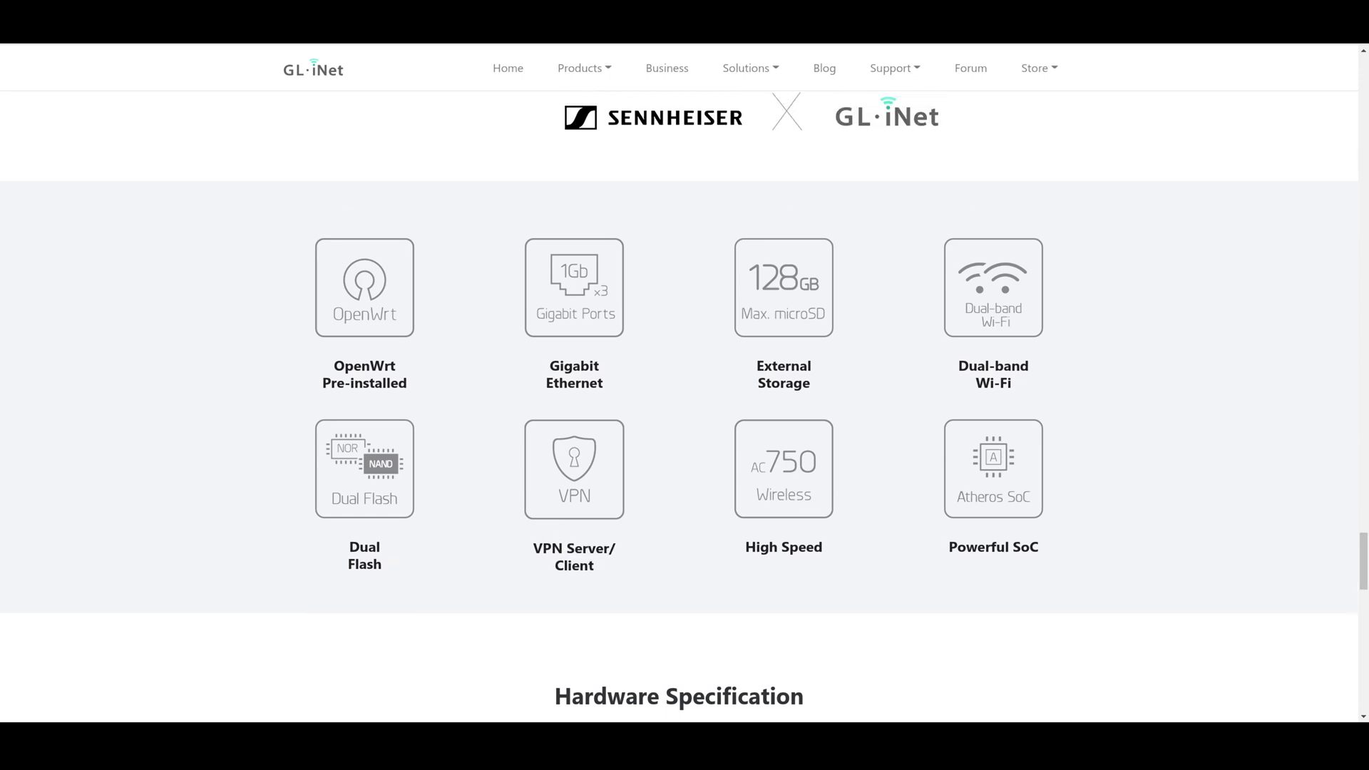
pyautogui.scroll(-3)
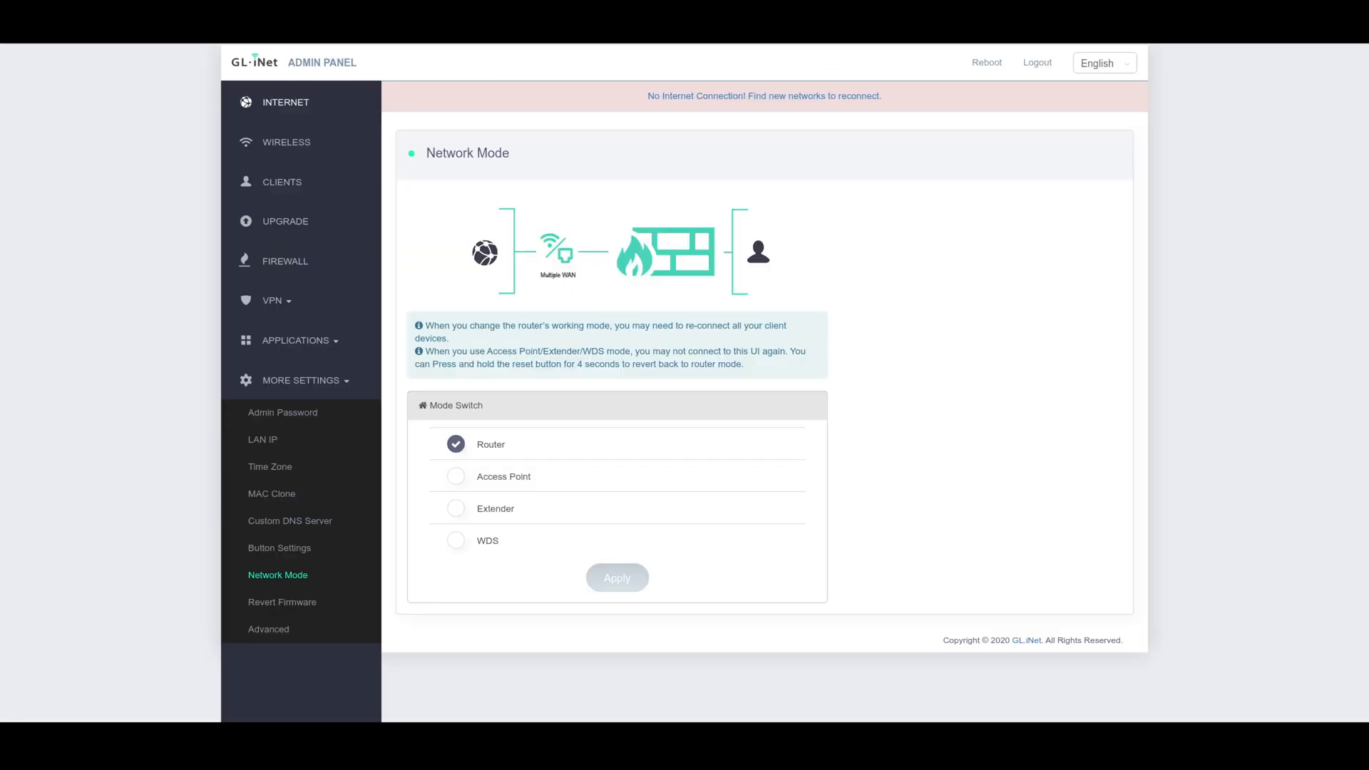
# Return to the Internet overview and expand VPN to list OpenVPN, WireGuard, Kill Switch, Policies and Tor
pyautogui.click(285, 102)
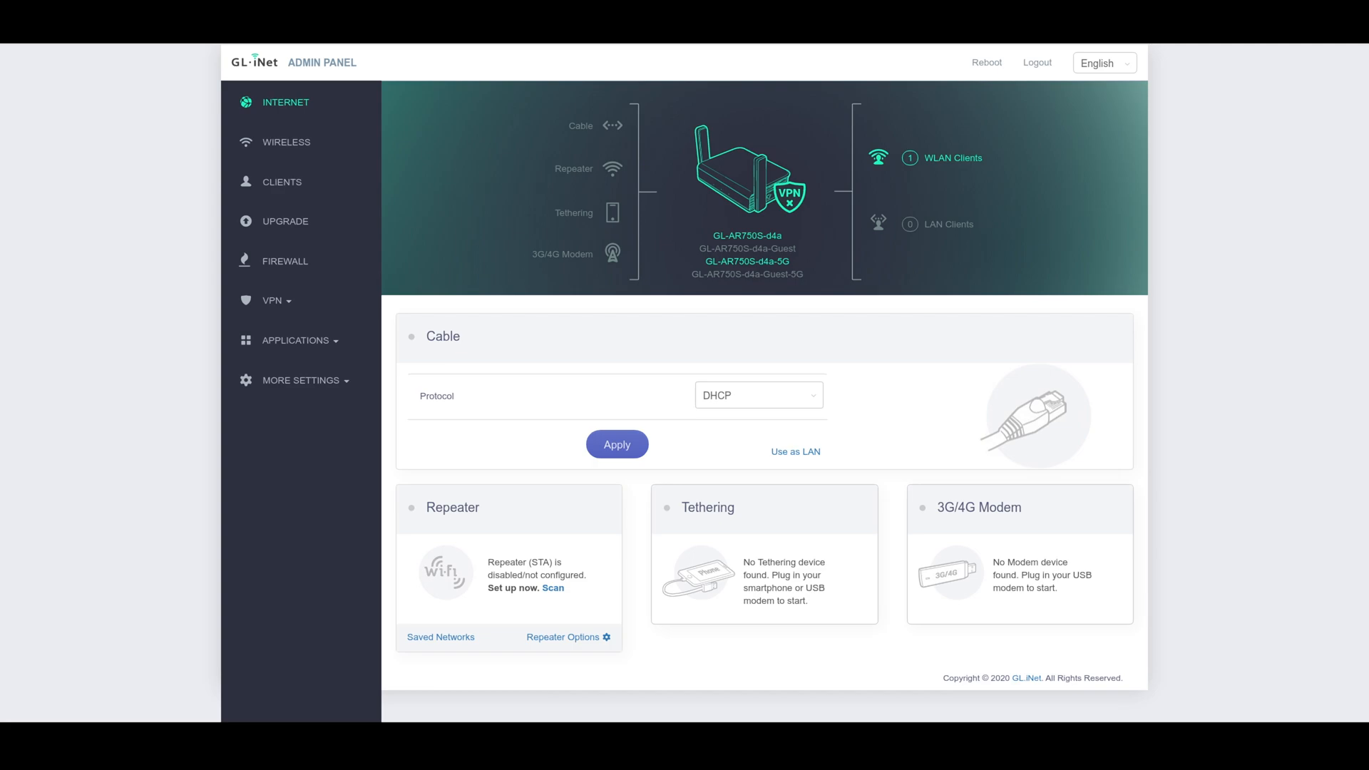
pyautogui.click(271, 300)
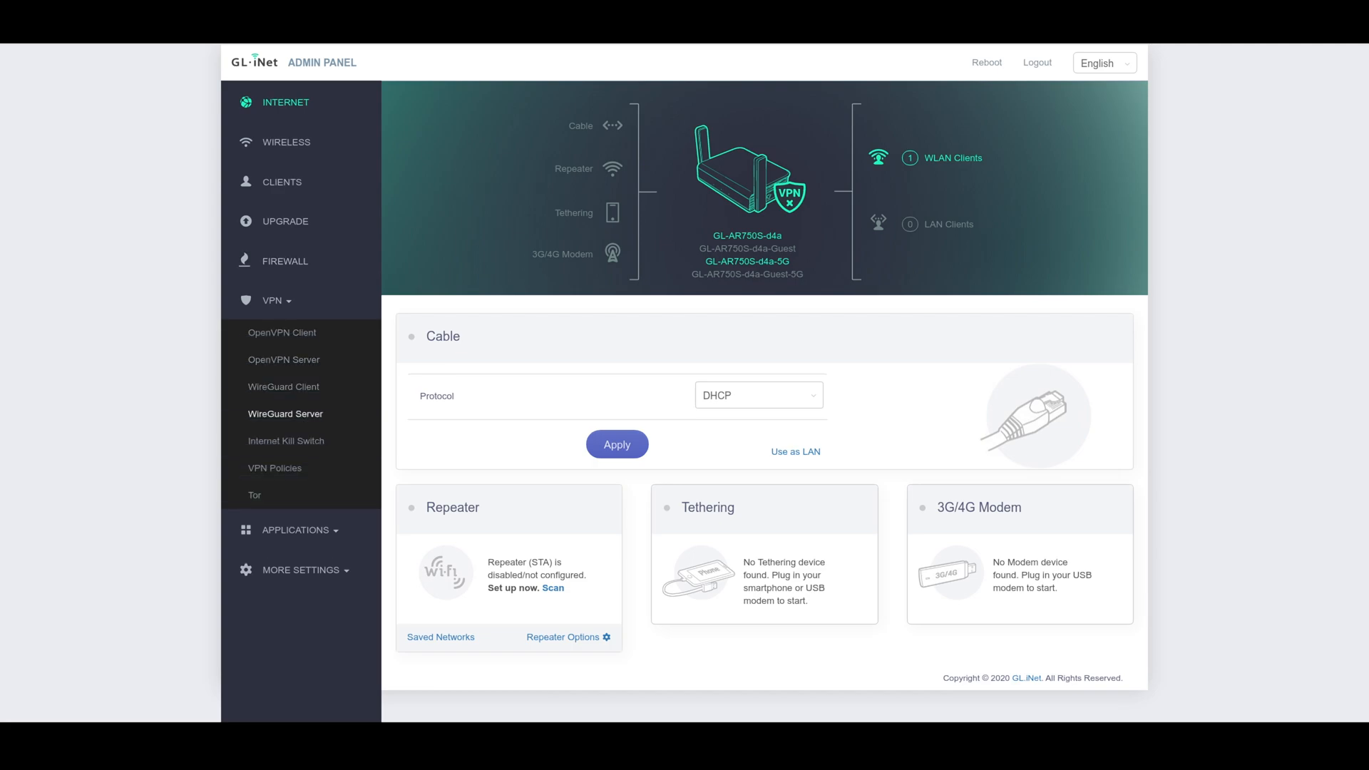